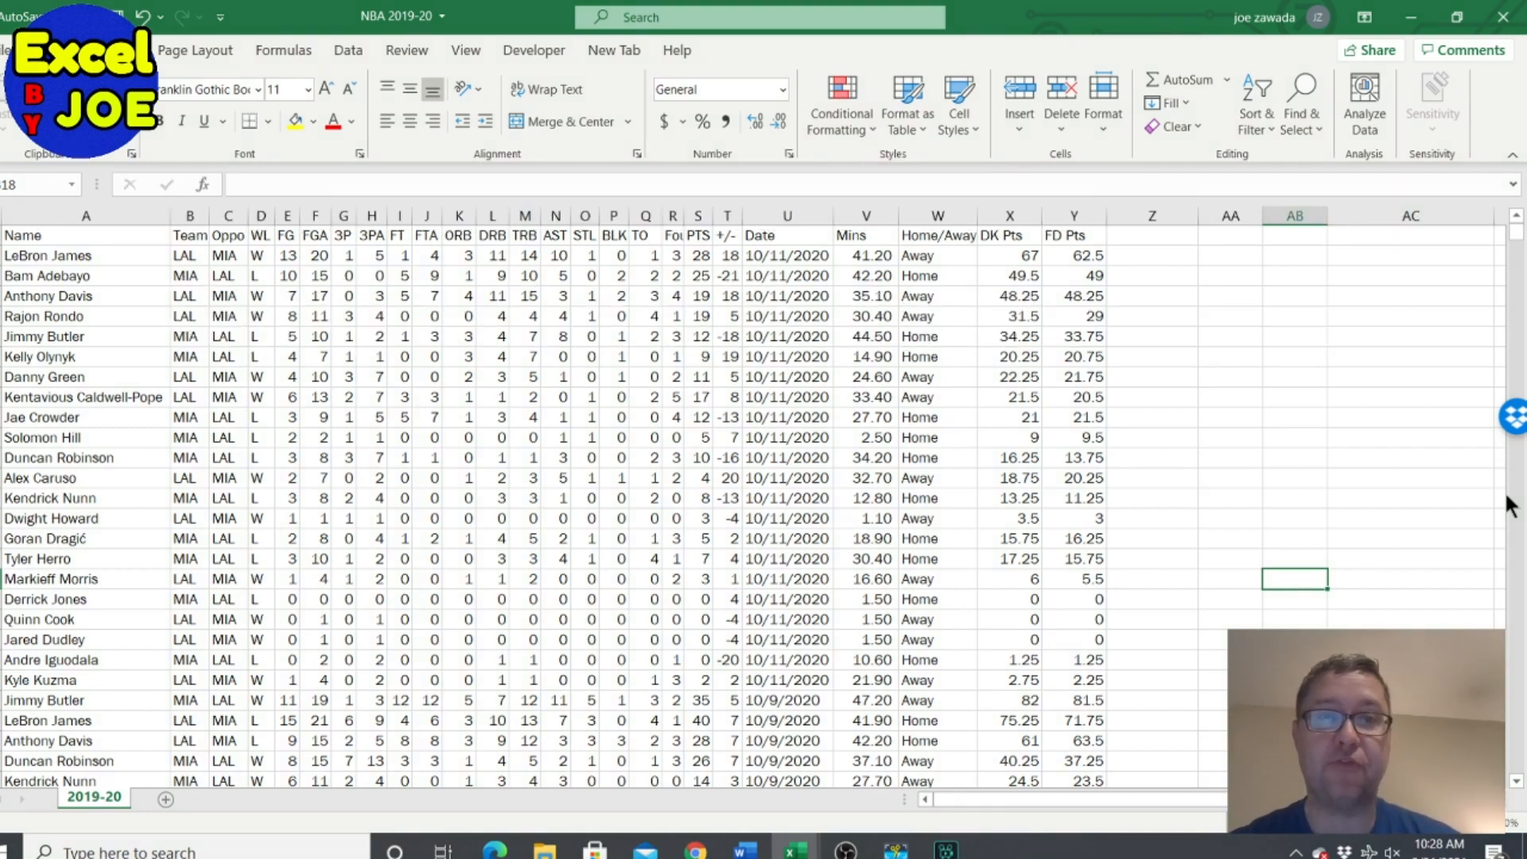
pyautogui.moveTo(1186, 548)
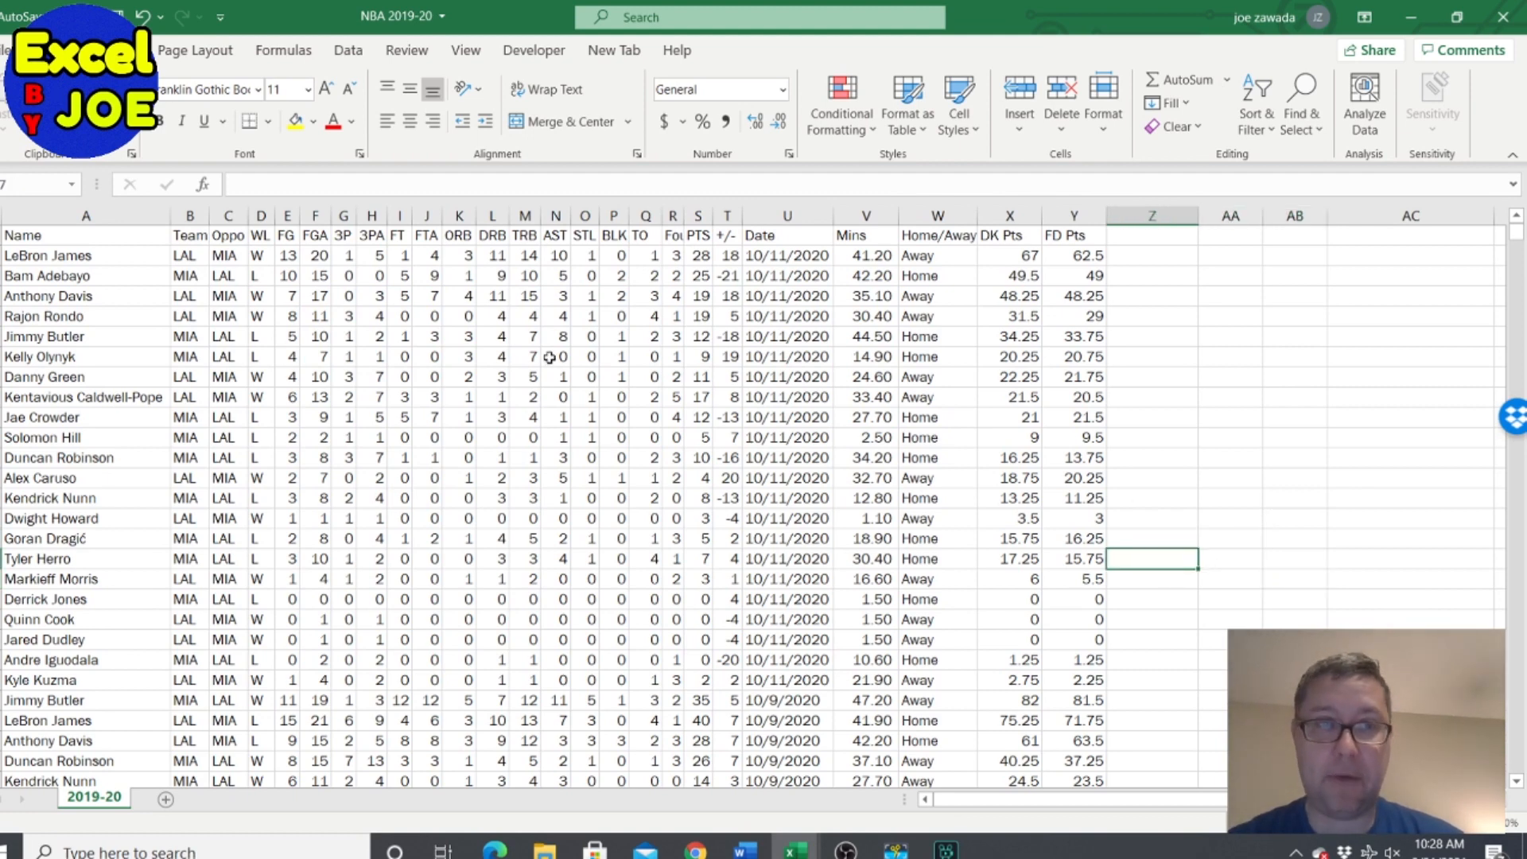
# Step: Review the game log's points, assists, rebounds, home/away and DK points columns for a few players
pyautogui.click(697, 315)
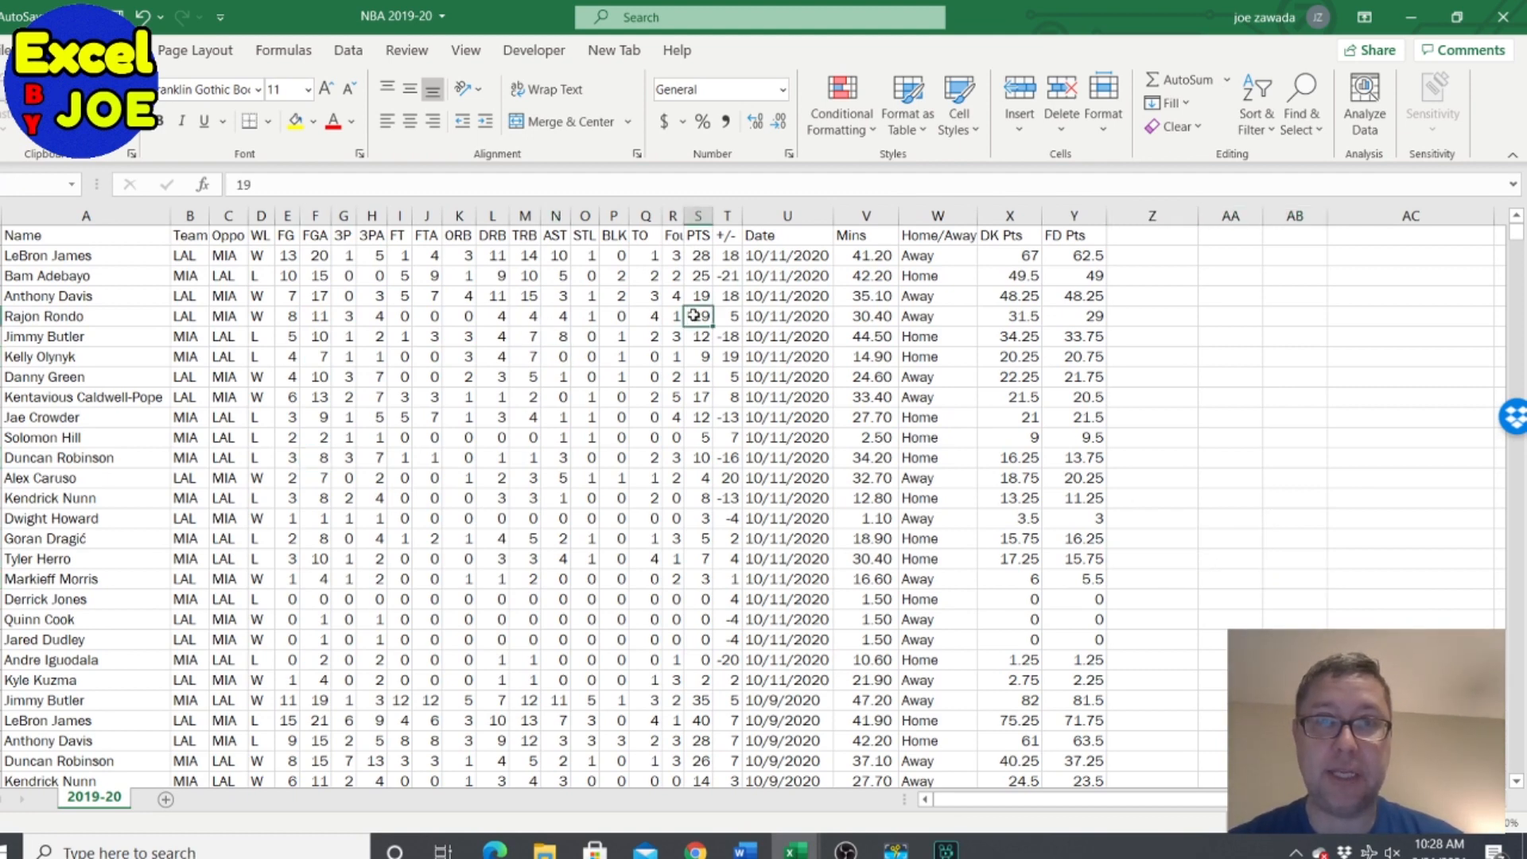
pyautogui.click(555, 335)
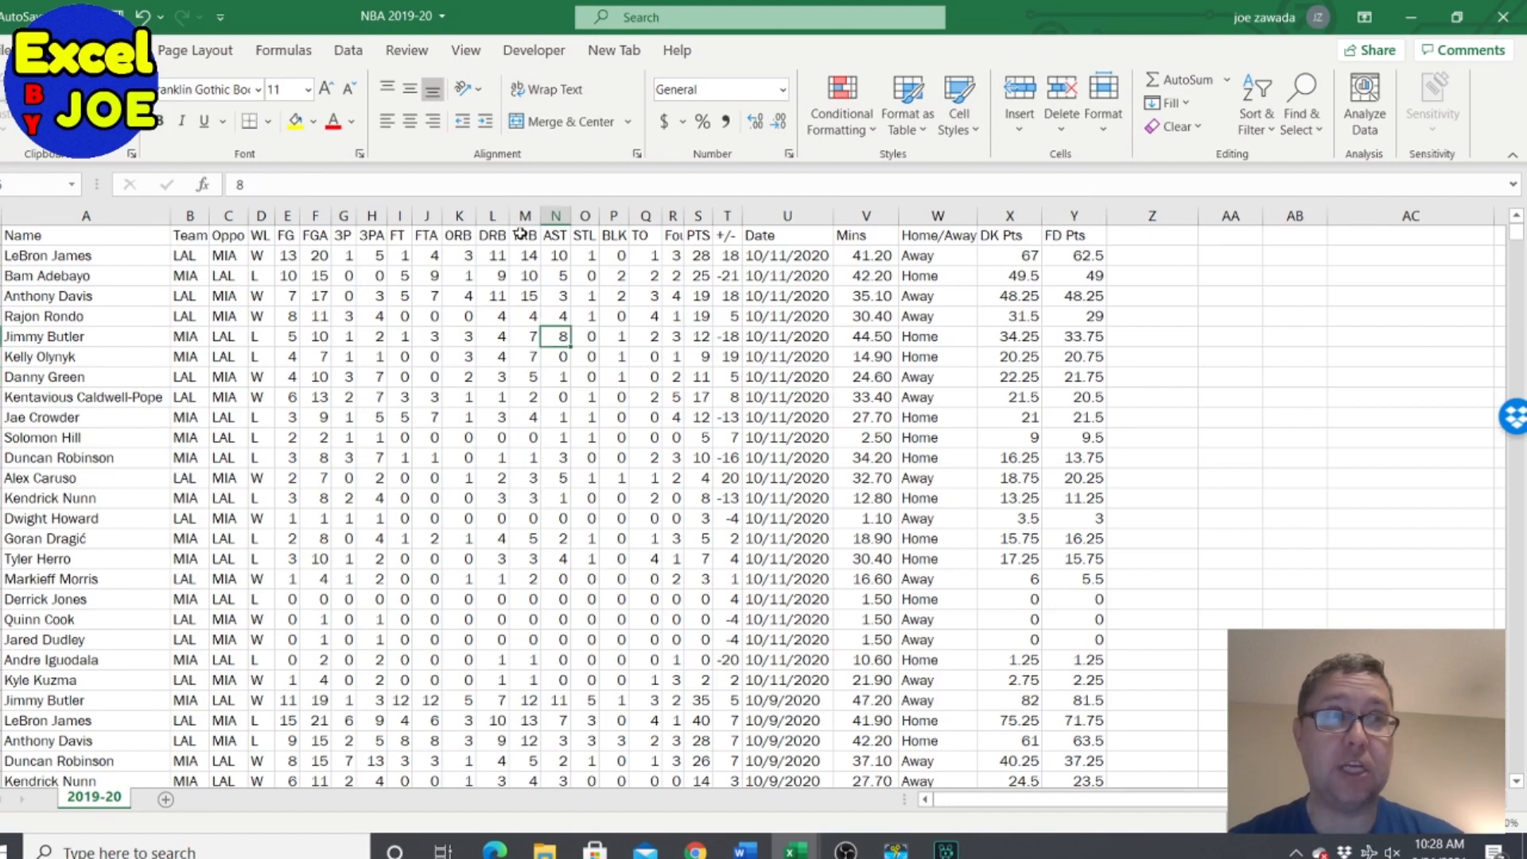
pyautogui.click(523, 235)
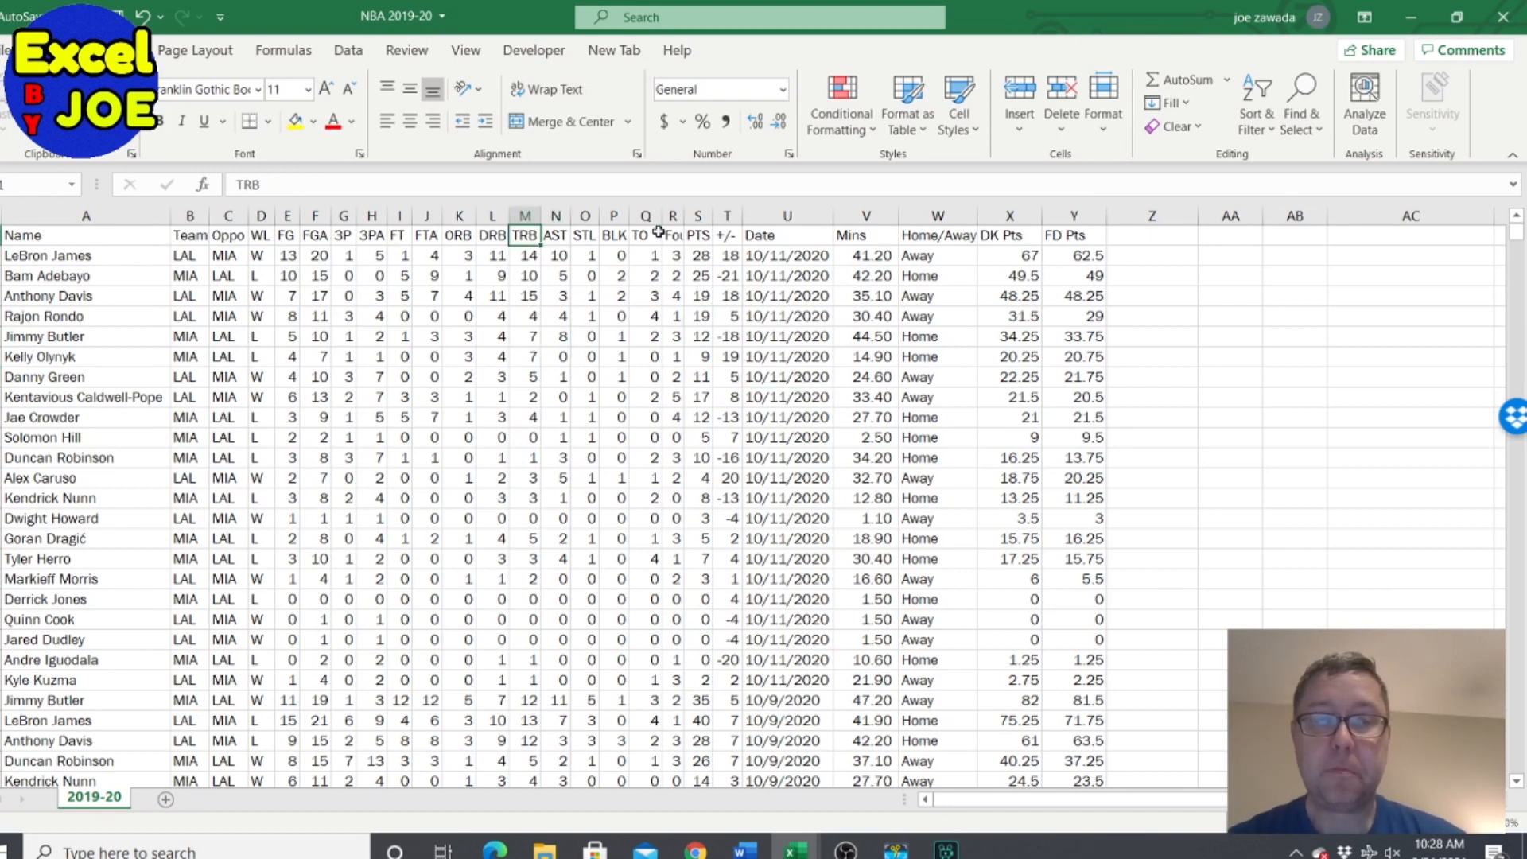
pyautogui.click(936, 296)
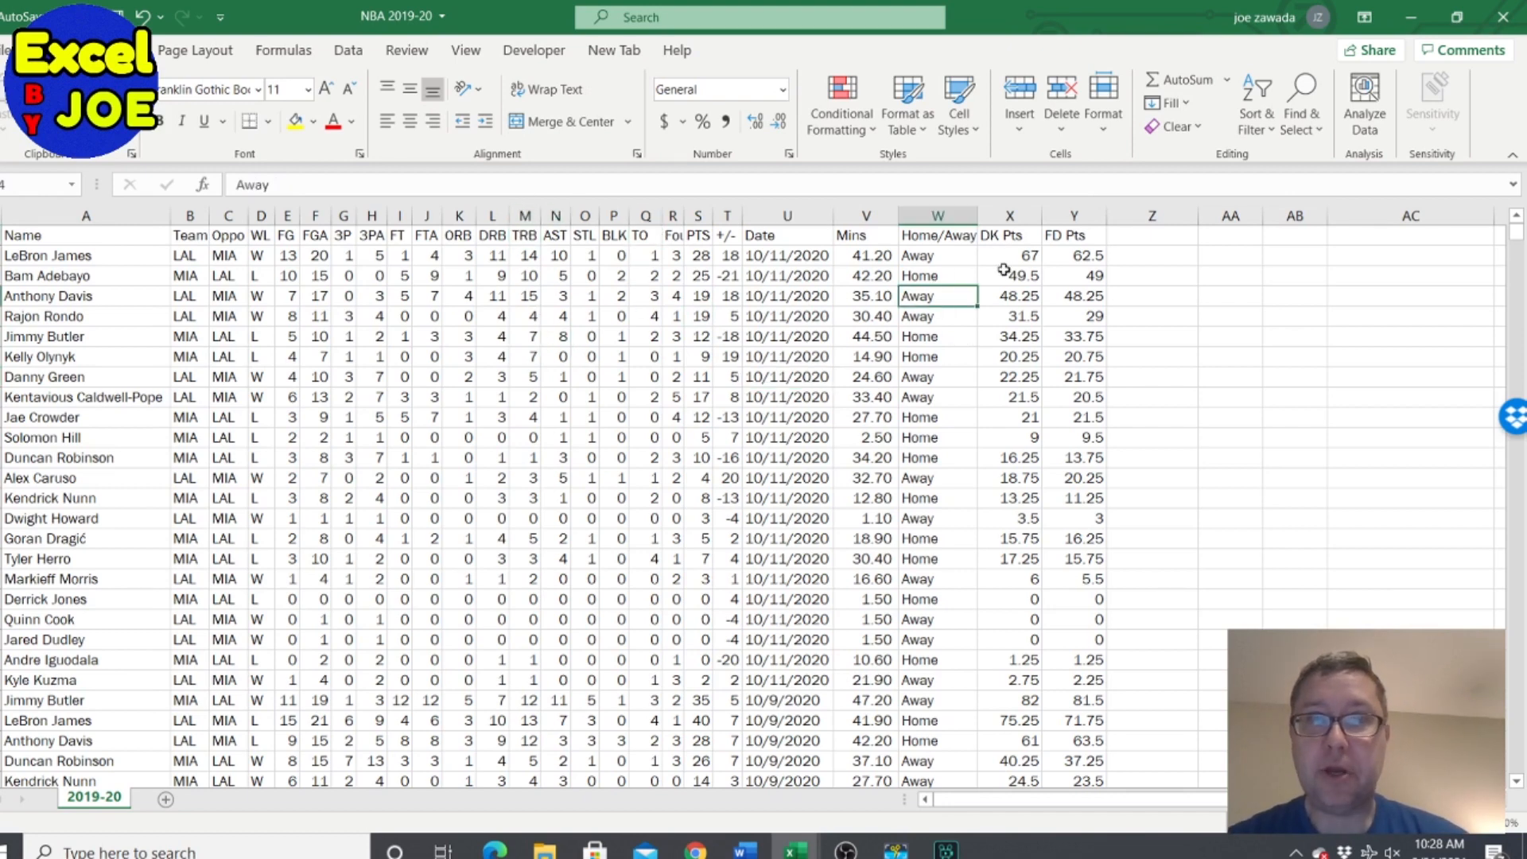
pyautogui.click(1008, 296)
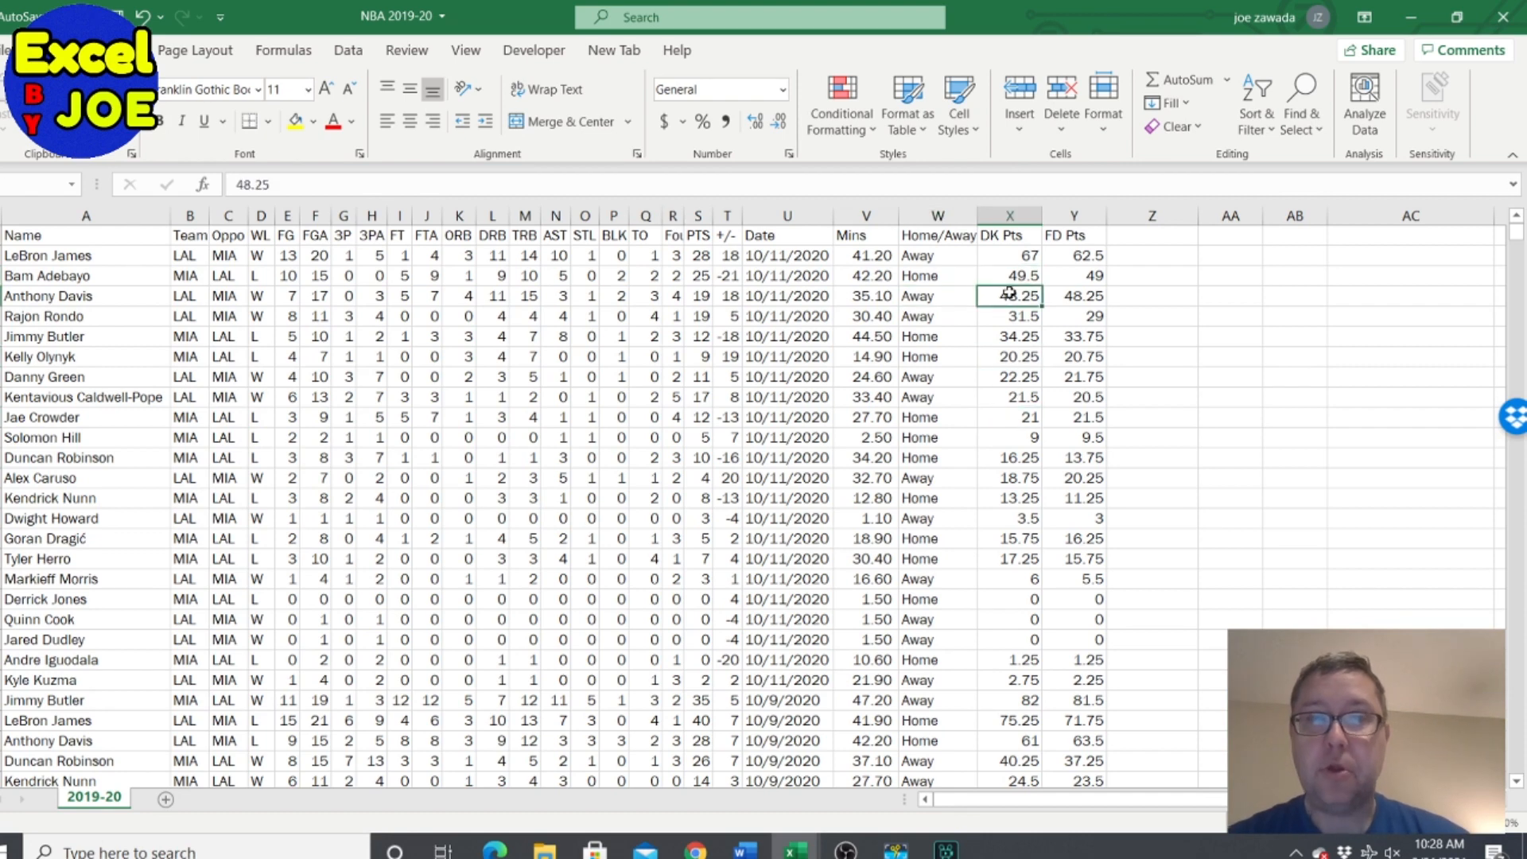
pyautogui.click(1010, 255)
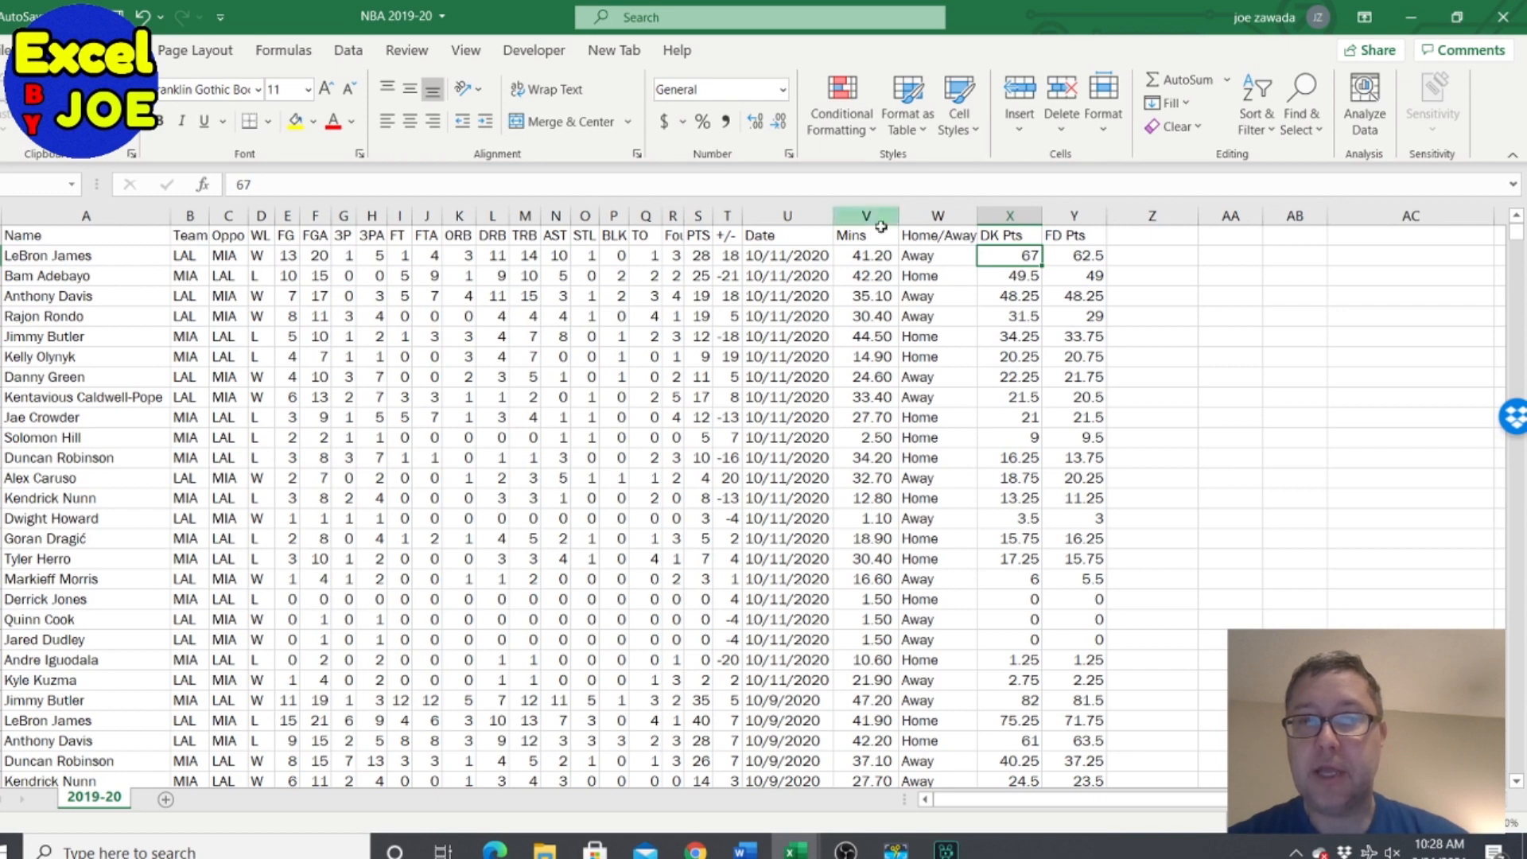
pyautogui.click(1008, 377)
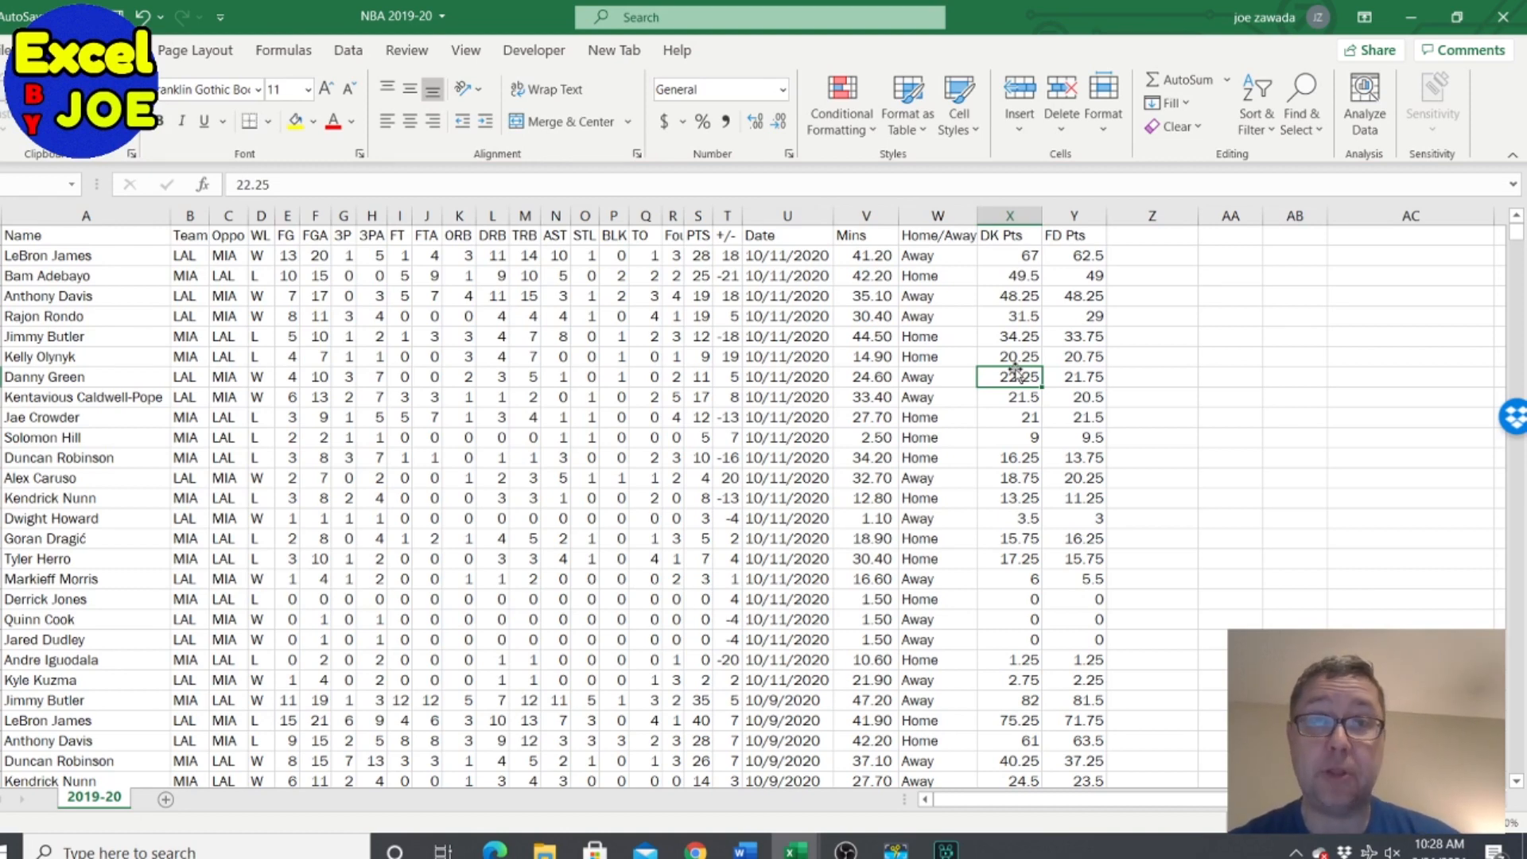
# Step: Filter the game log to rows with DK Pts greater than 15
pyautogui.click(286, 315)
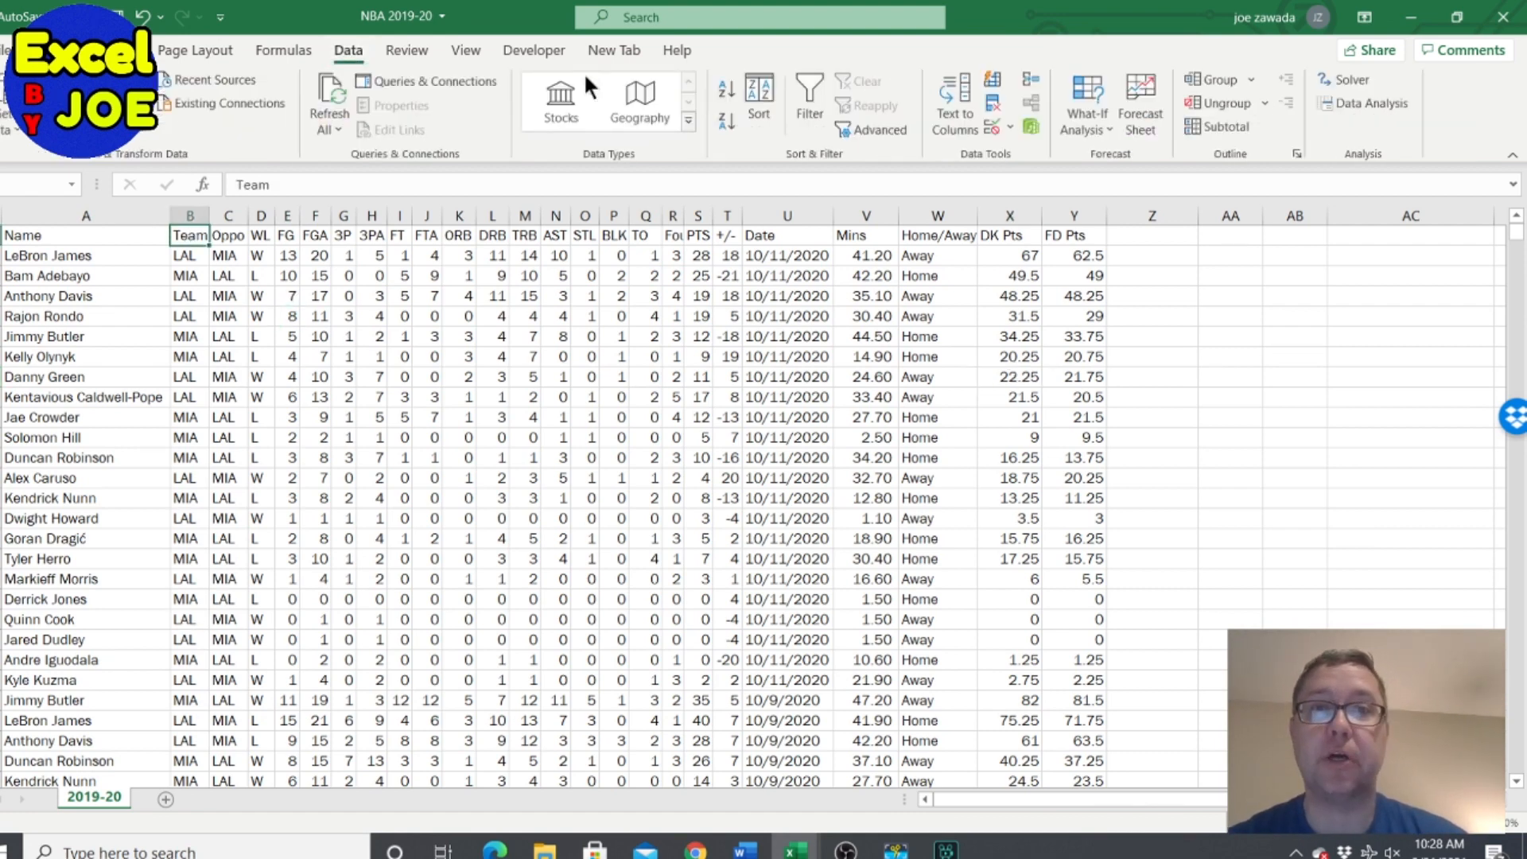
pyautogui.click(808, 92)
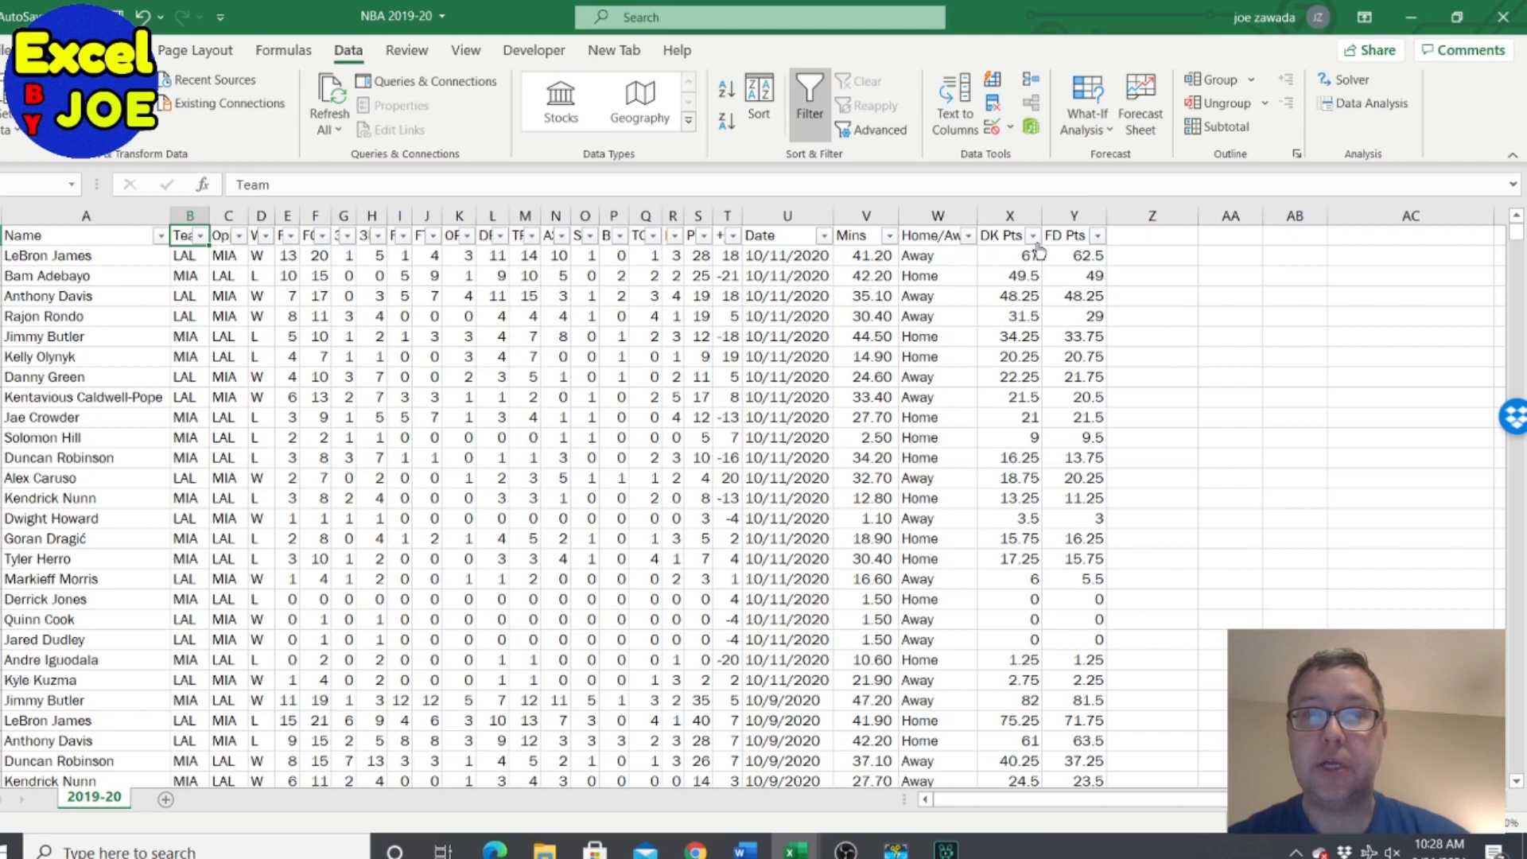
pyautogui.moveTo(1033, 236)
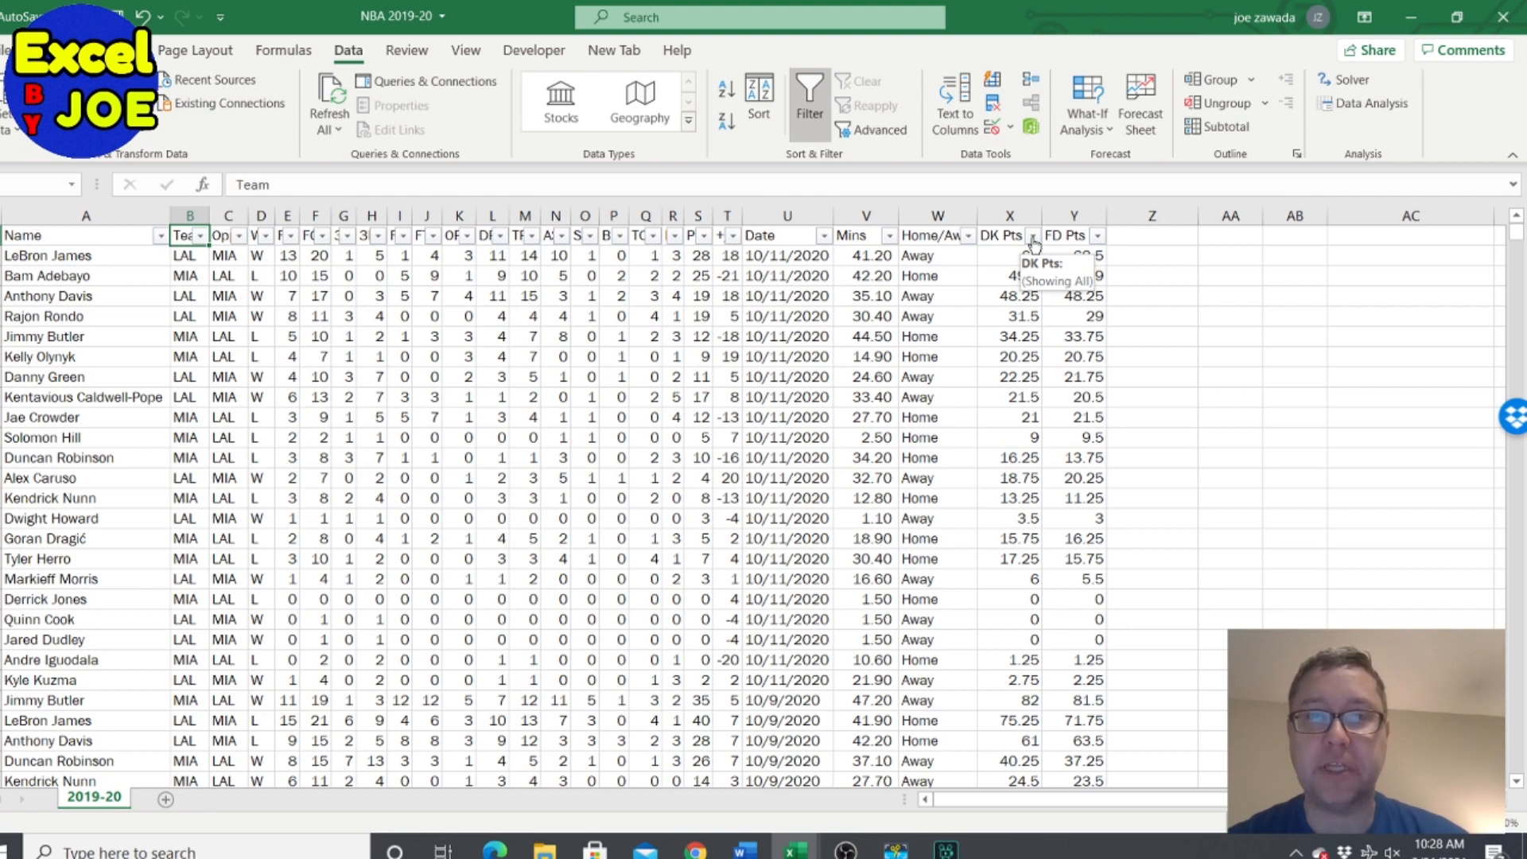
pyautogui.click(1032, 235)
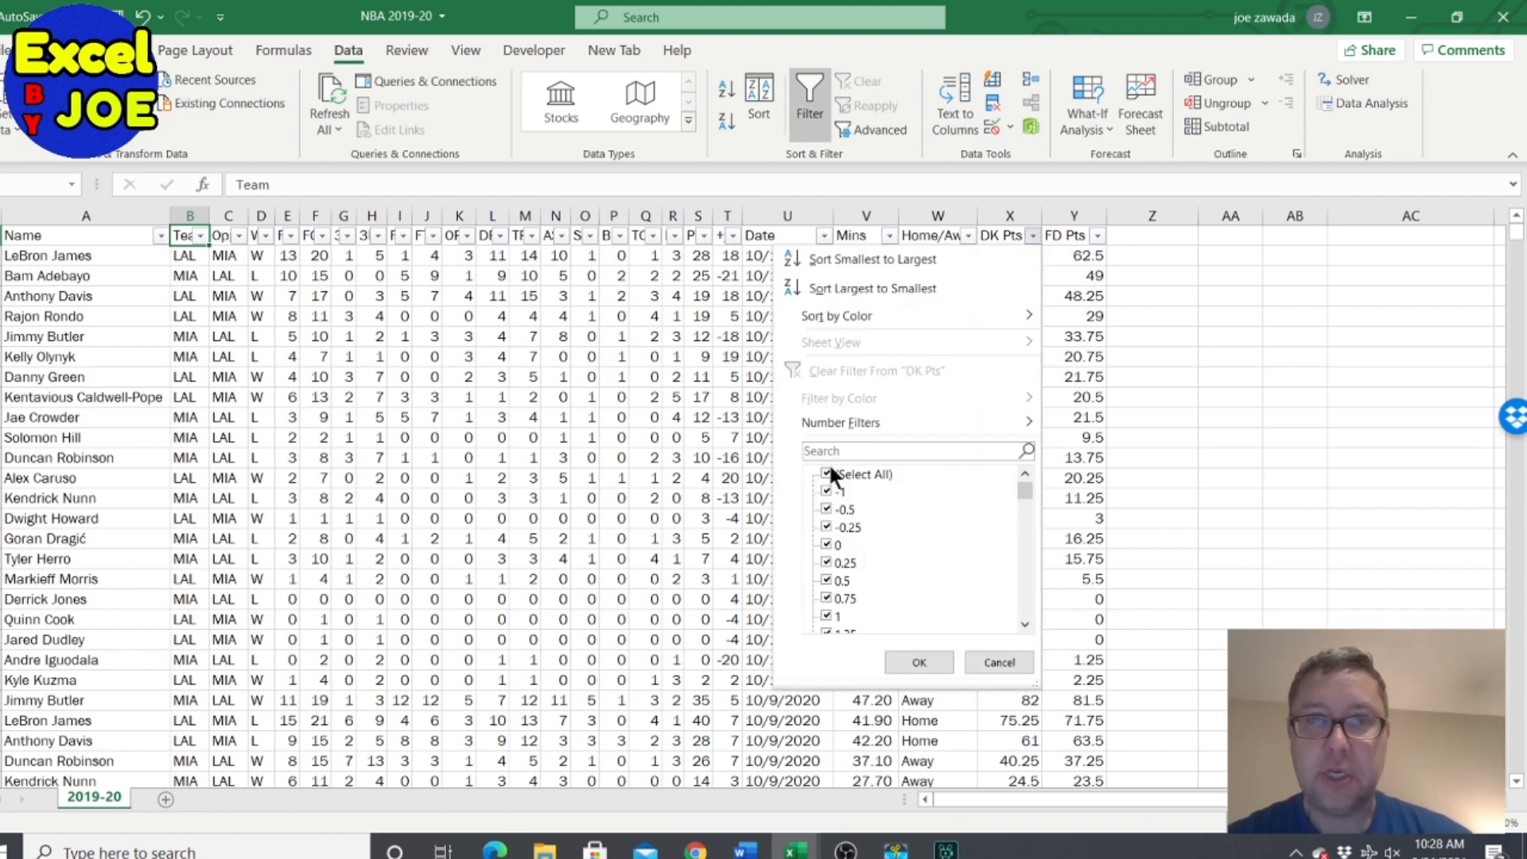
pyautogui.click(840, 421)
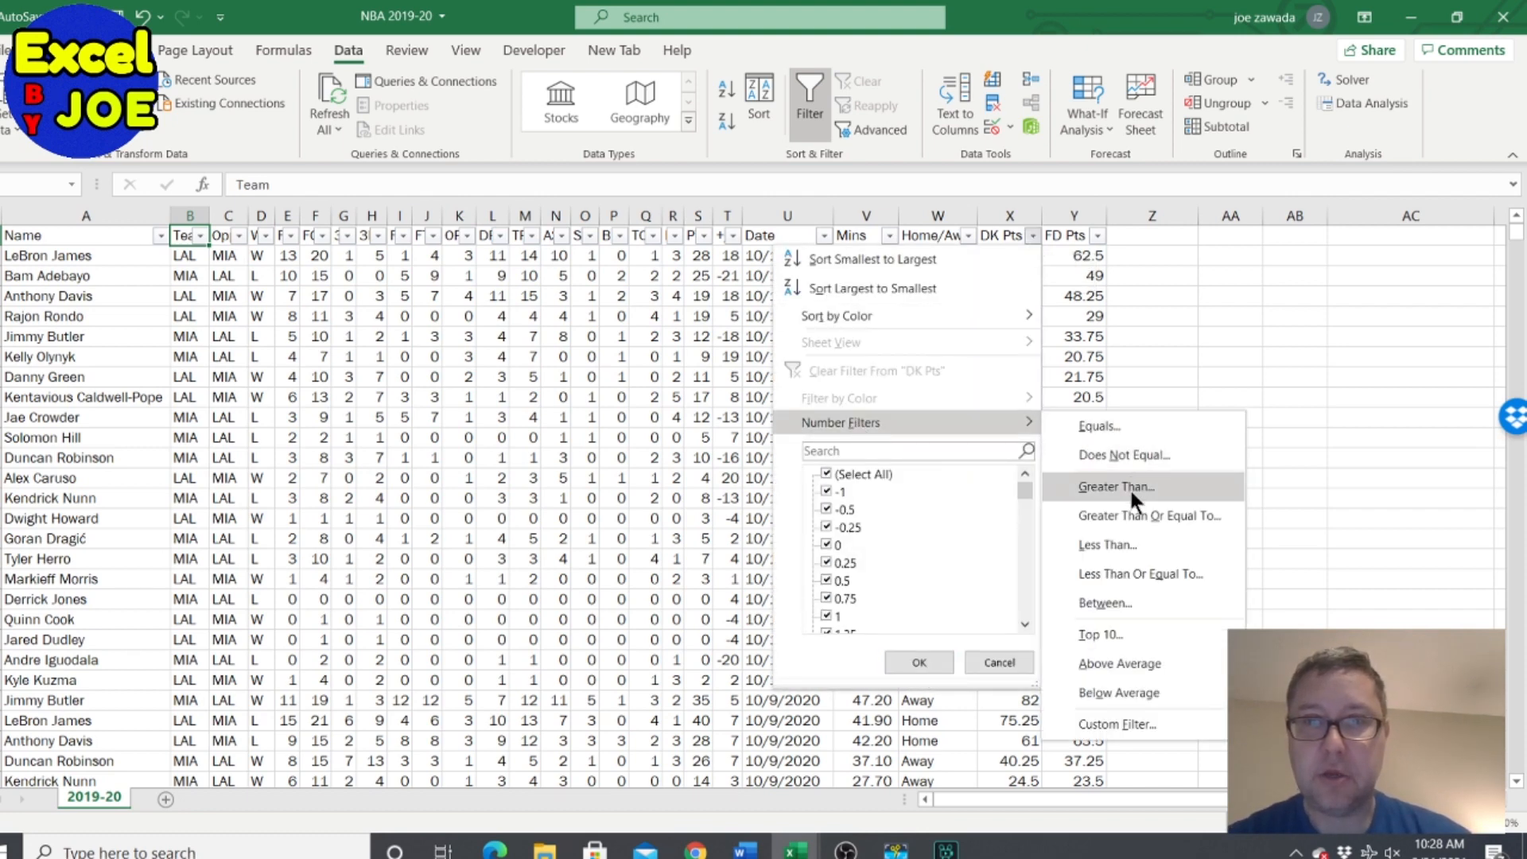
pyautogui.click(1115, 487)
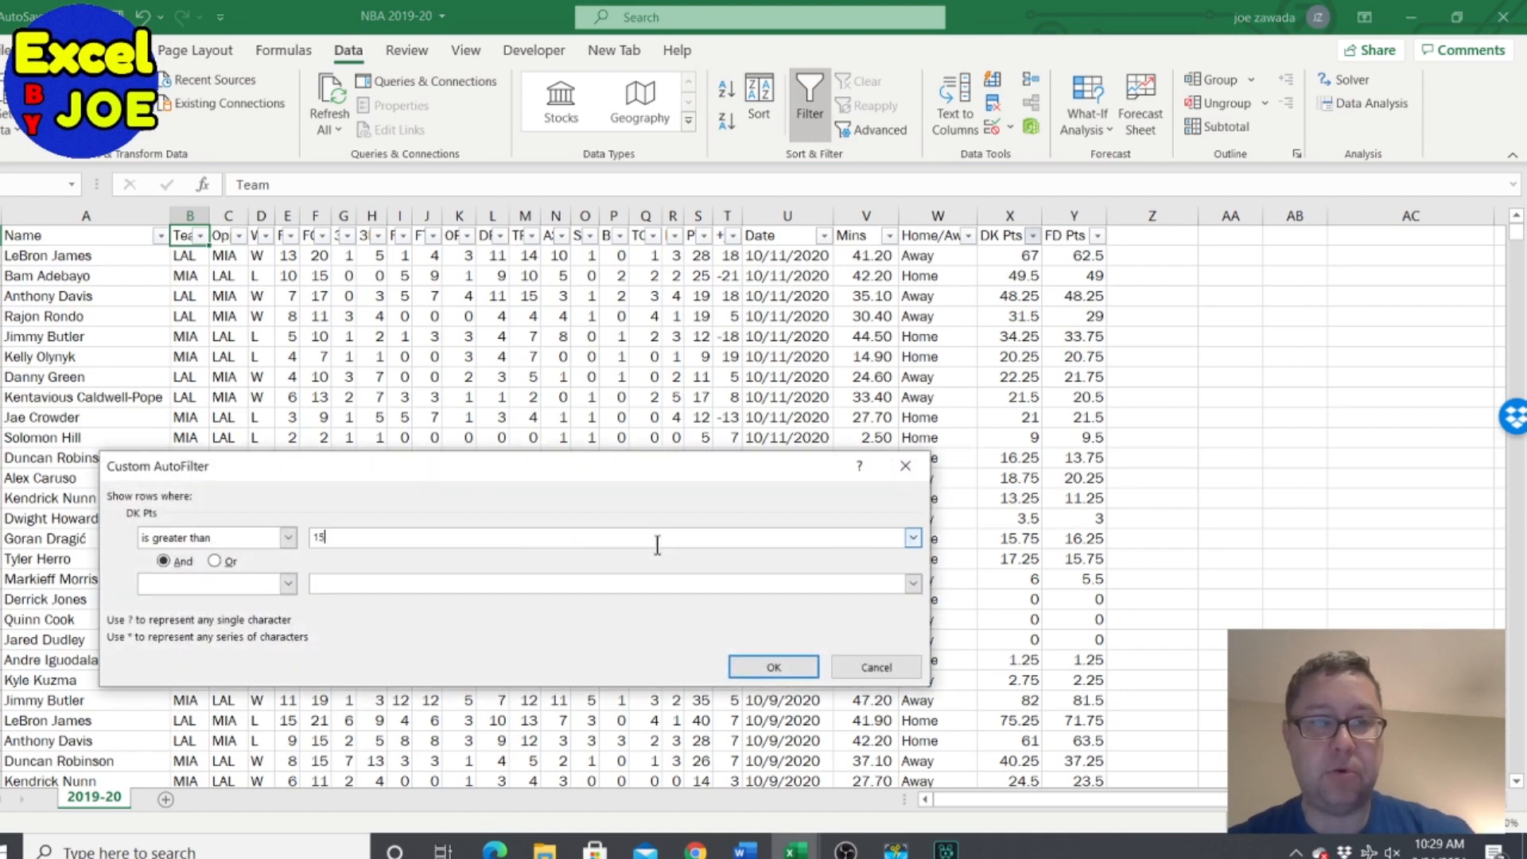
pyautogui.click(773, 666)
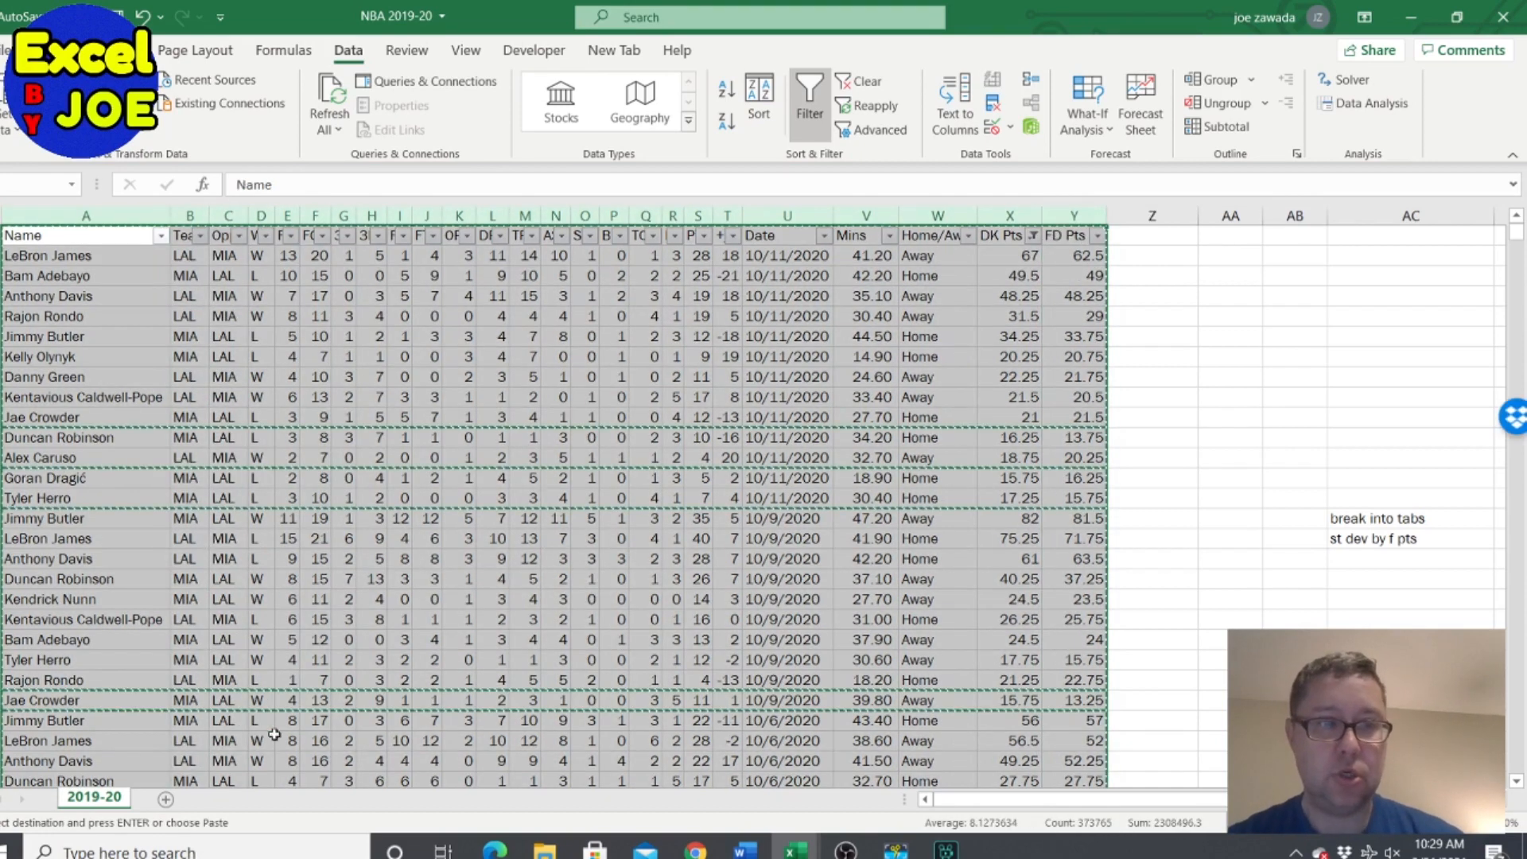
# Step: Put the over-15 games on a new 'over 15' sheet and refilter DK Pts to under 15
pyautogui.click(165, 796)
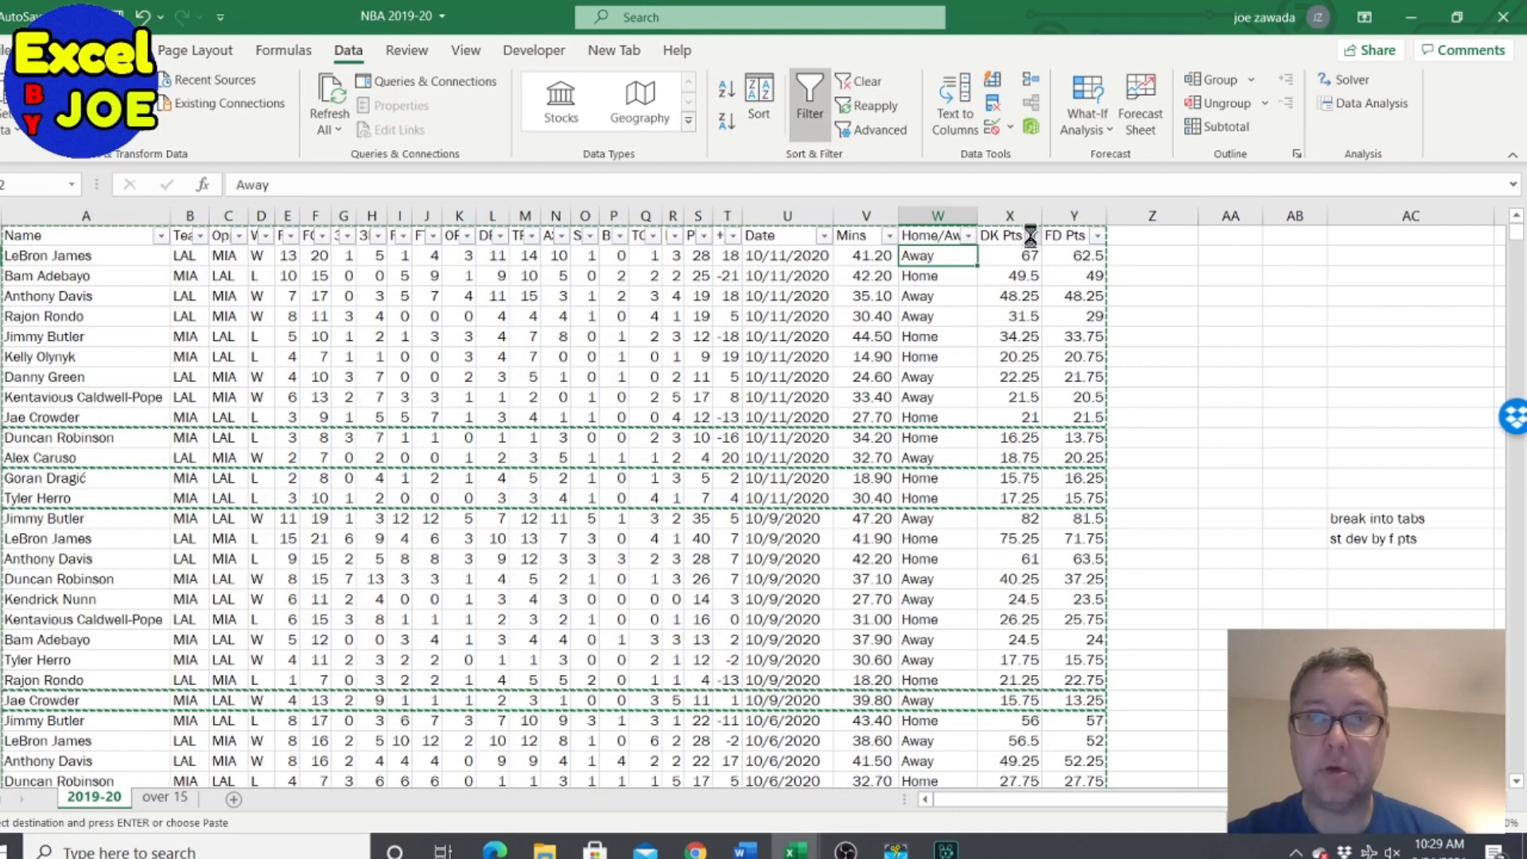
pyautogui.click(1030, 236)
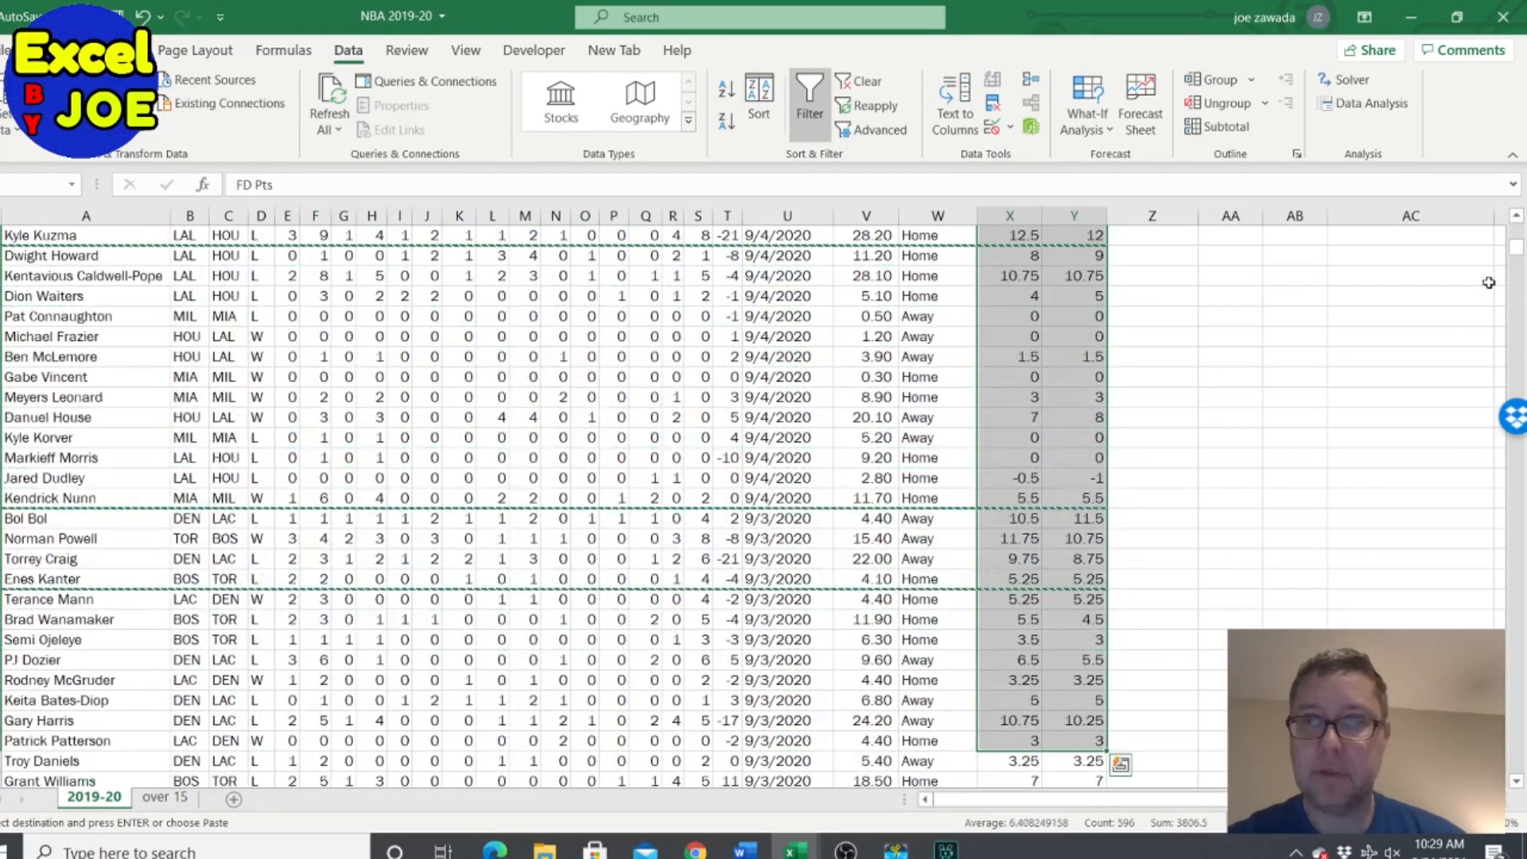
pyautogui.scroll(-3)
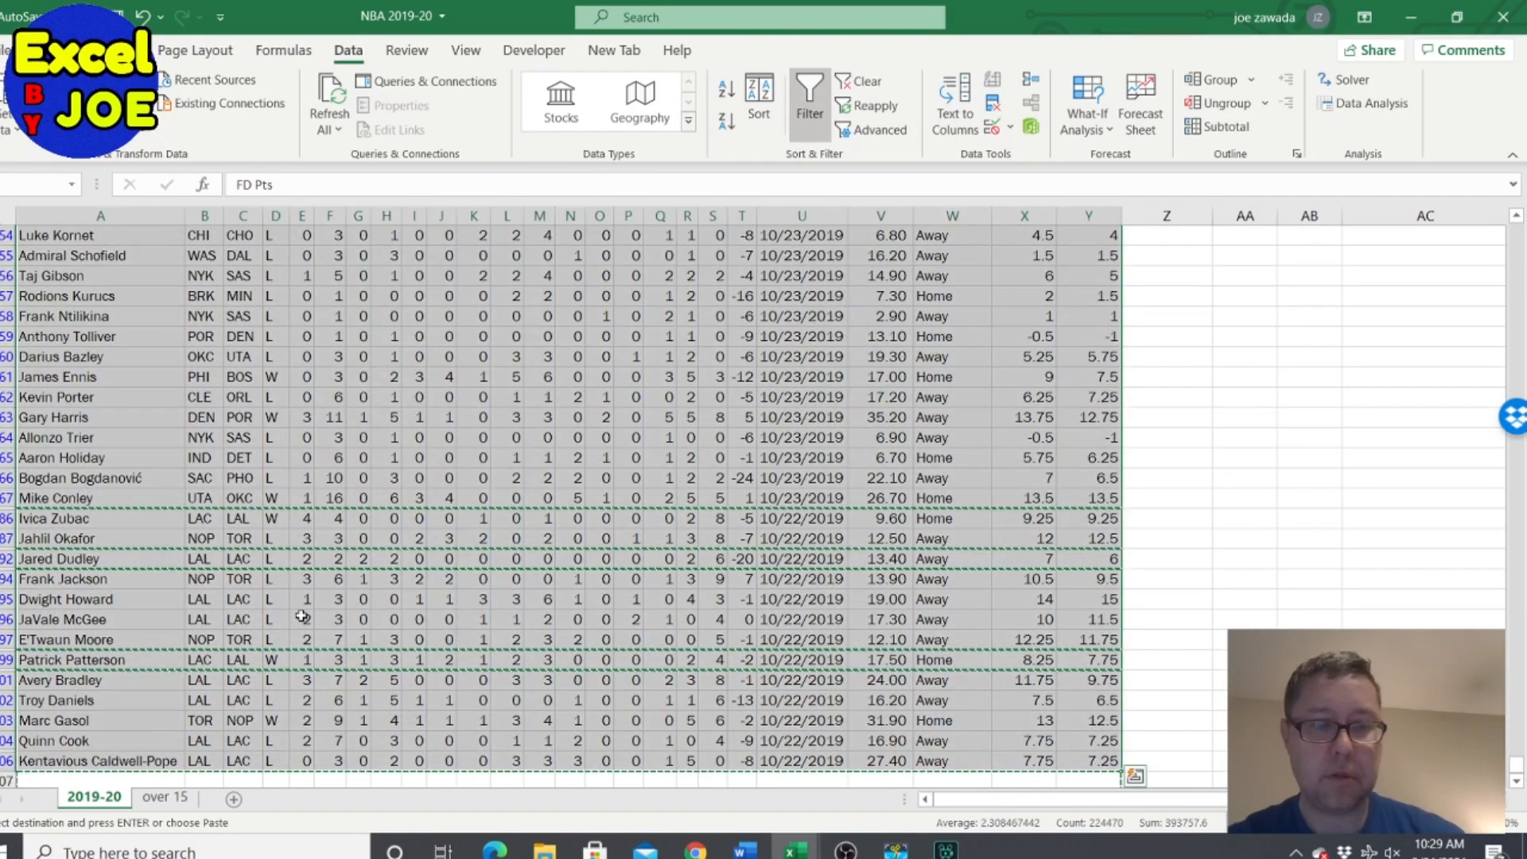
# Step: Put the under-15 games on a new 'less 15' sheet and clear the game log filter
pyautogui.click(232, 799)
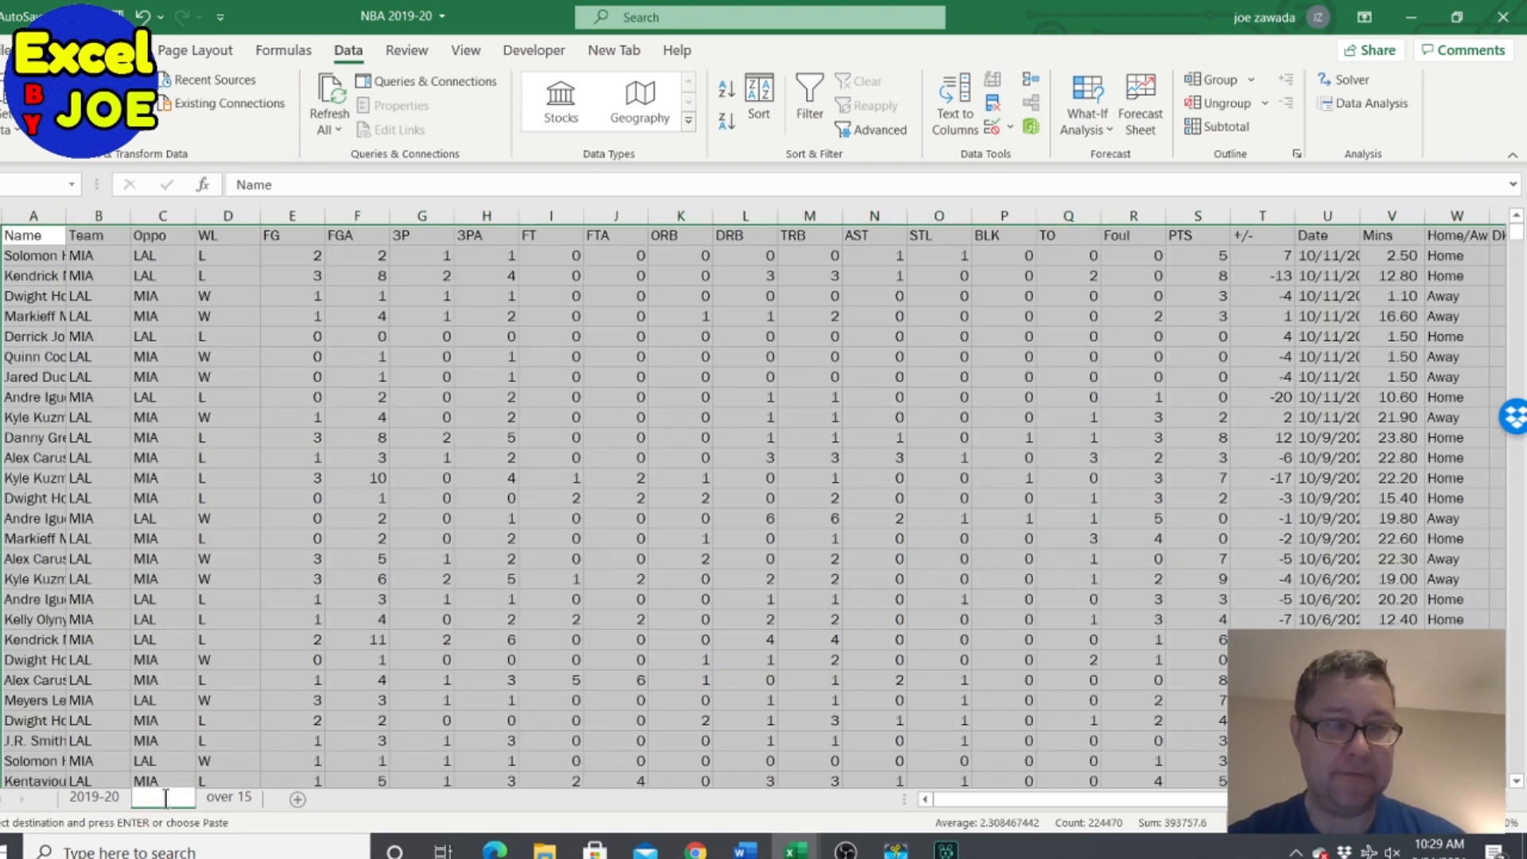
pyautogui.write('less 15')
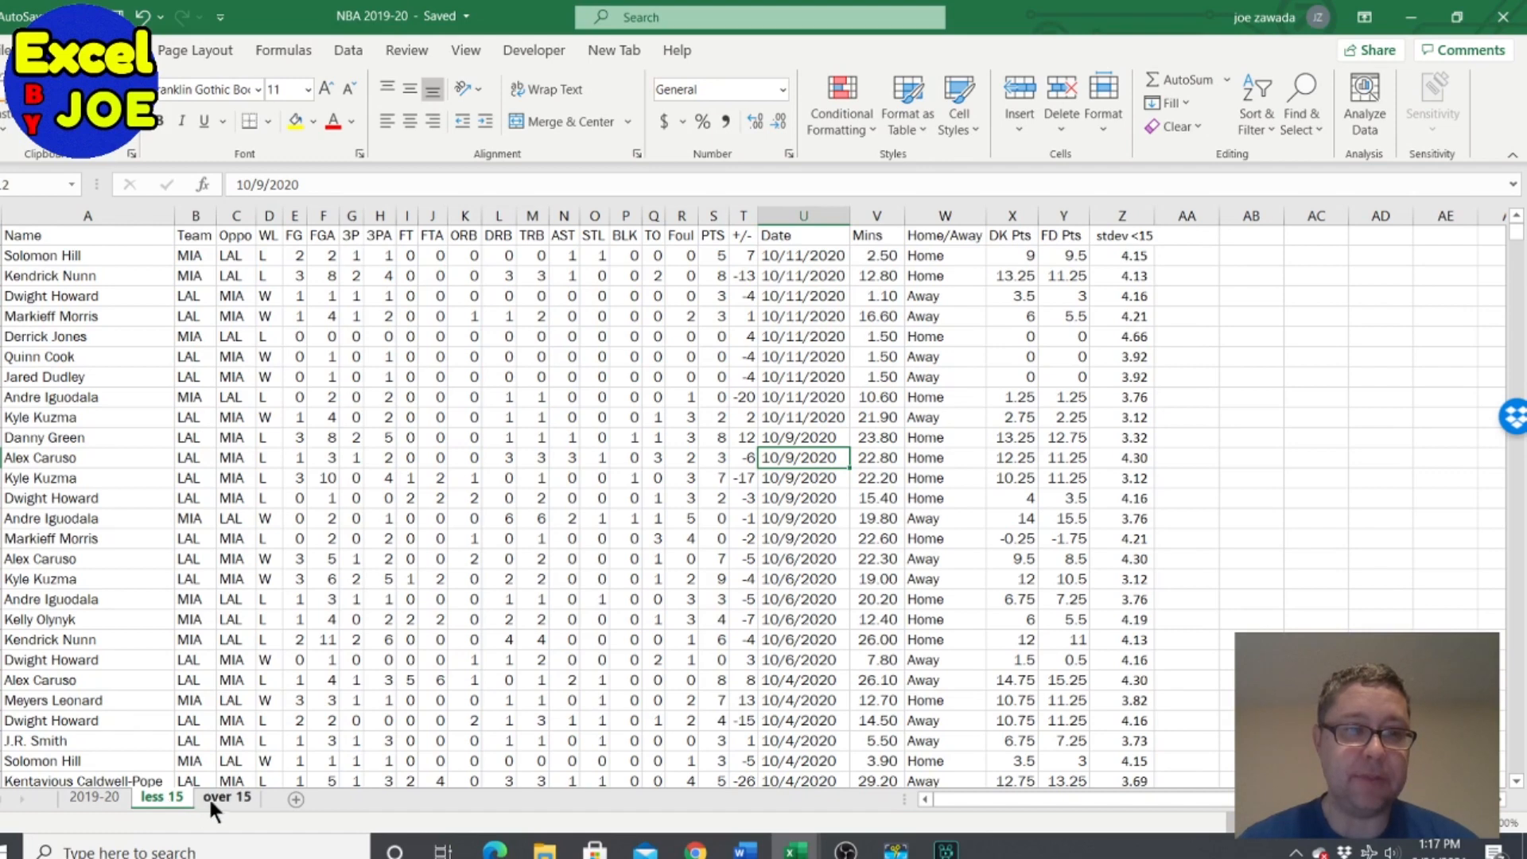
pyautogui.moveTo(248, 798)
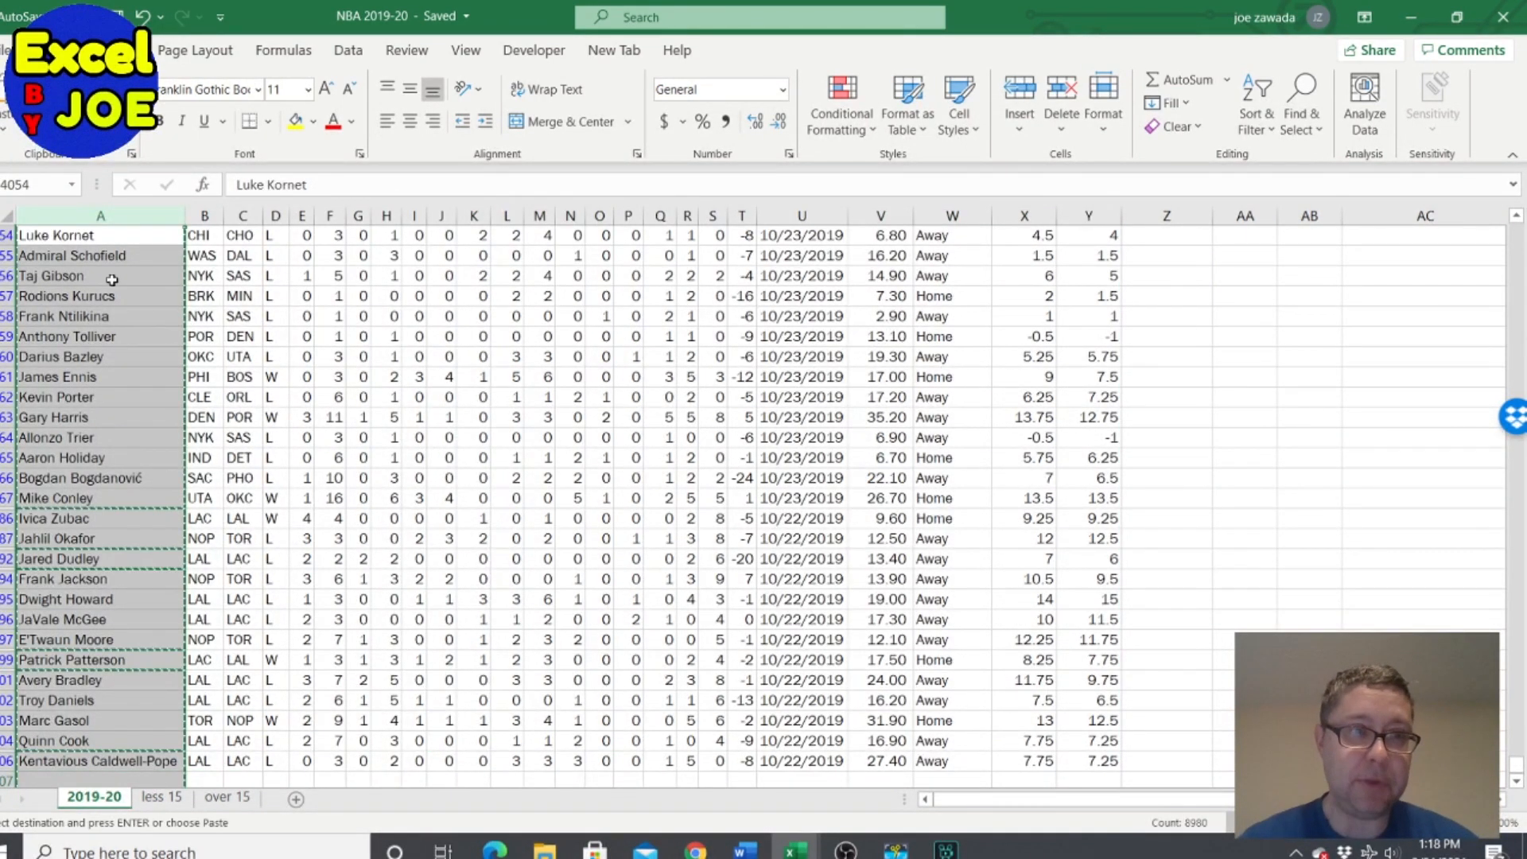
pyautogui.click(348, 49)
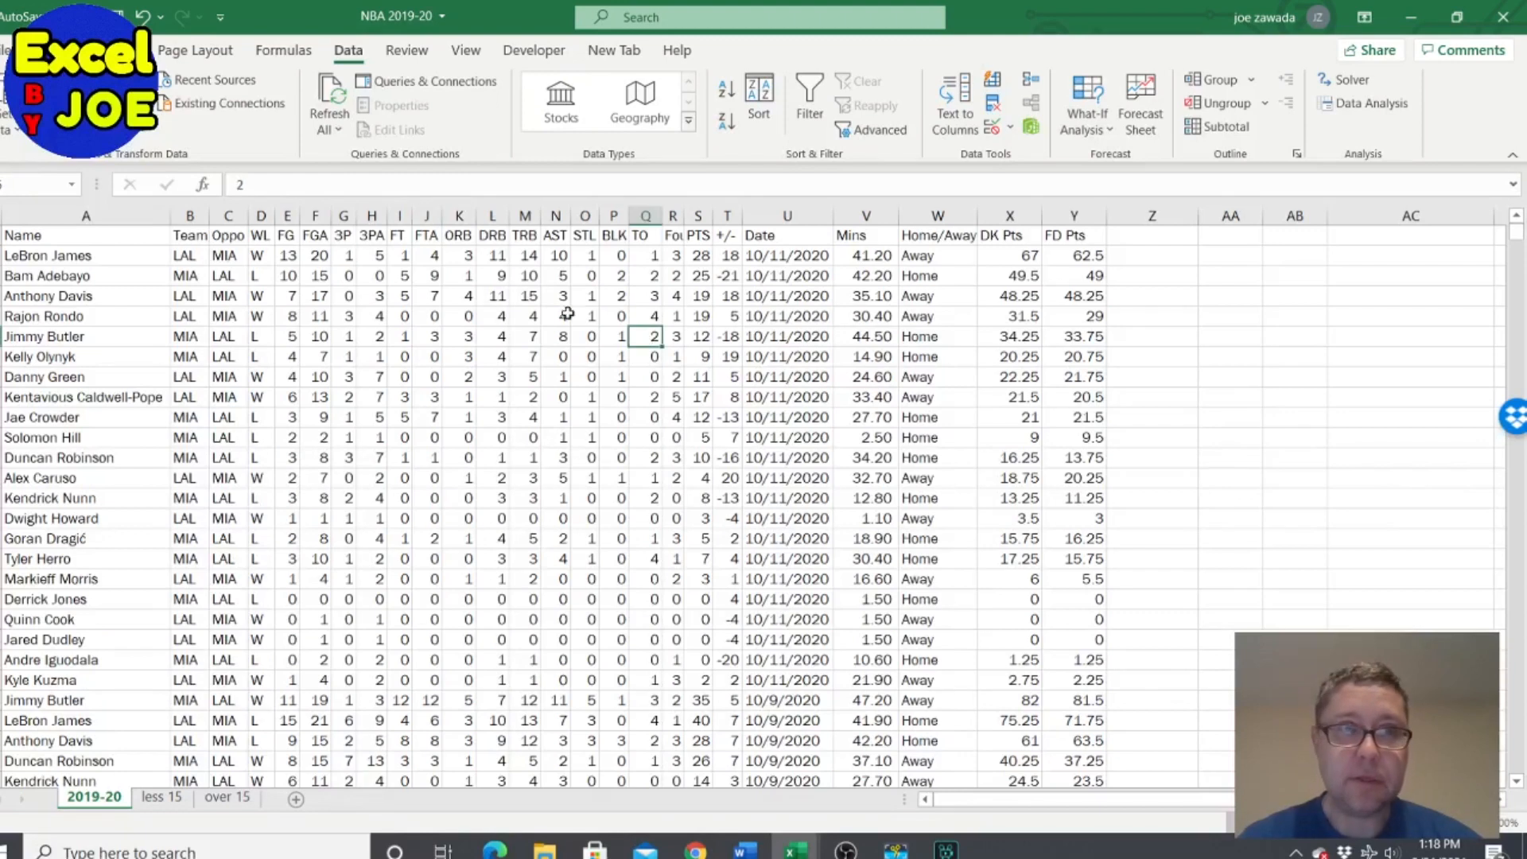
# Step: Copy the Name column onto a new sheet renamed 'st dev'
pyautogui.click(85, 215)
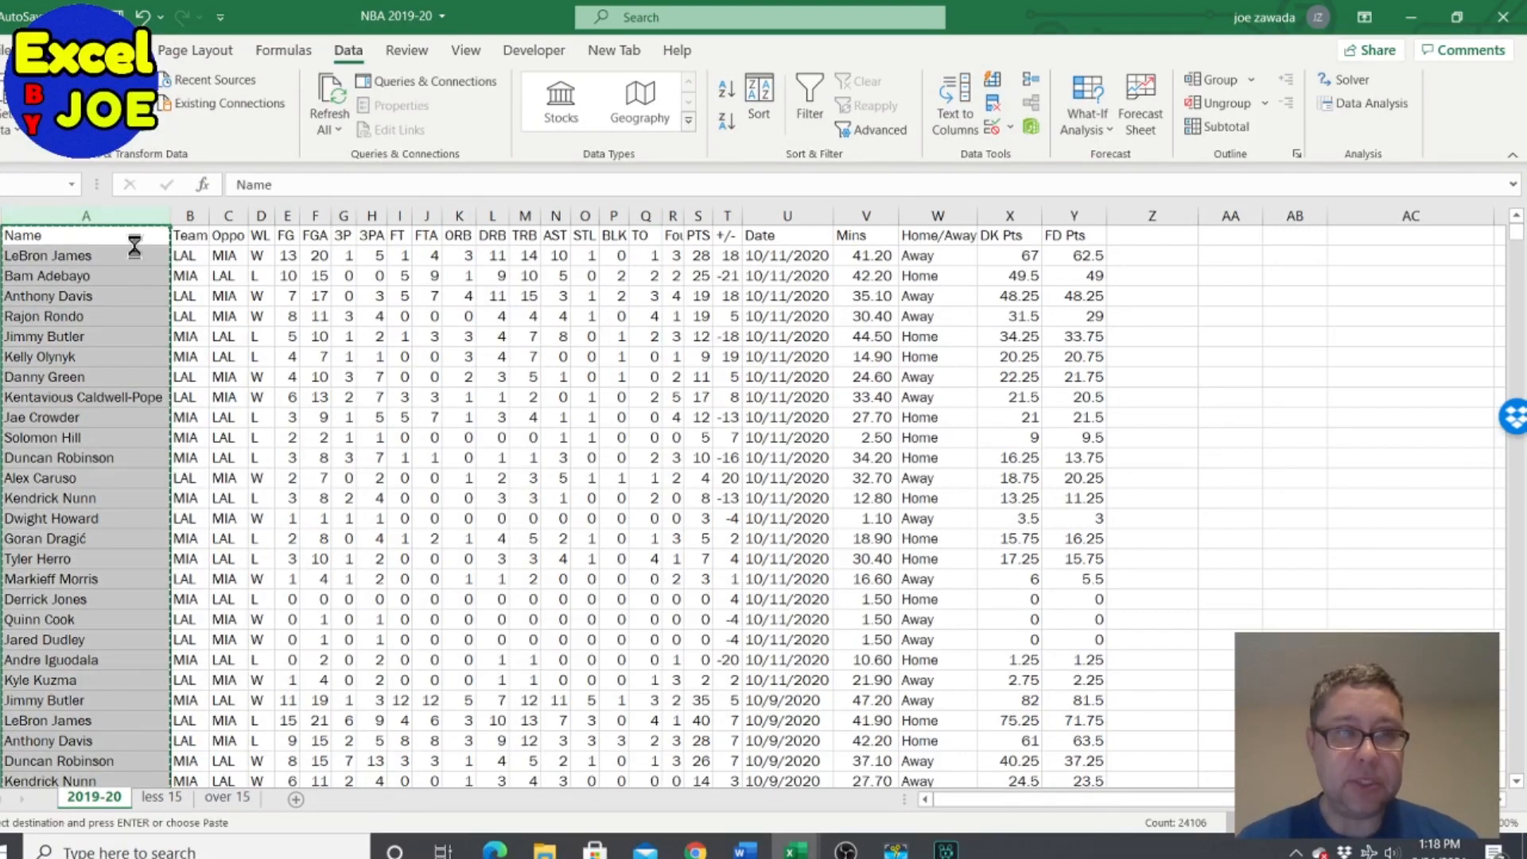
pyautogui.click(296, 798)
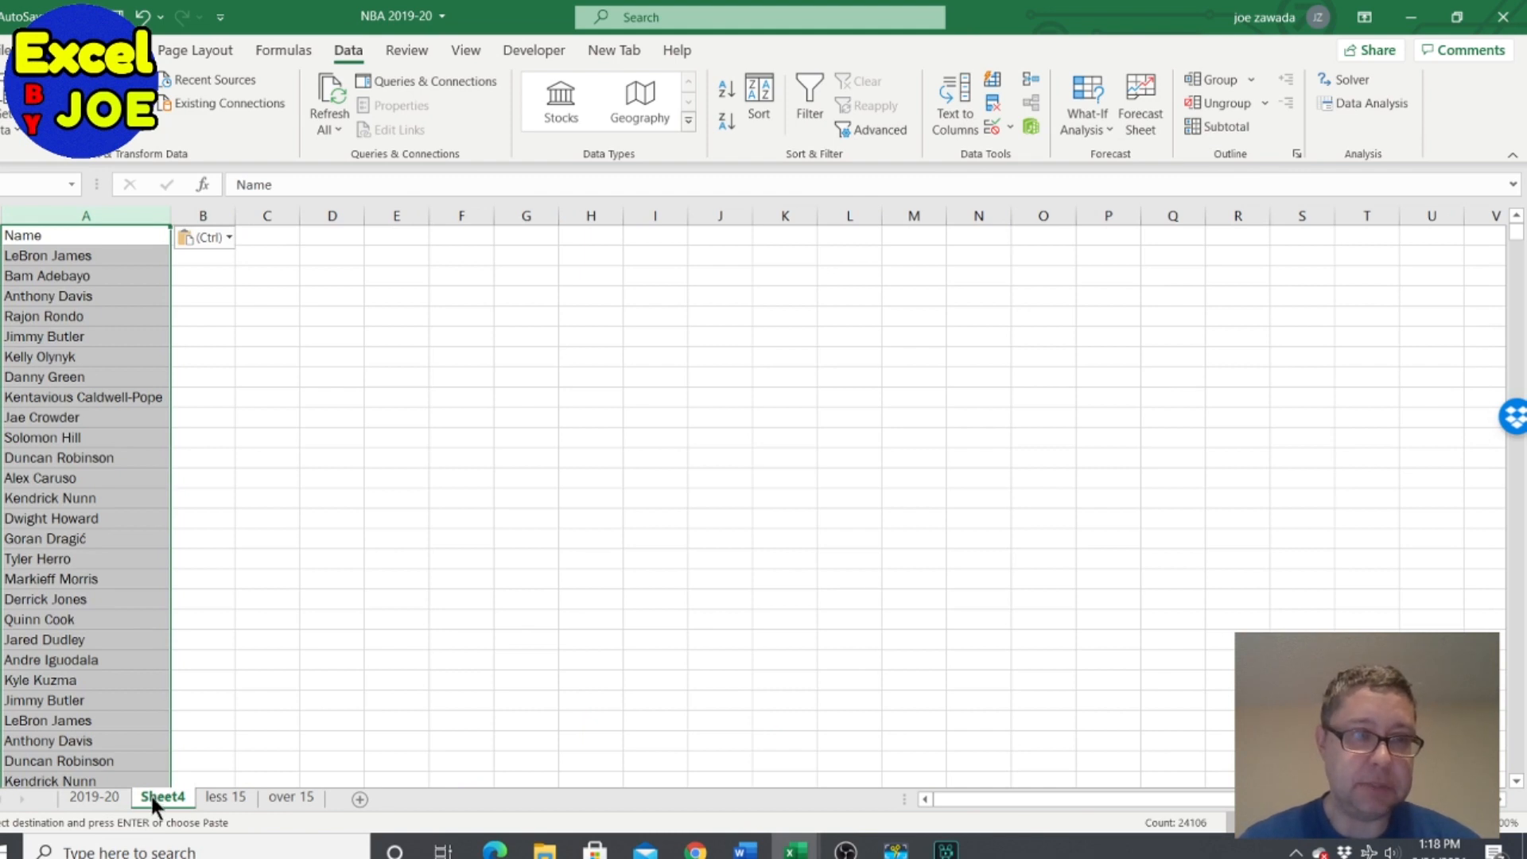
pyautogui.doubleClick(161, 796)
pyautogui.write('st dev')
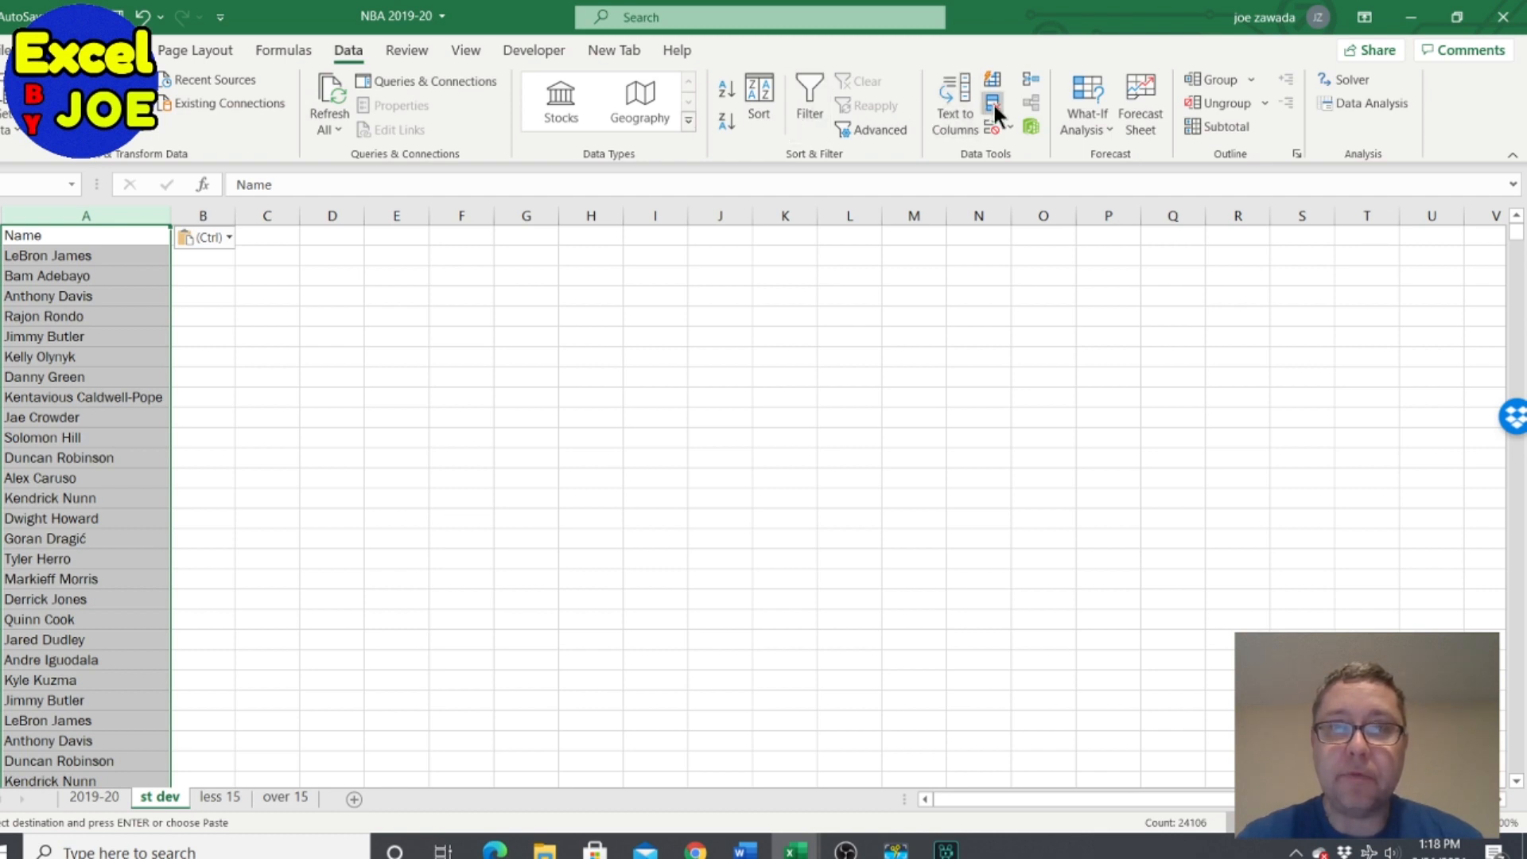
# Step: Remove duplicate player names with the first row treated as a header, leaving 332 unique names
pyautogui.click(992, 105)
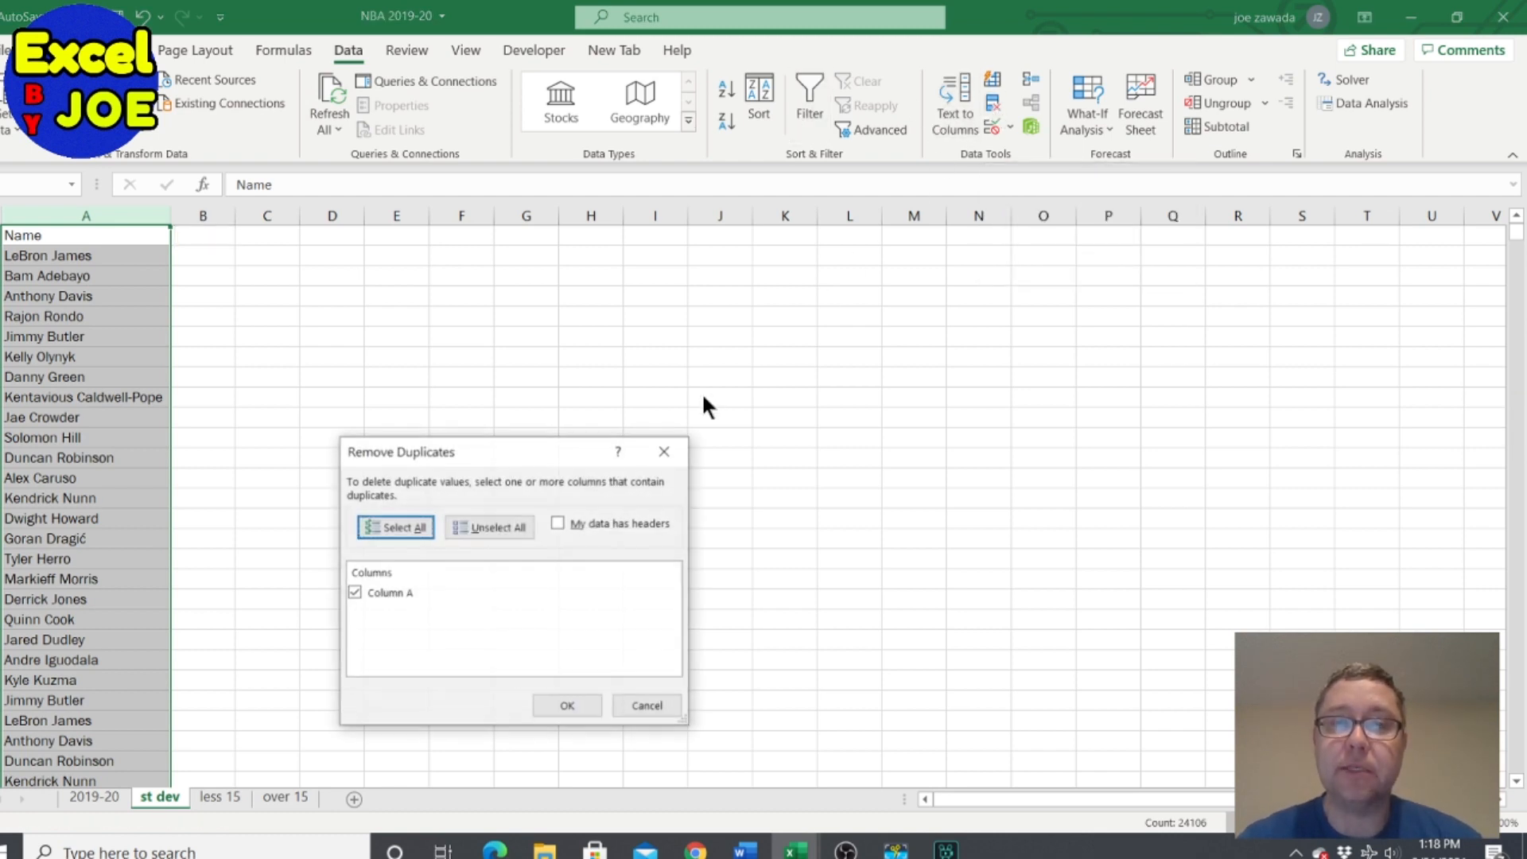
pyautogui.click(558, 523)
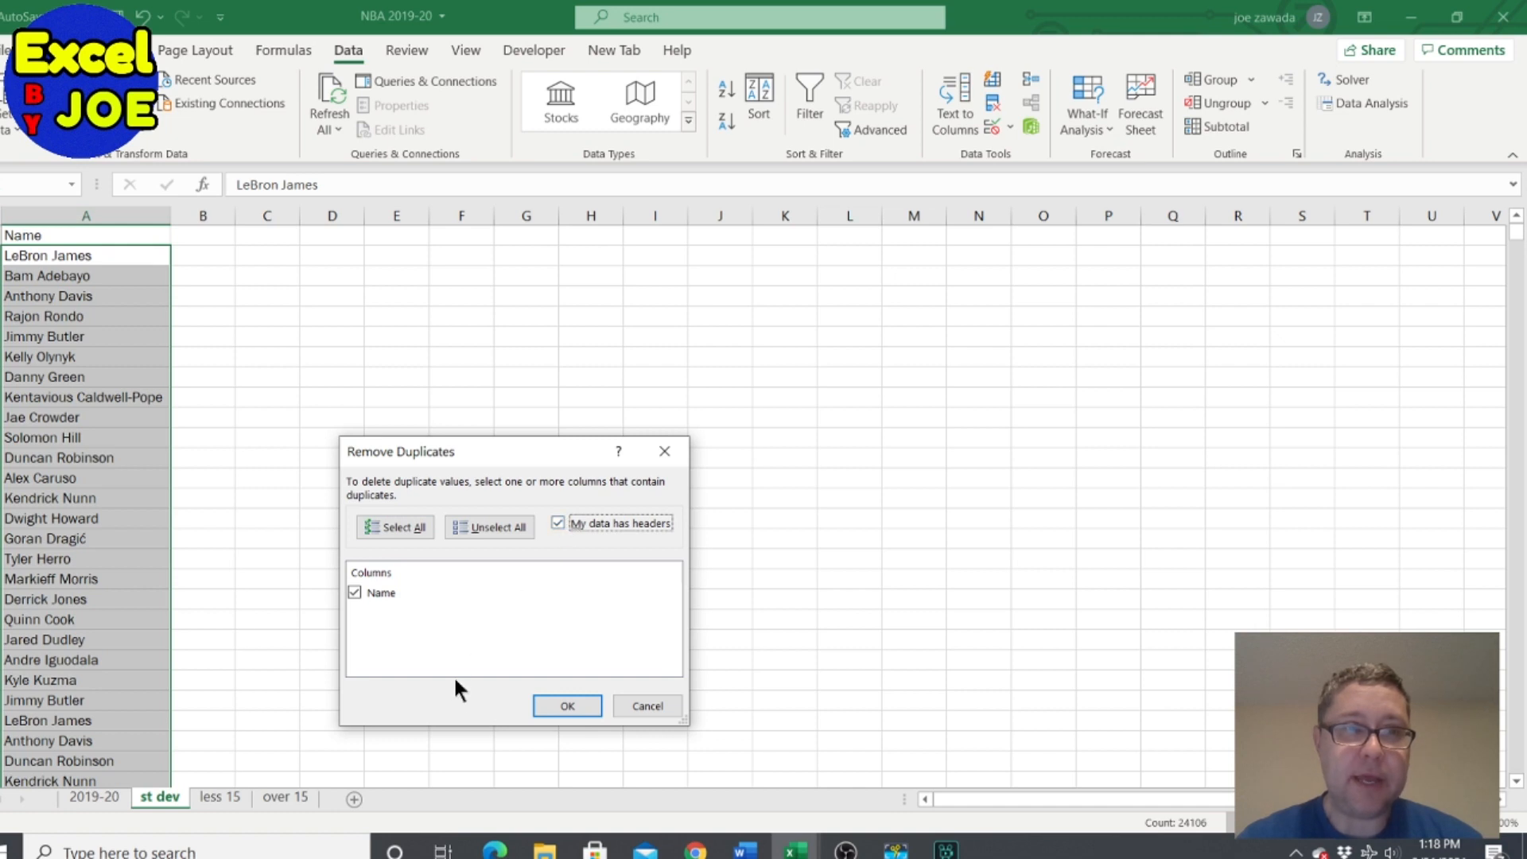
pyautogui.click(566, 705)
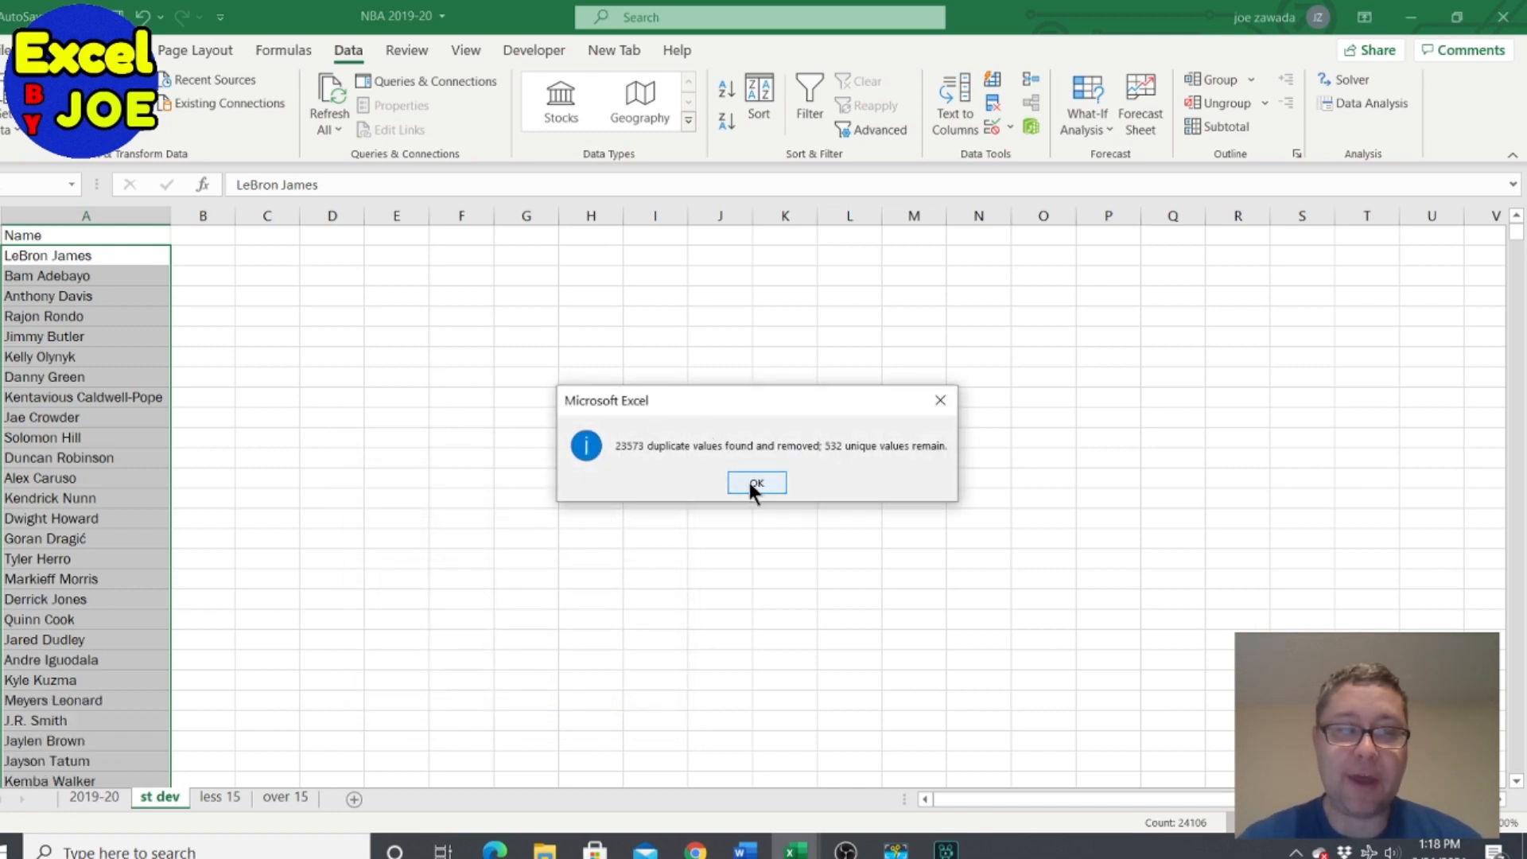
pyautogui.click(756, 484)
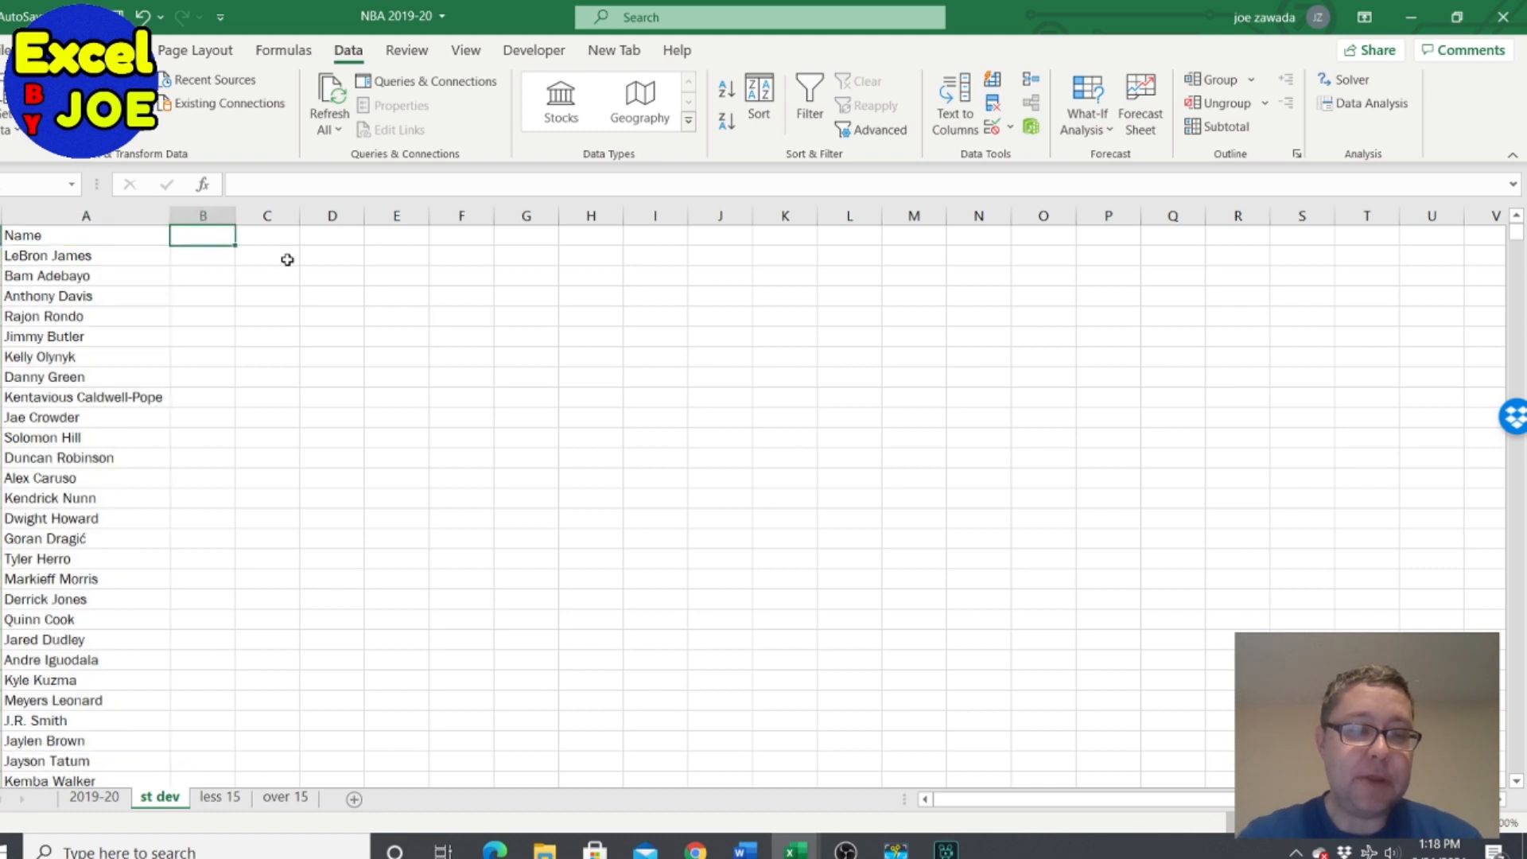
# Step: Head columns B and C as < 15 and >15 and start the =STDEV.P(IF( formula in B2
pyautogui.write('< 15')
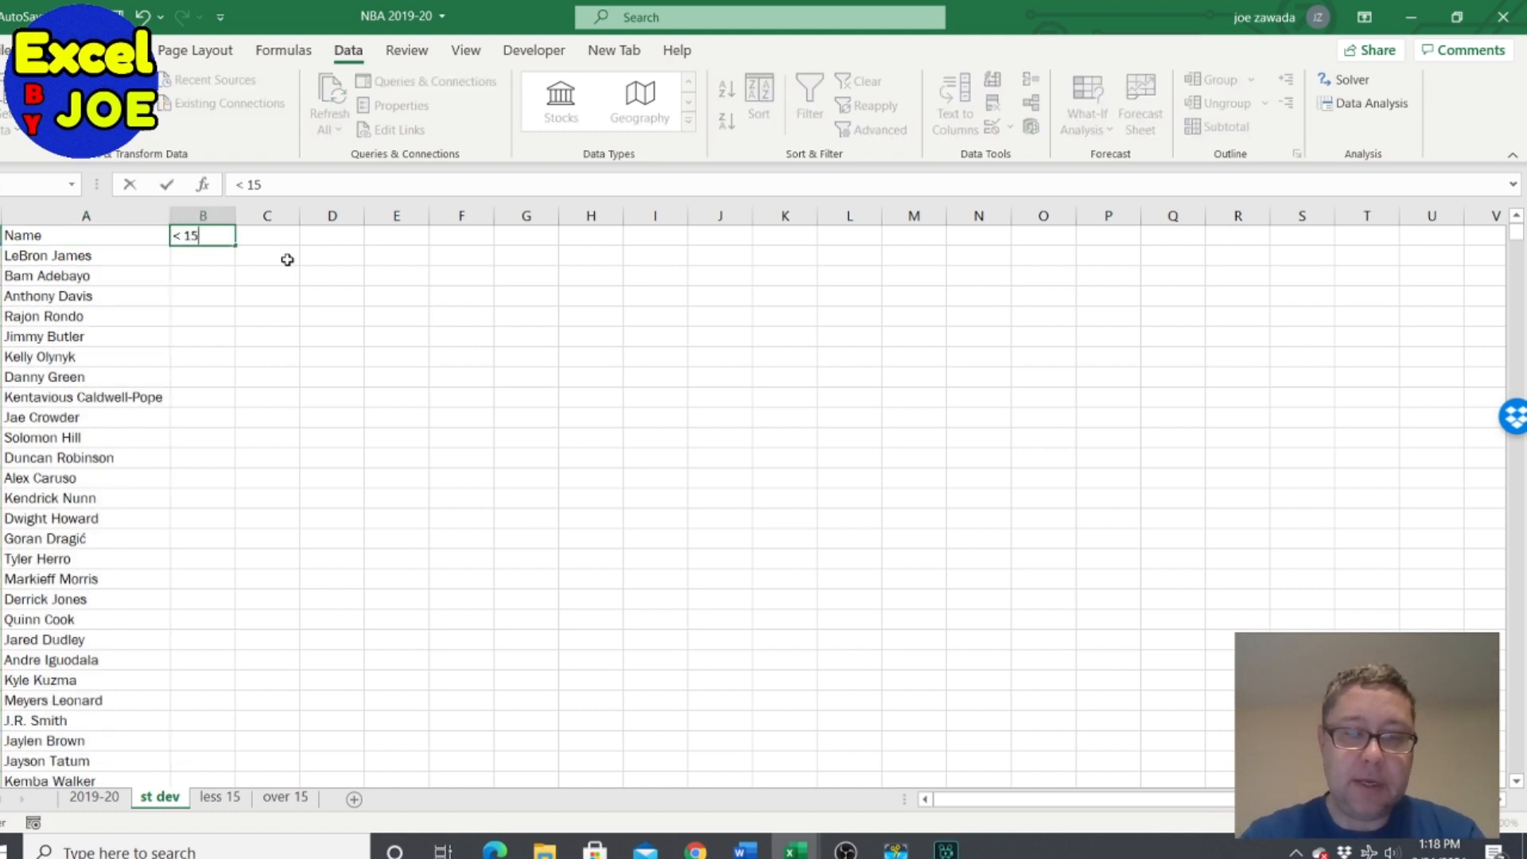
pyautogui.write('>15')
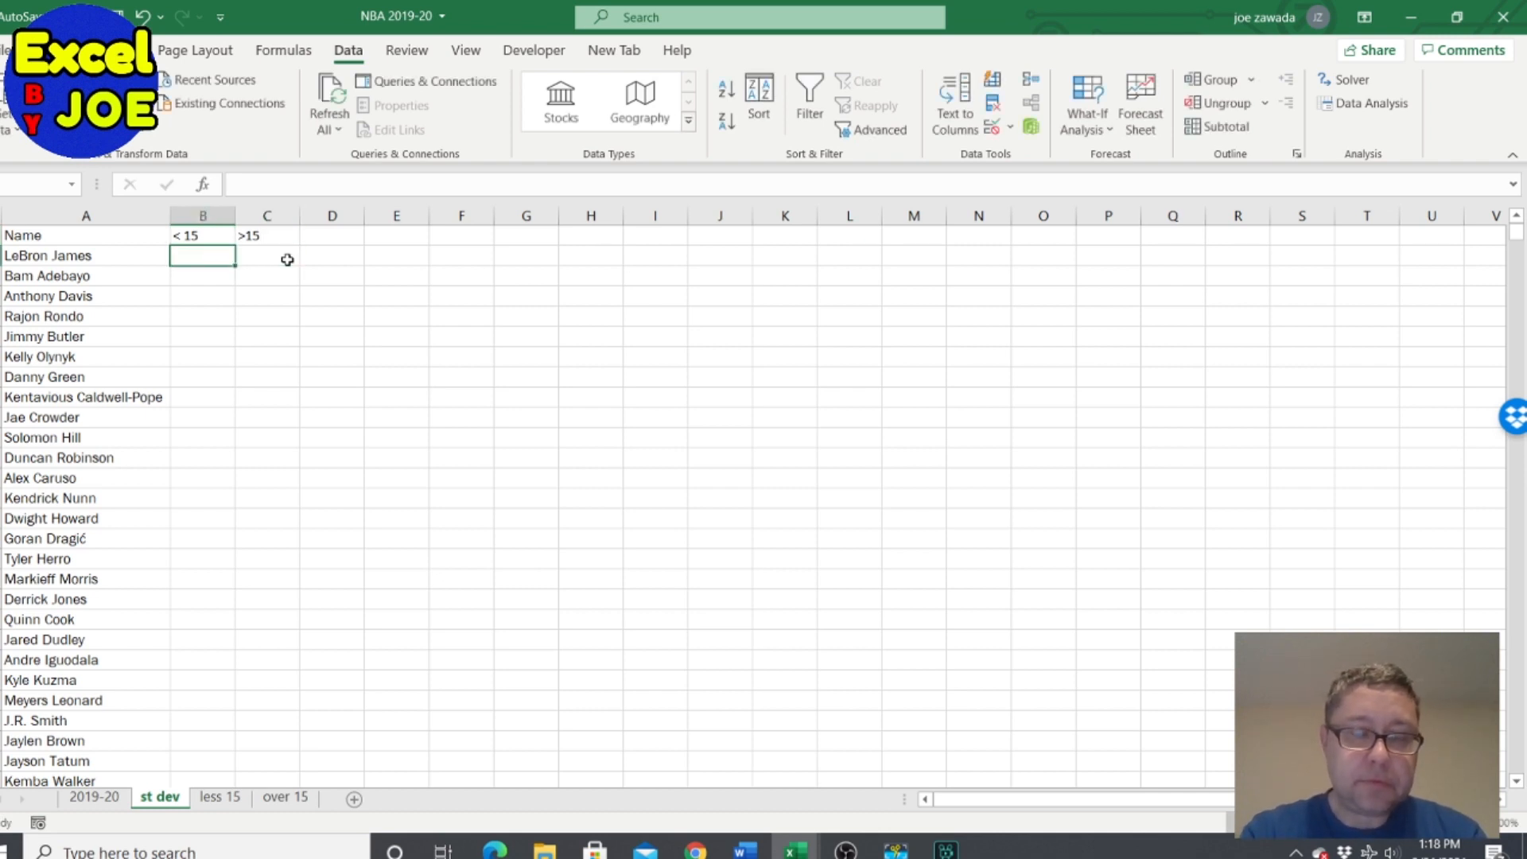
pyautogui.write('=stdev.p')
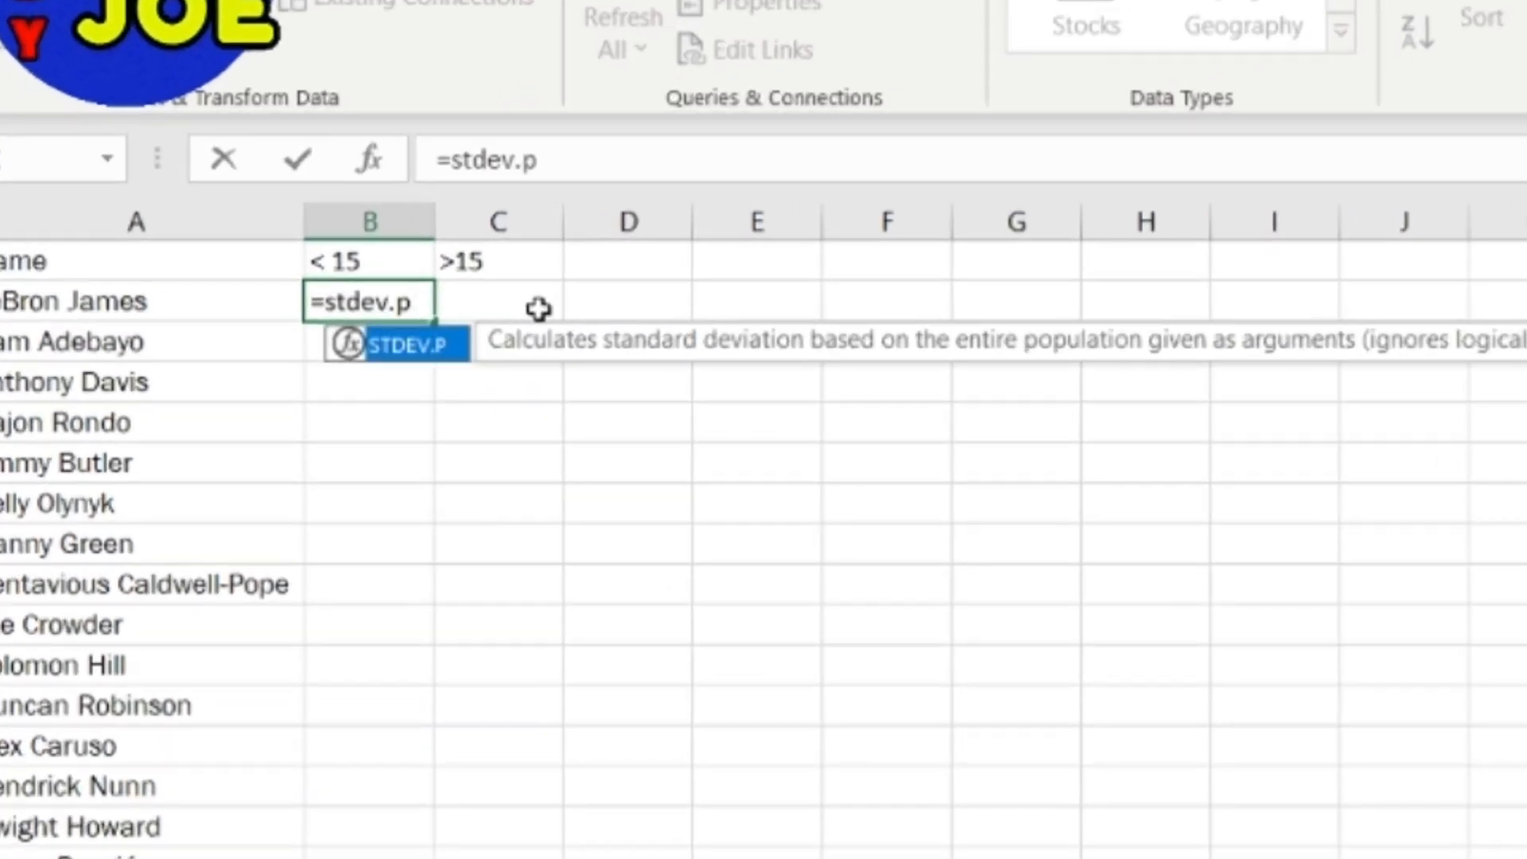
pyautogui.write('(')
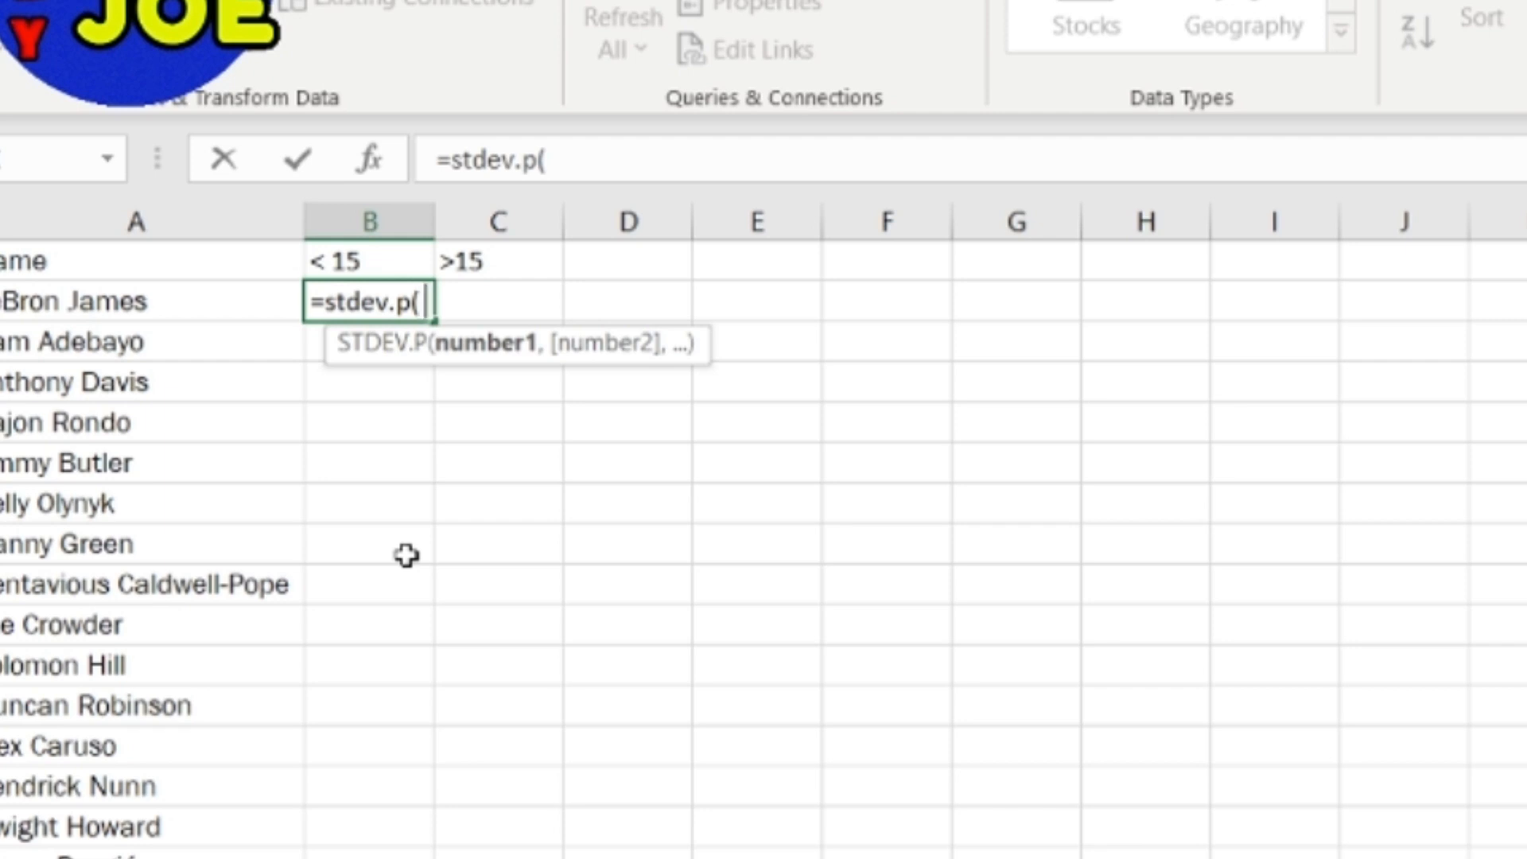
pyautogui.write('if(')
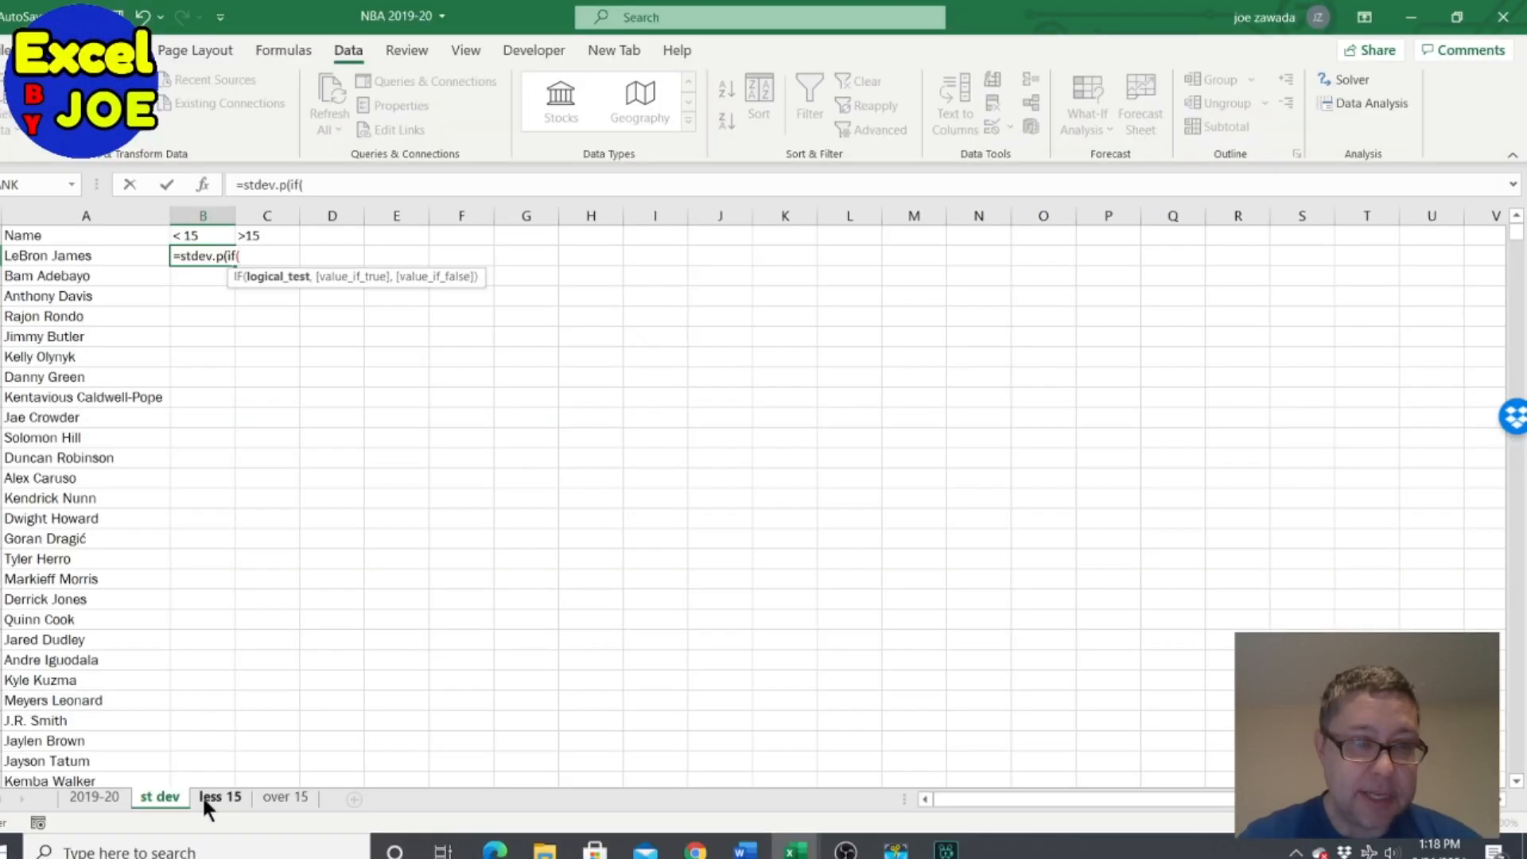
# Step: Complete =STDEV.P(IF('less 15'!A:A='st dev'!A2,'less 15'!X:X)) as an array formula for LeBron James
pyautogui.click(219, 797)
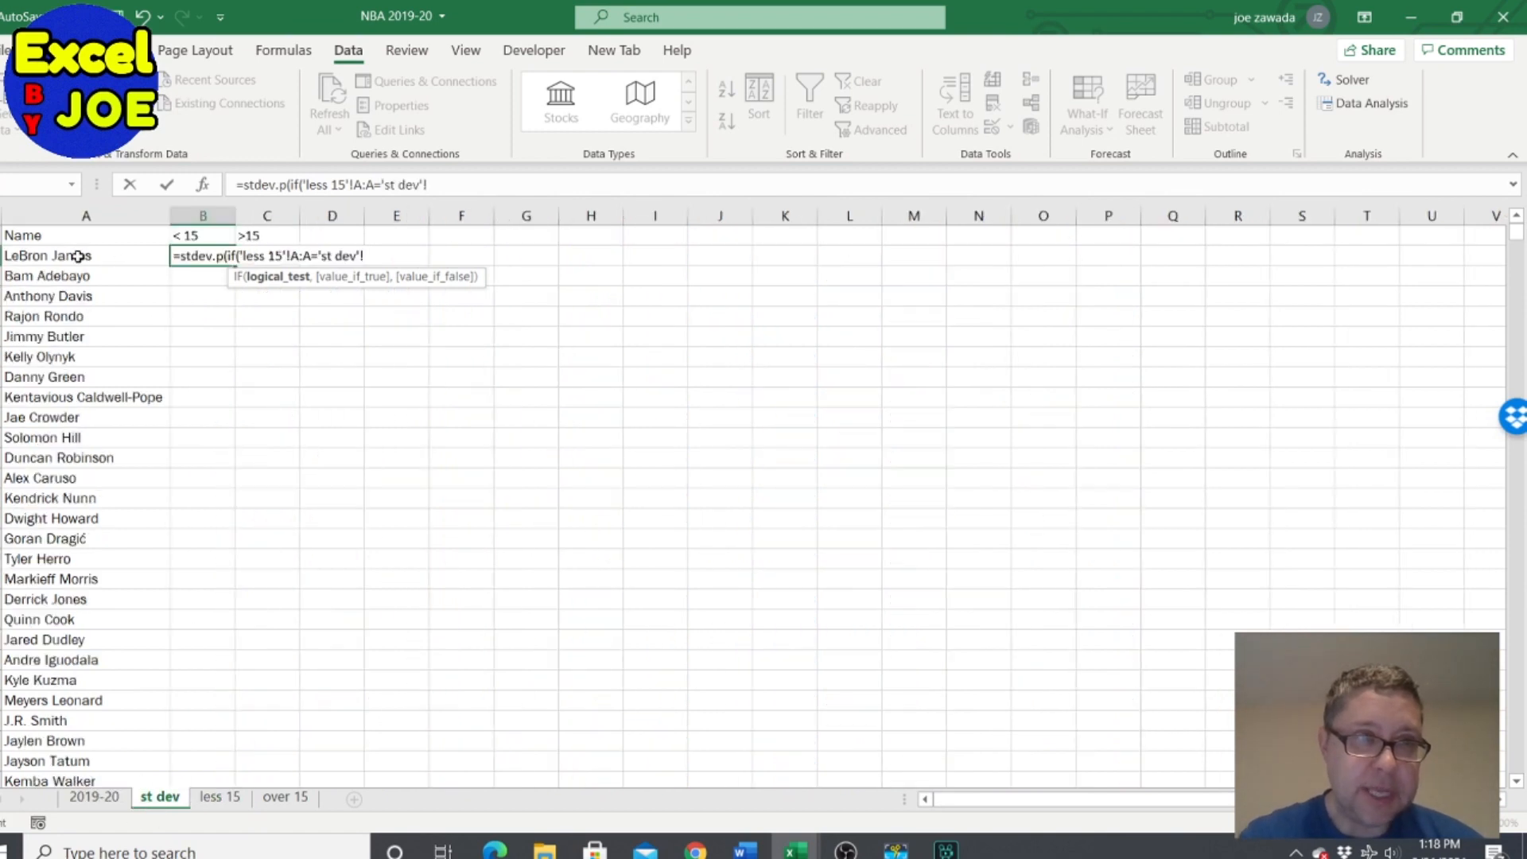
pyautogui.click(84, 254)
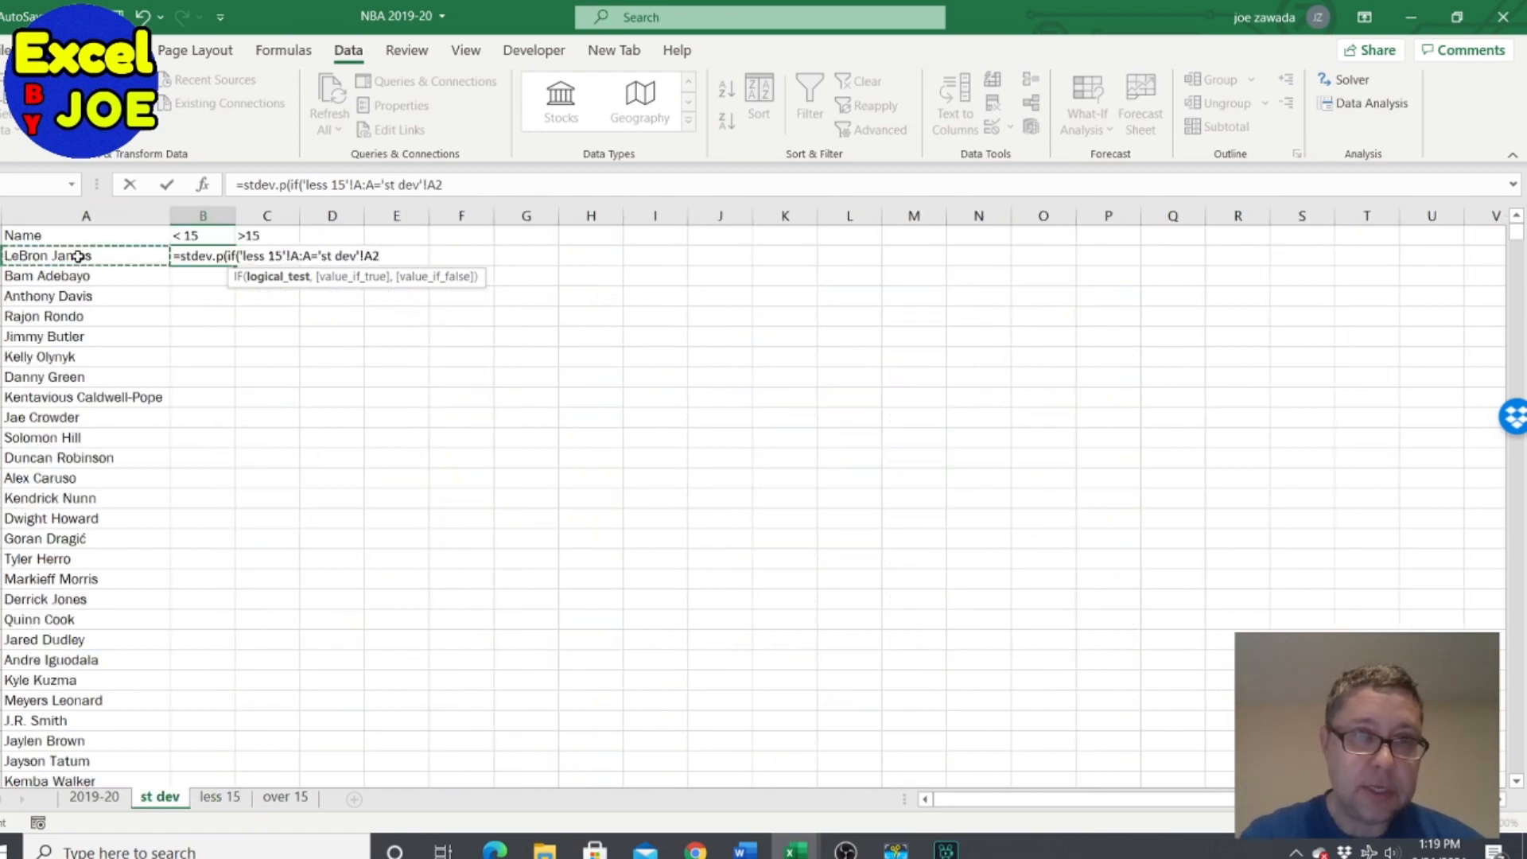
pyautogui.write(',')
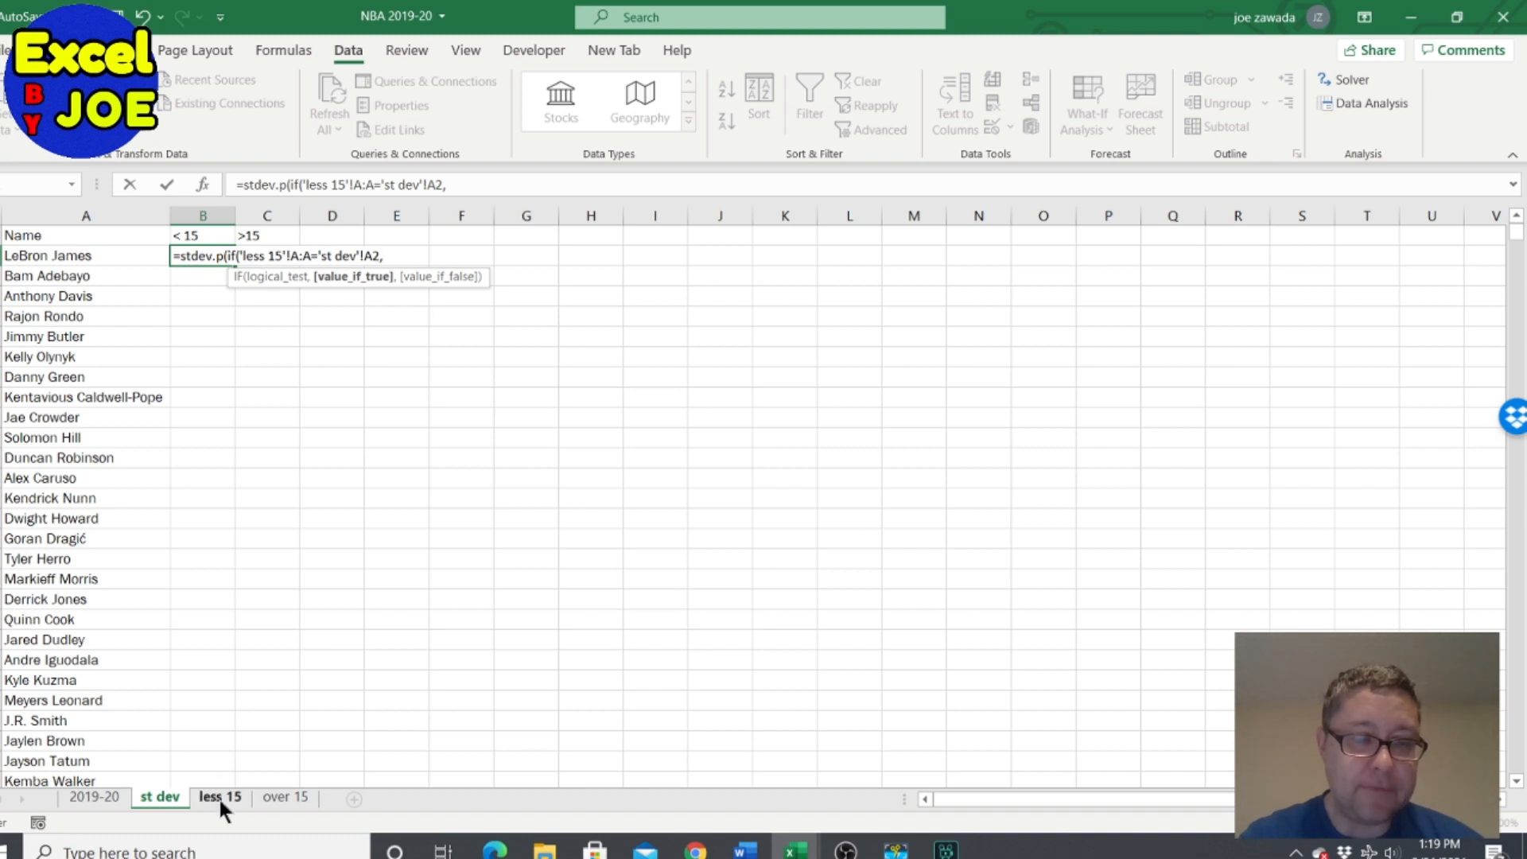
pyautogui.click(220, 797)
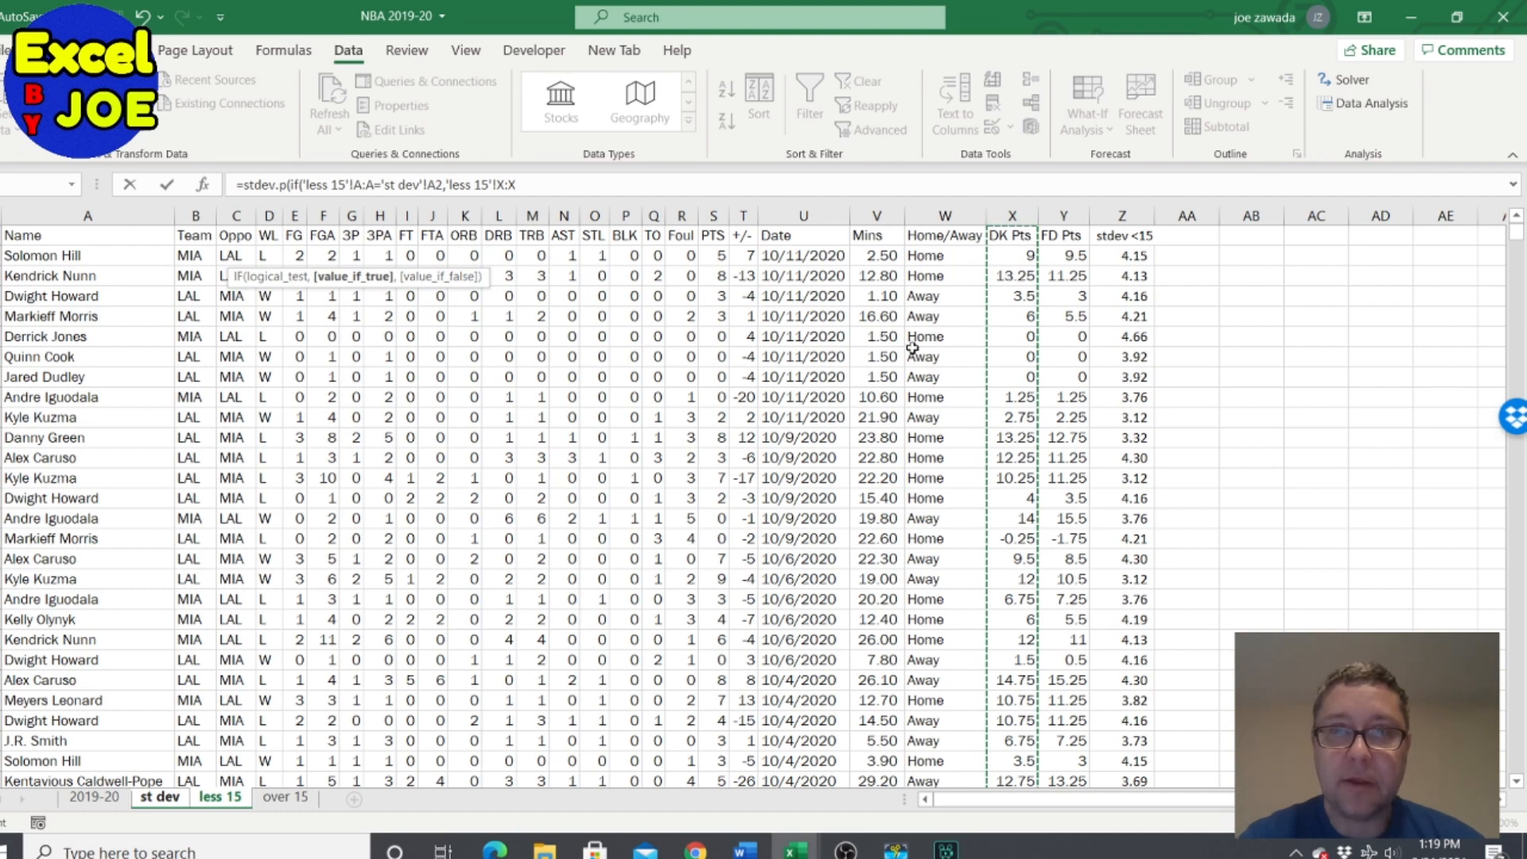
pyautogui.moveTo(679, 458)
pyautogui.write('))')
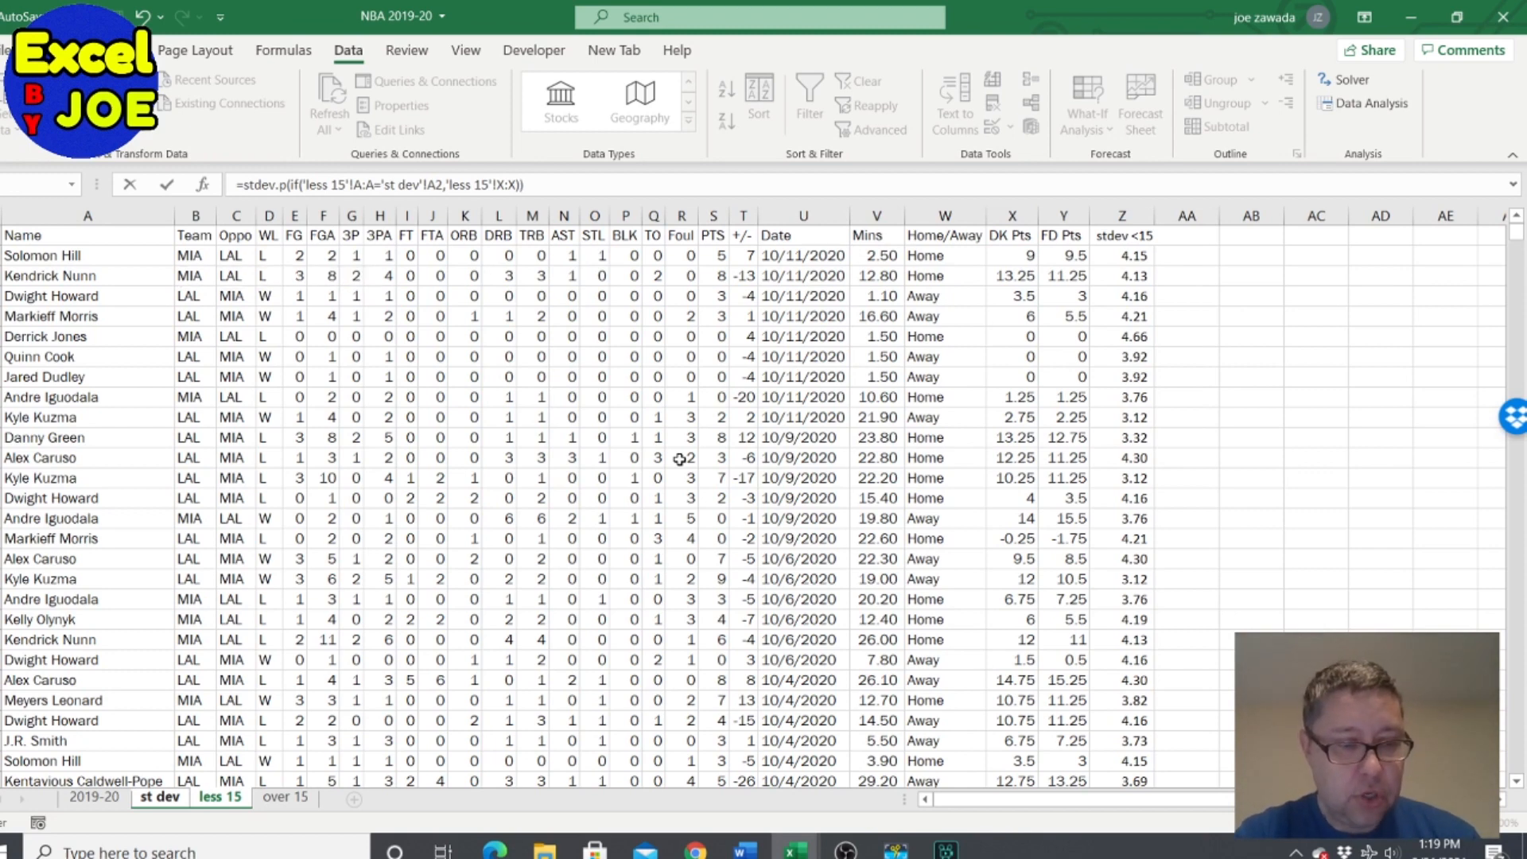
pyautogui.click(219, 796)
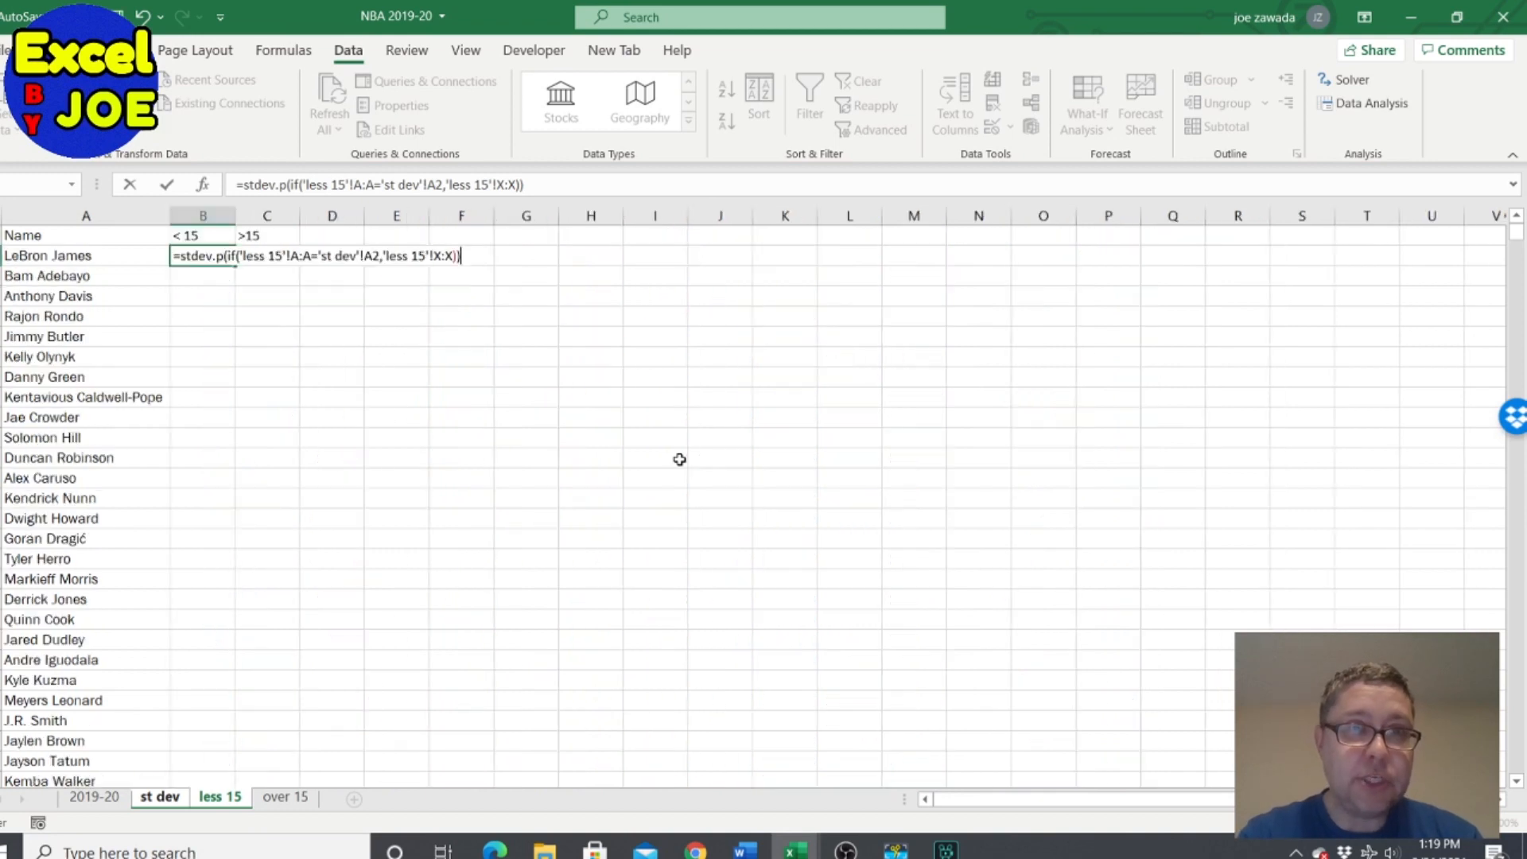
pyautogui.press('ctrl+shift+enter')
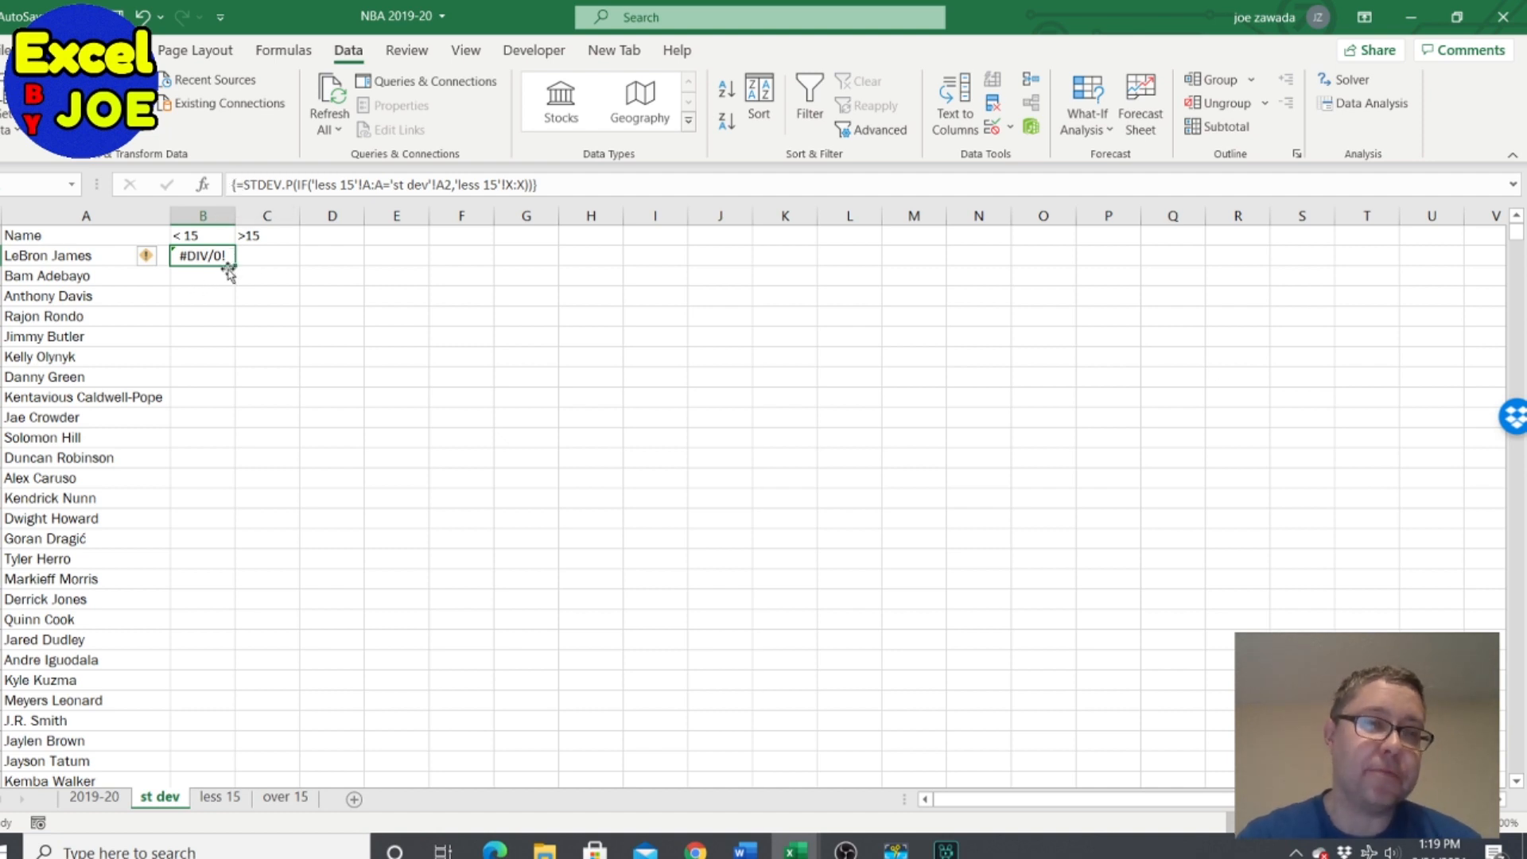
pyautogui.moveTo(227, 270); pyautogui.dragTo(216, 436)
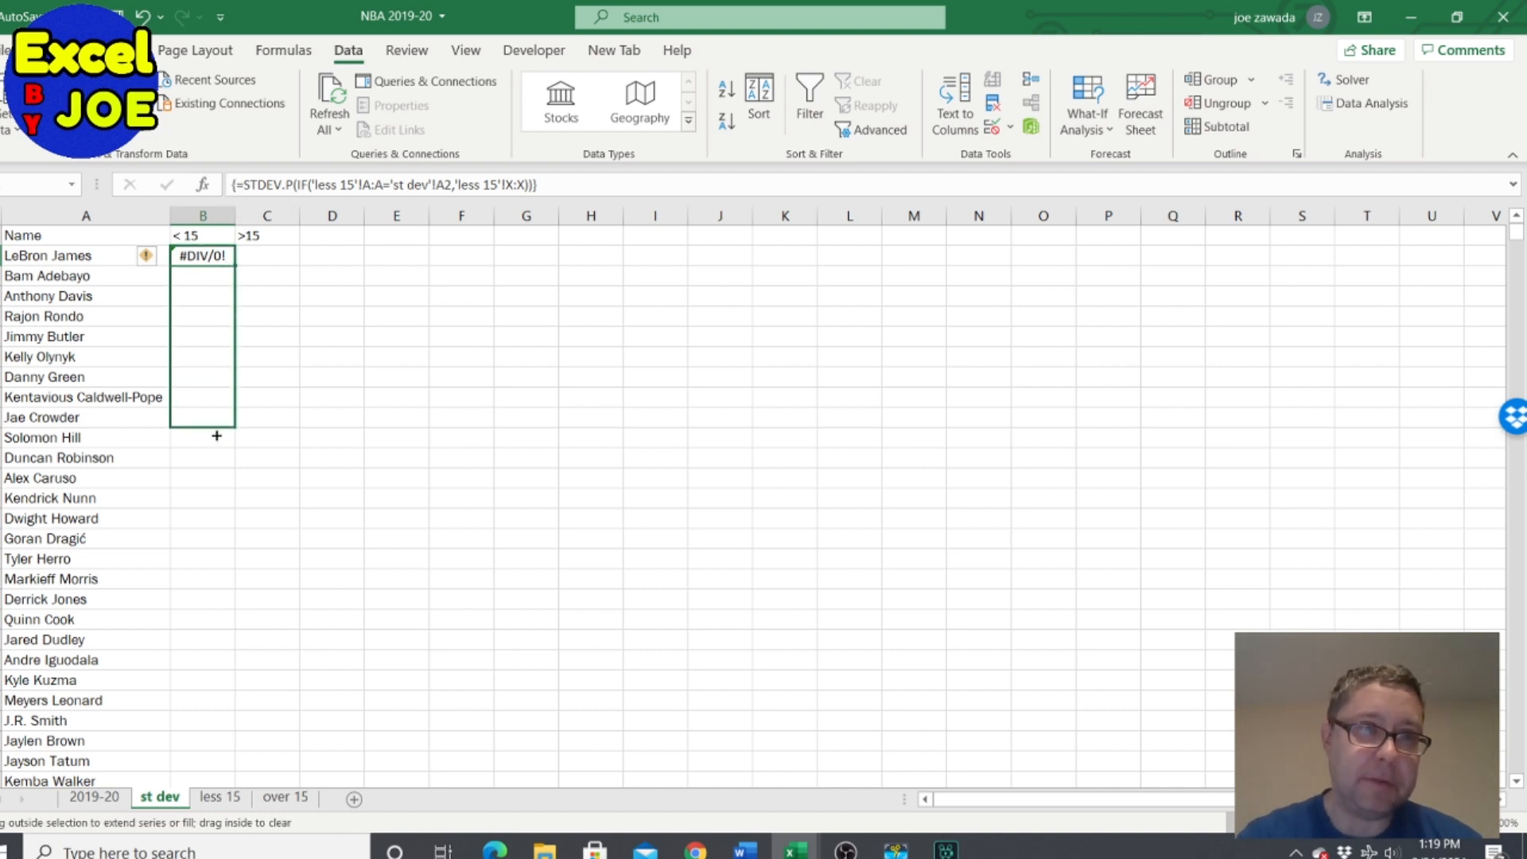
pyautogui.moveTo(202, 254); pyautogui.dragTo(202, 458)
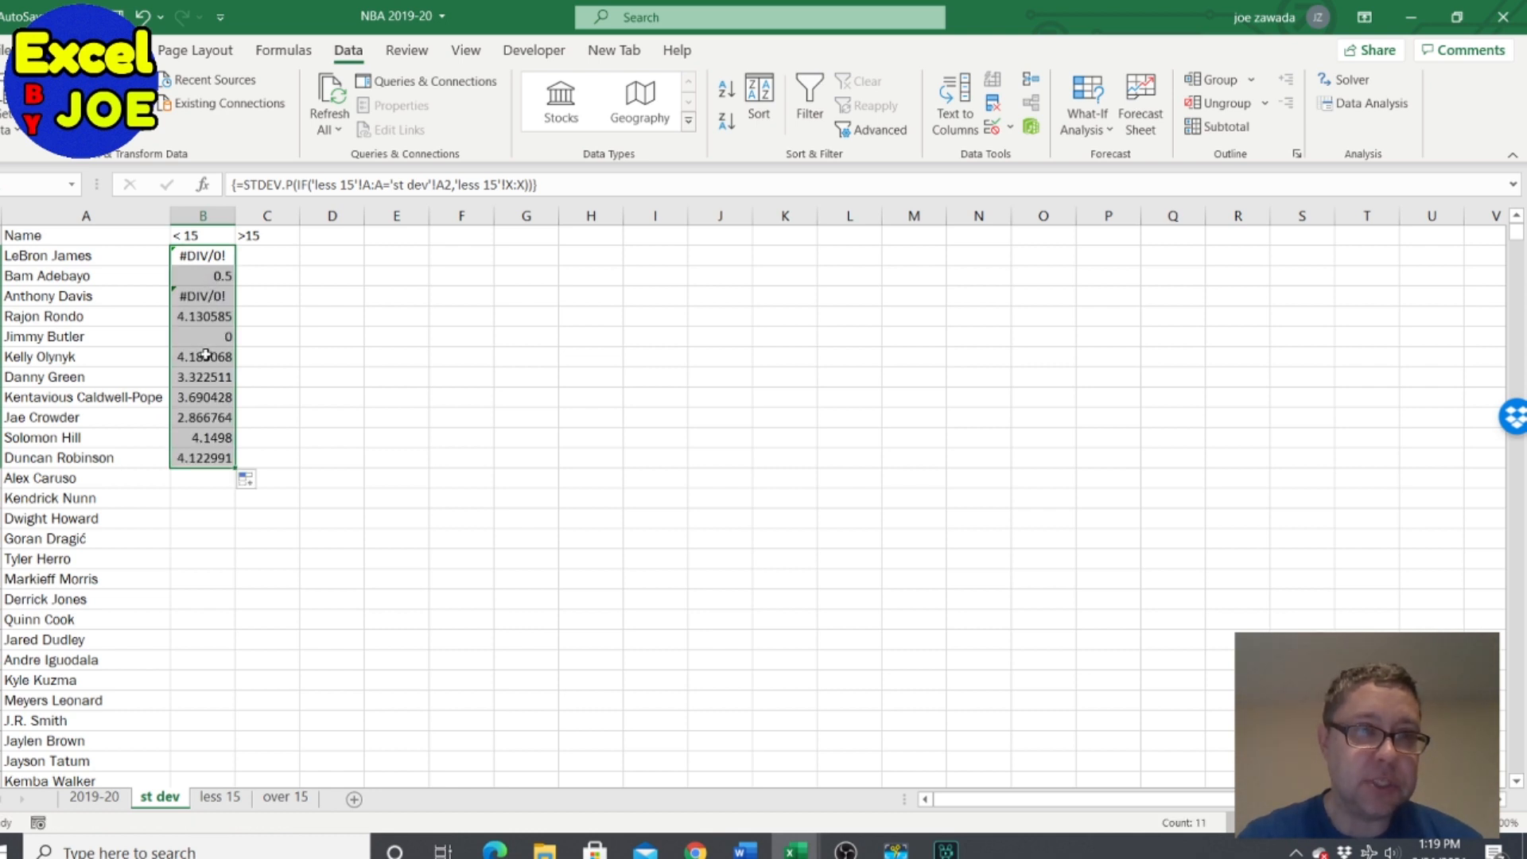
pyautogui.click(202, 215)
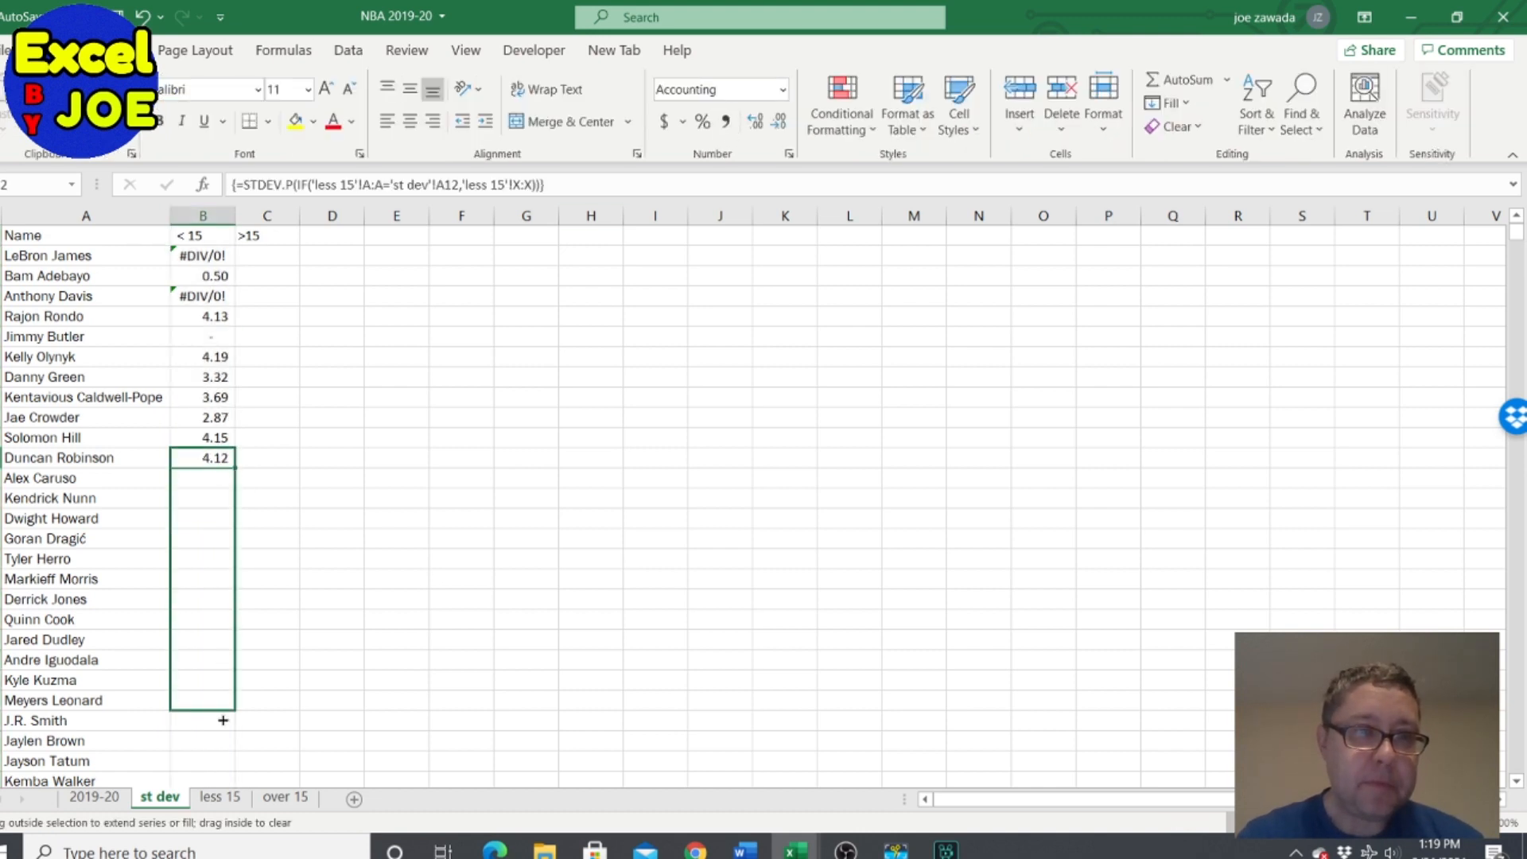
pyautogui.scroll(-3)
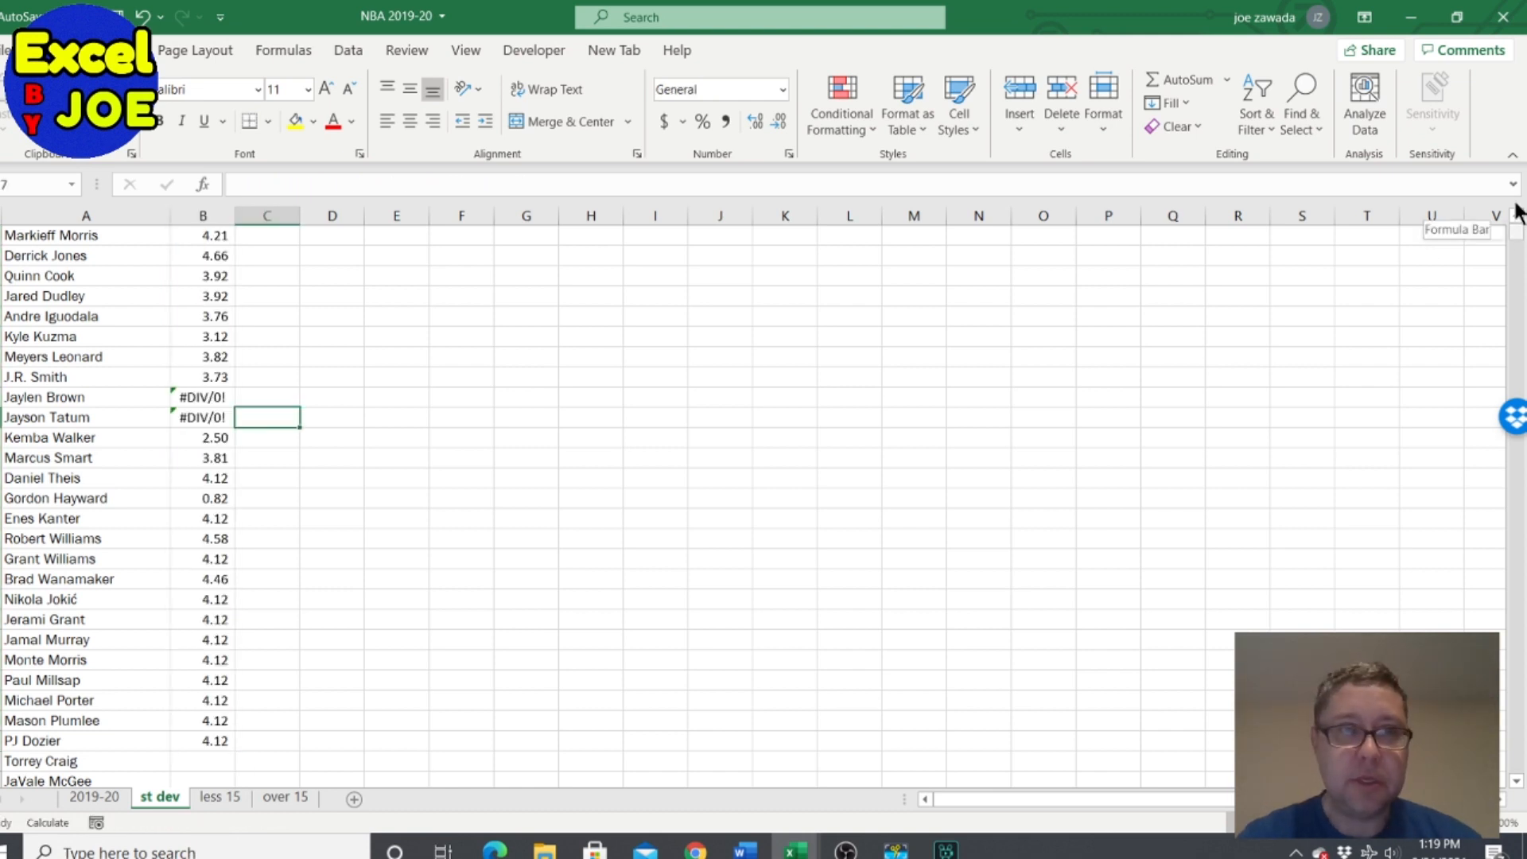
# Step: Start =STDEV.P(IF( in C2 referencing the 'over 15' sheet's Name column A
pyautogui.scroll(3)
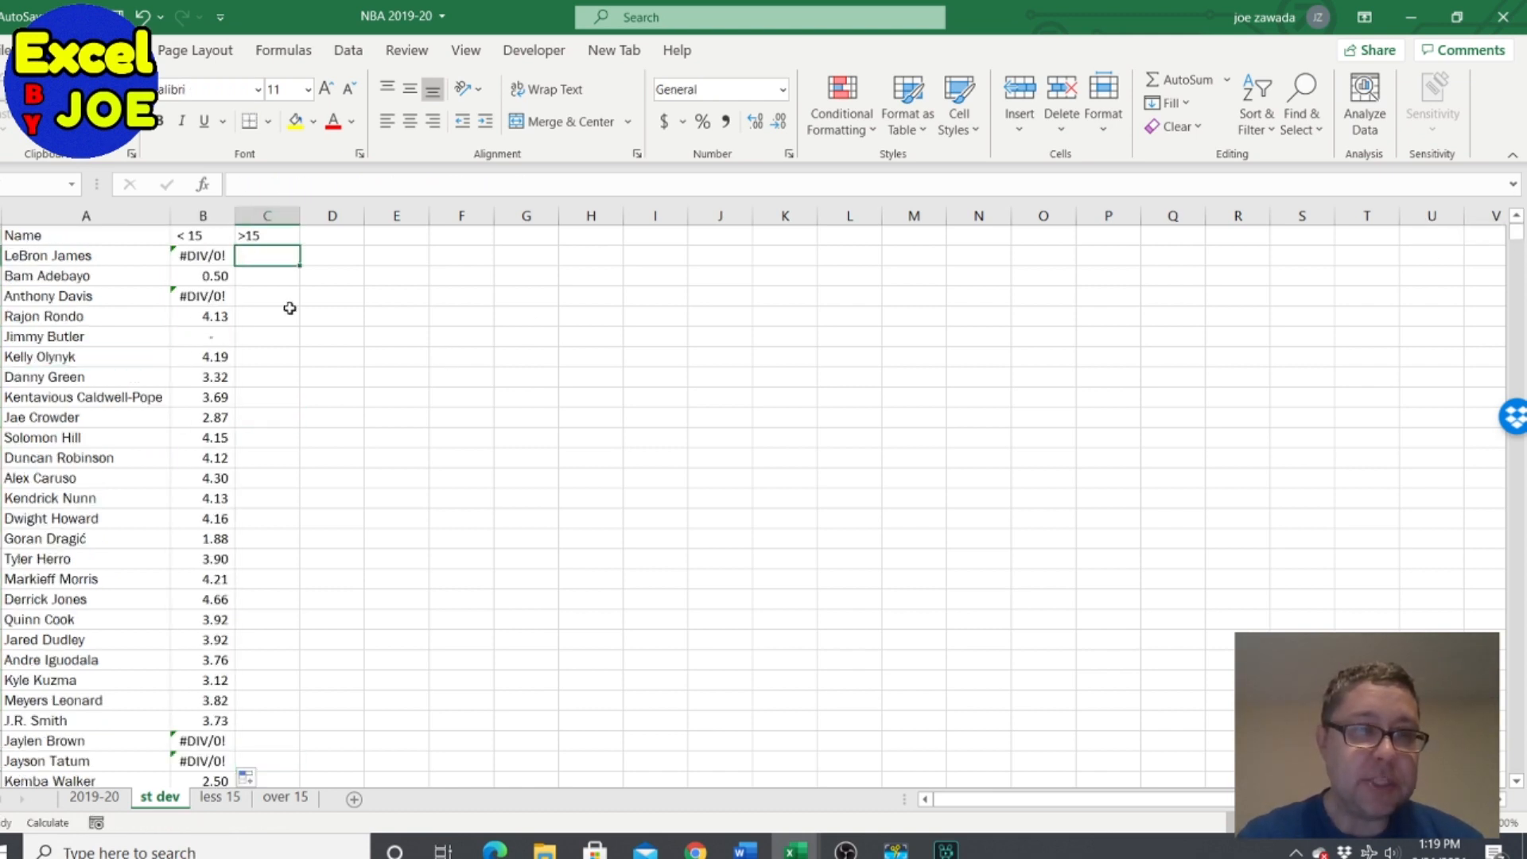
pyautogui.moveTo(345, 423)
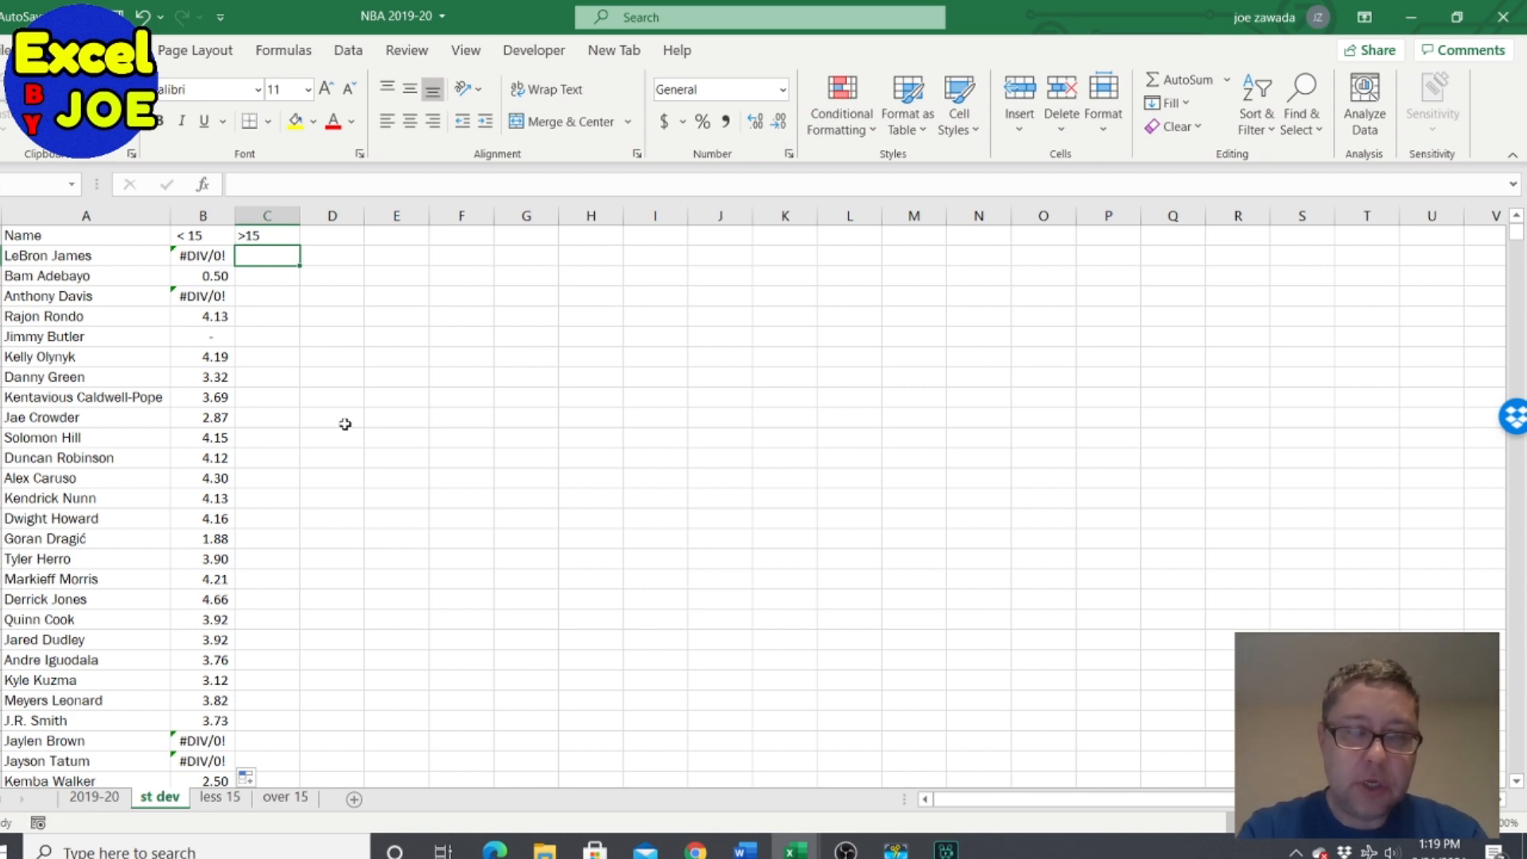
pyautogui.write('=stdev.p(')
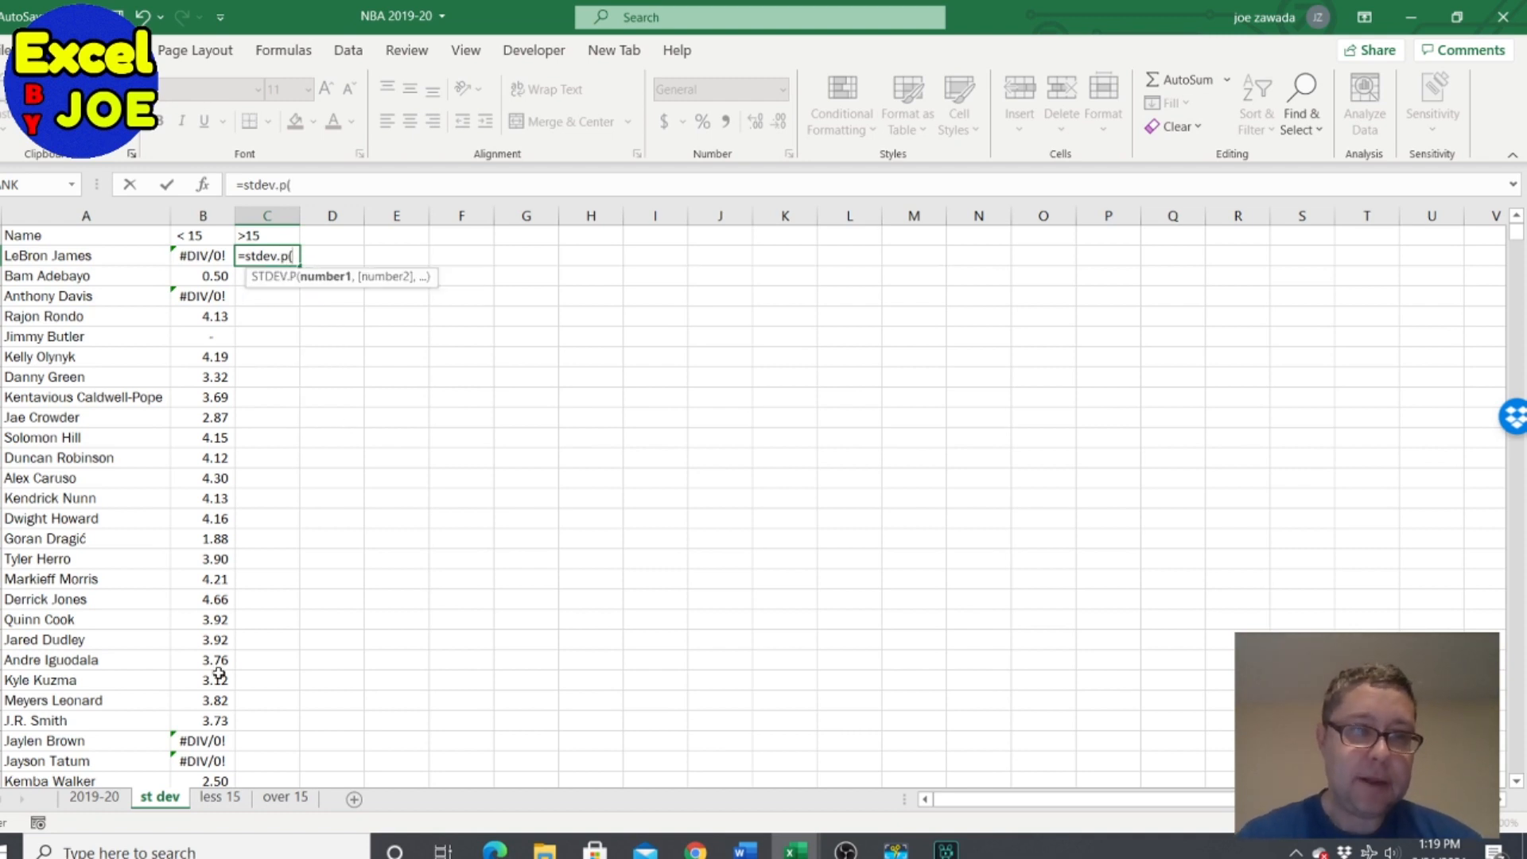
pyautogui.write('if')
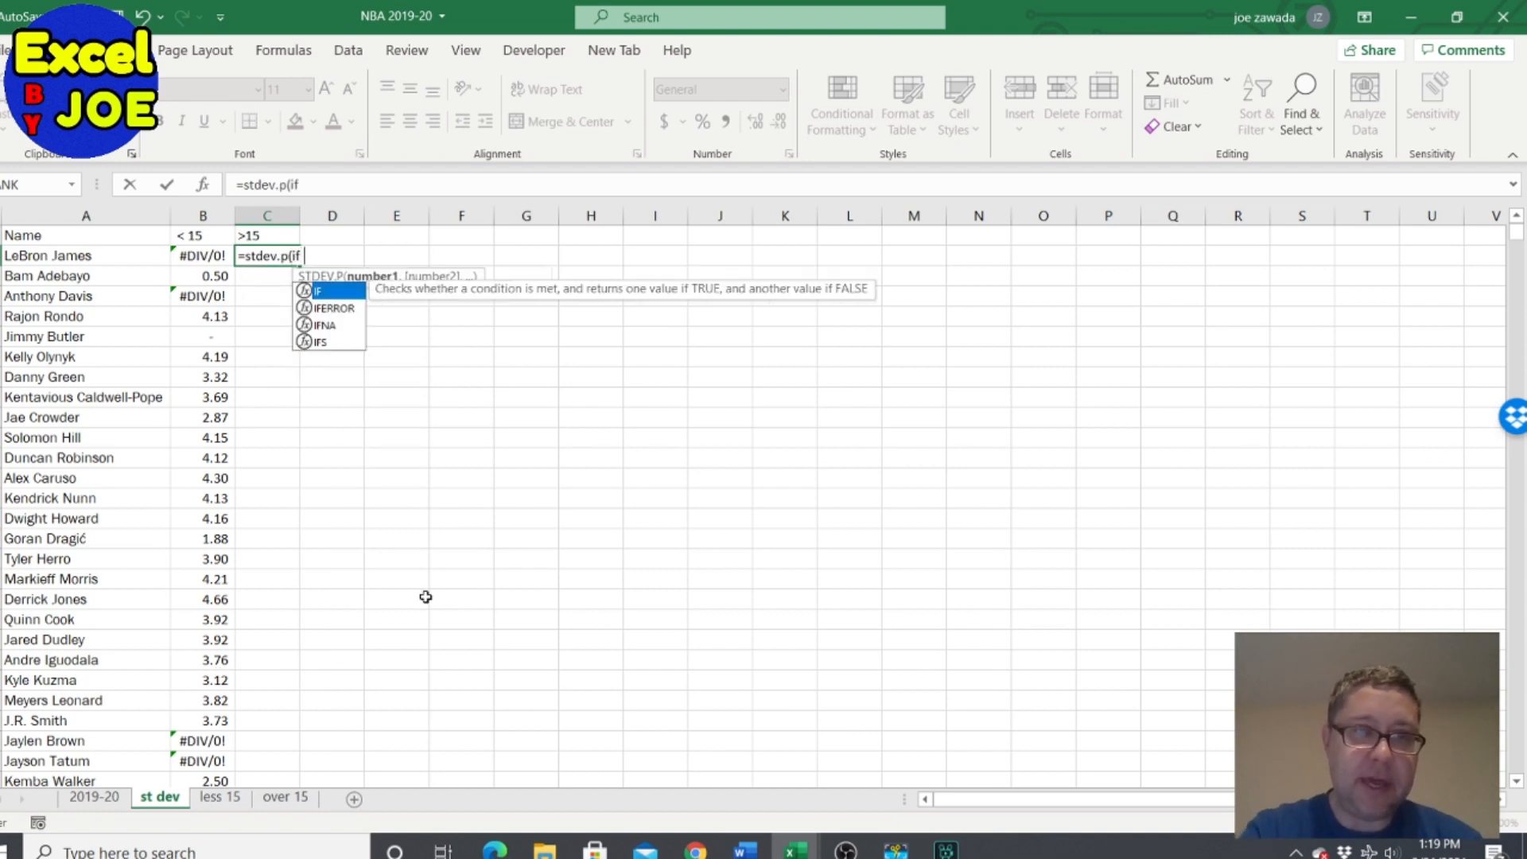
pyautogui.click(283, 797)
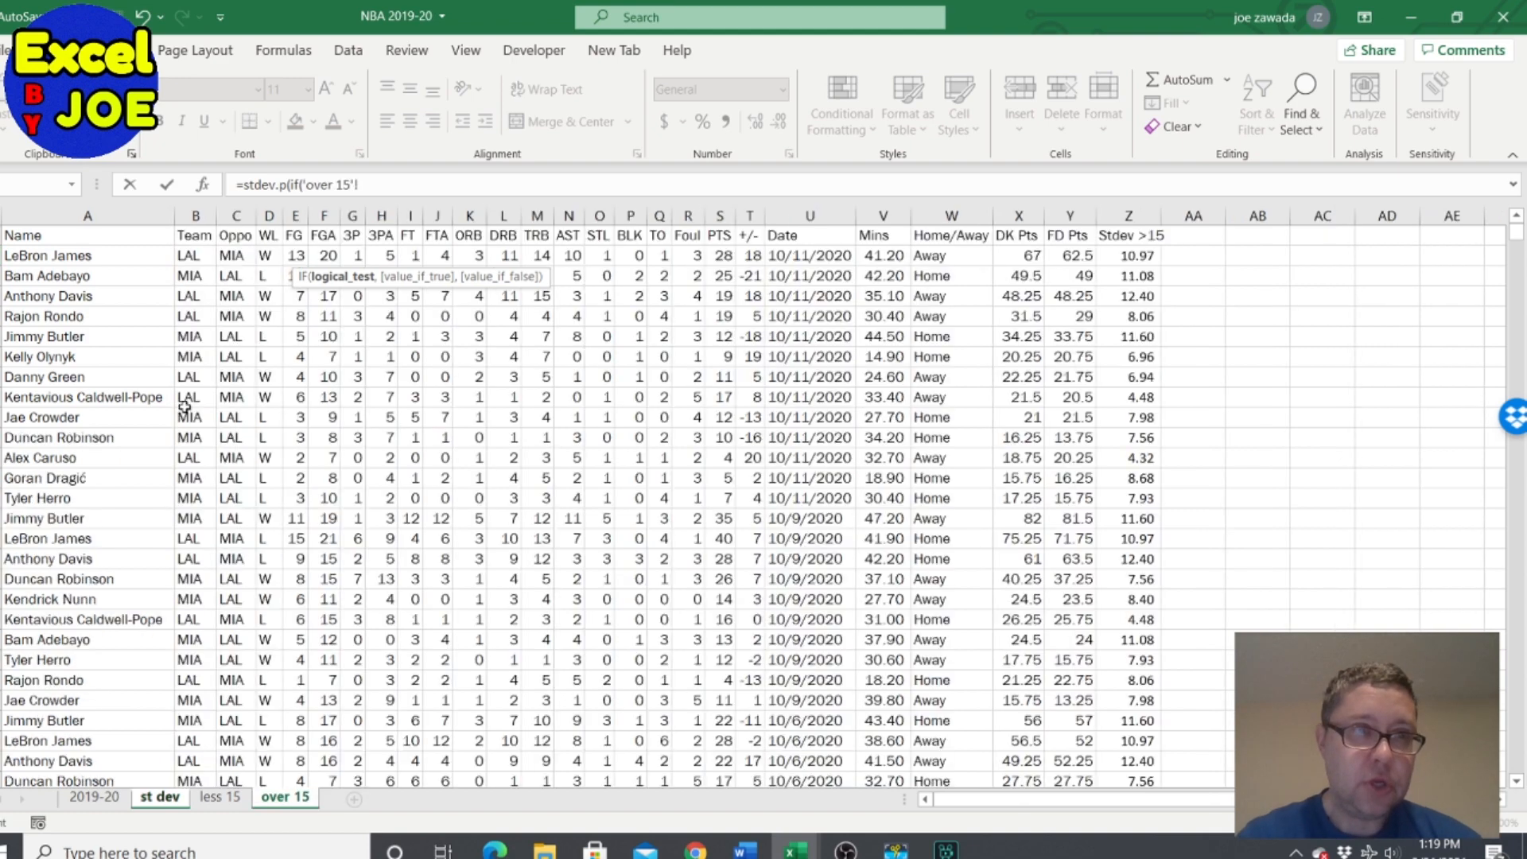
pyautogui.click(86, 214)
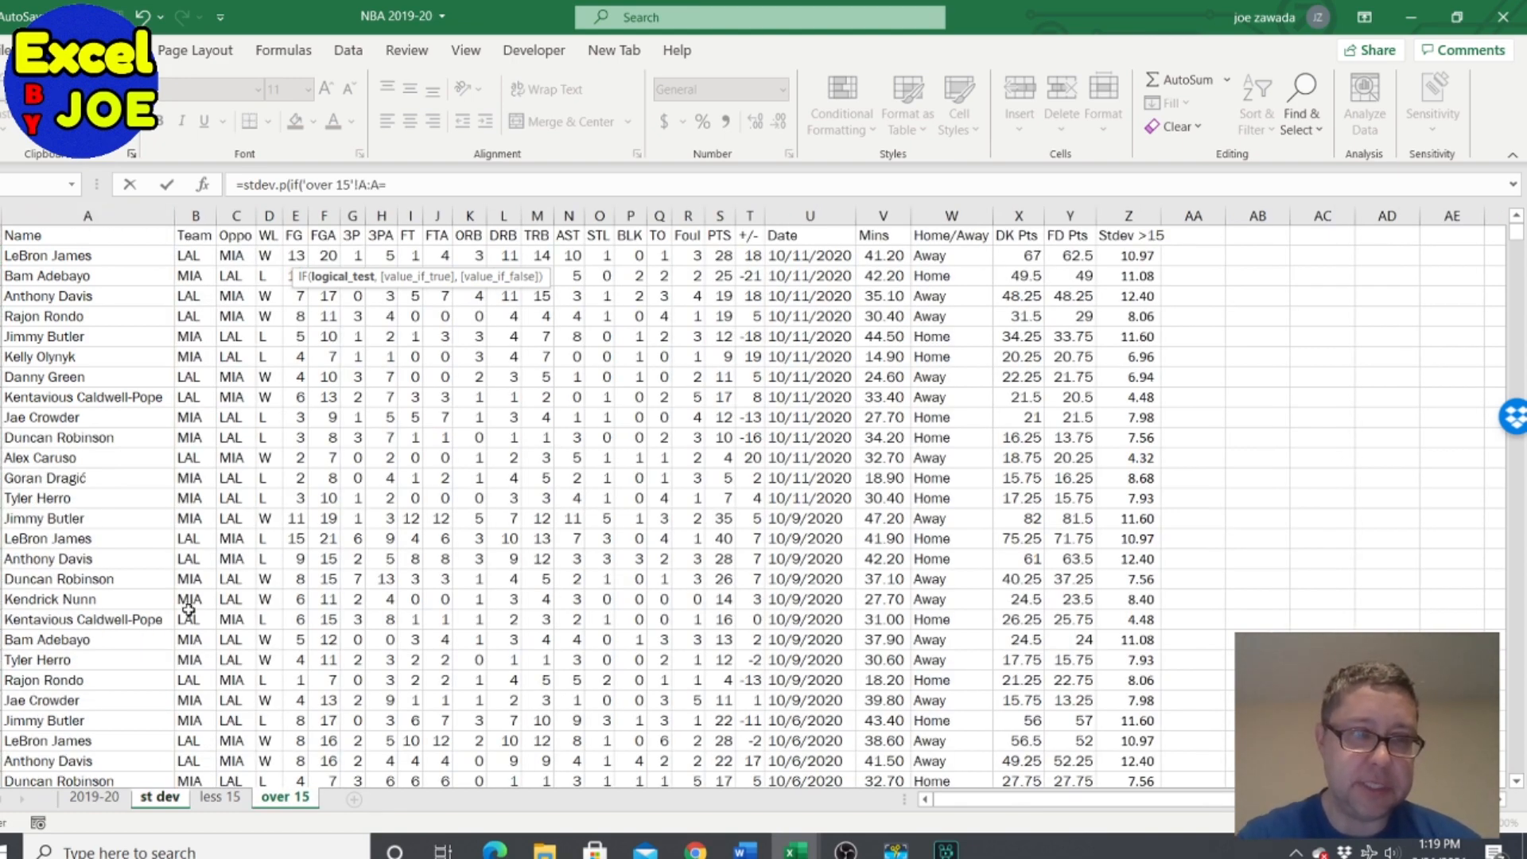
# Step: Finish the formula with 'st dev'!A2 and the over 15 DK Pts column X, giving 10.97294
pyautogui.click(160, 797)
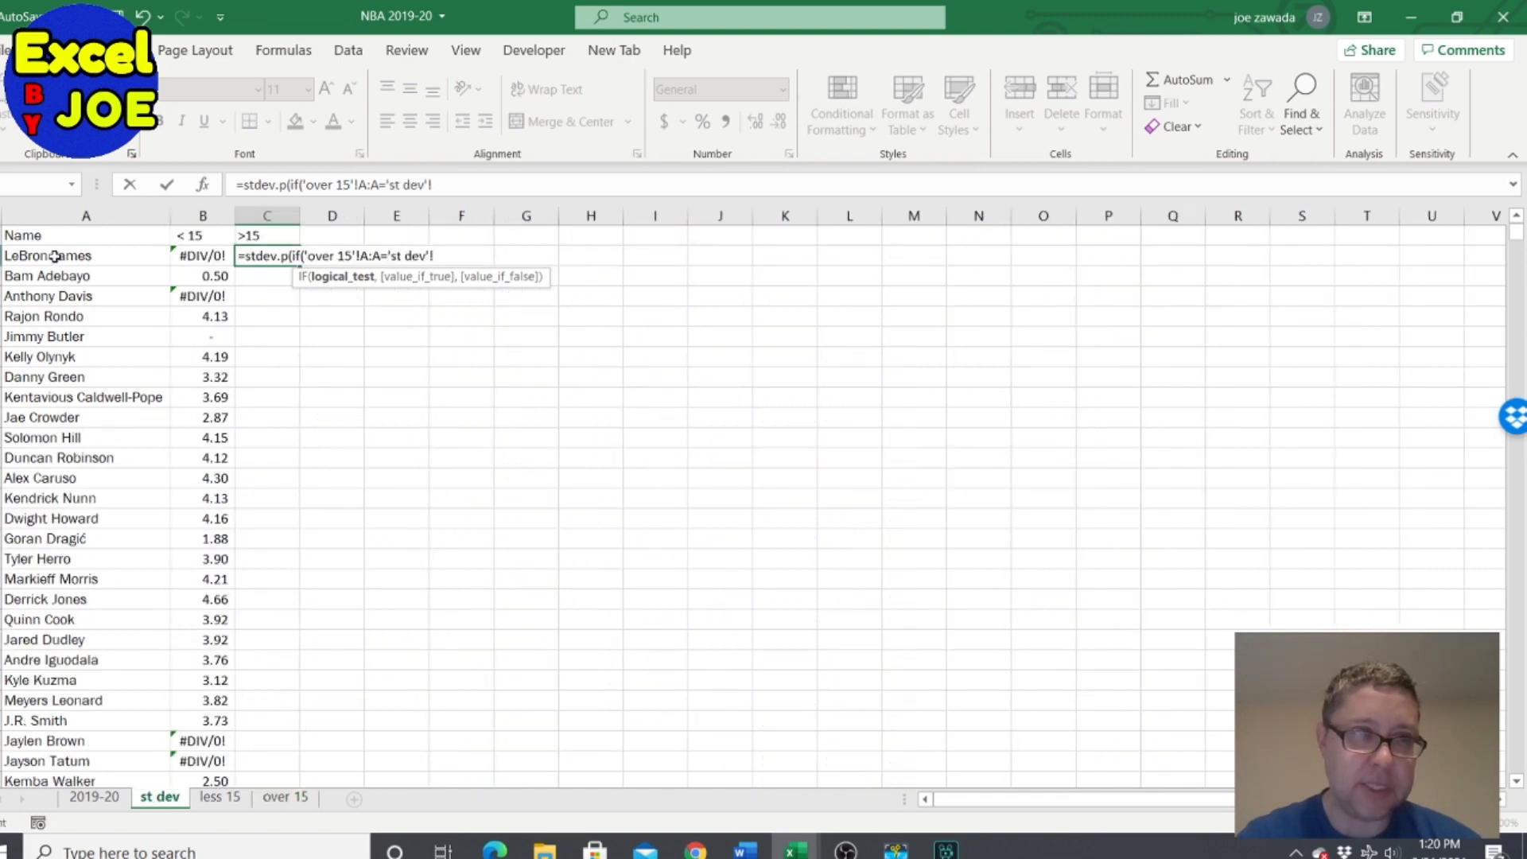
pyautogui.write('A2,')
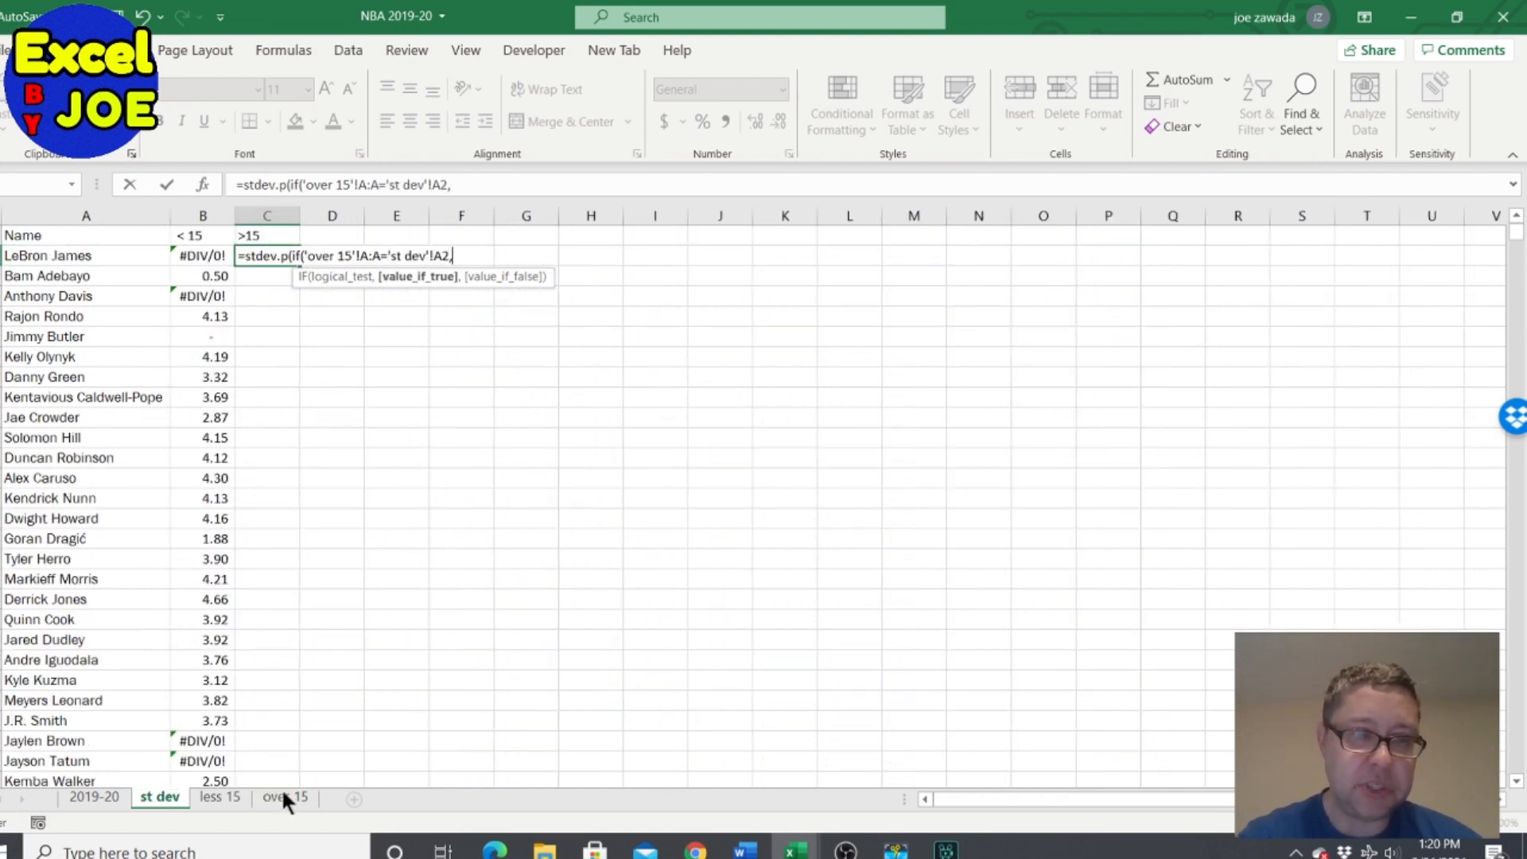
pyautogui.click(283, 797)
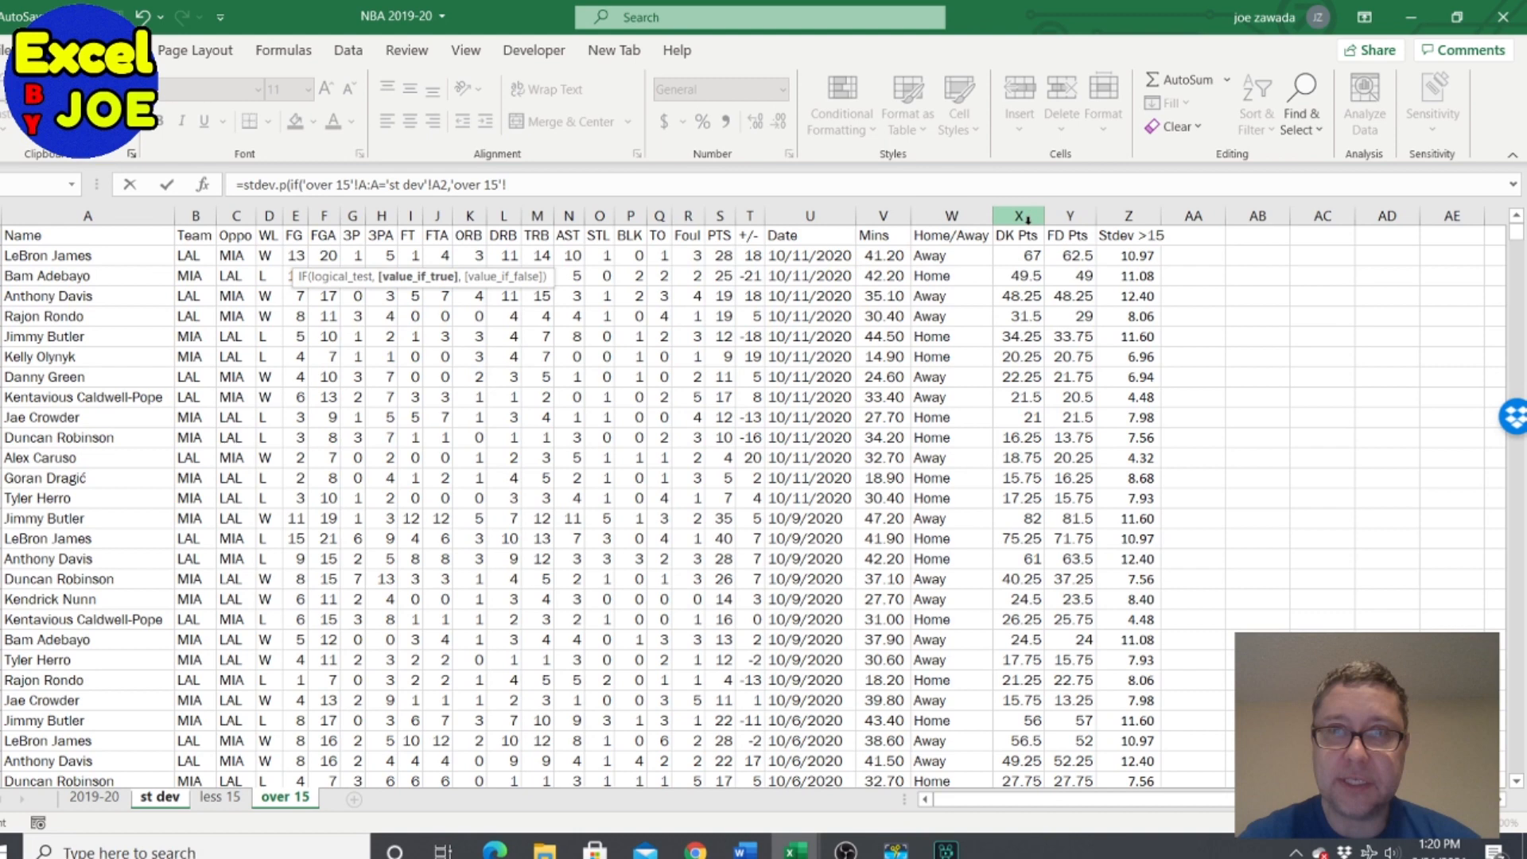
pyautogui.click(1017, 215)
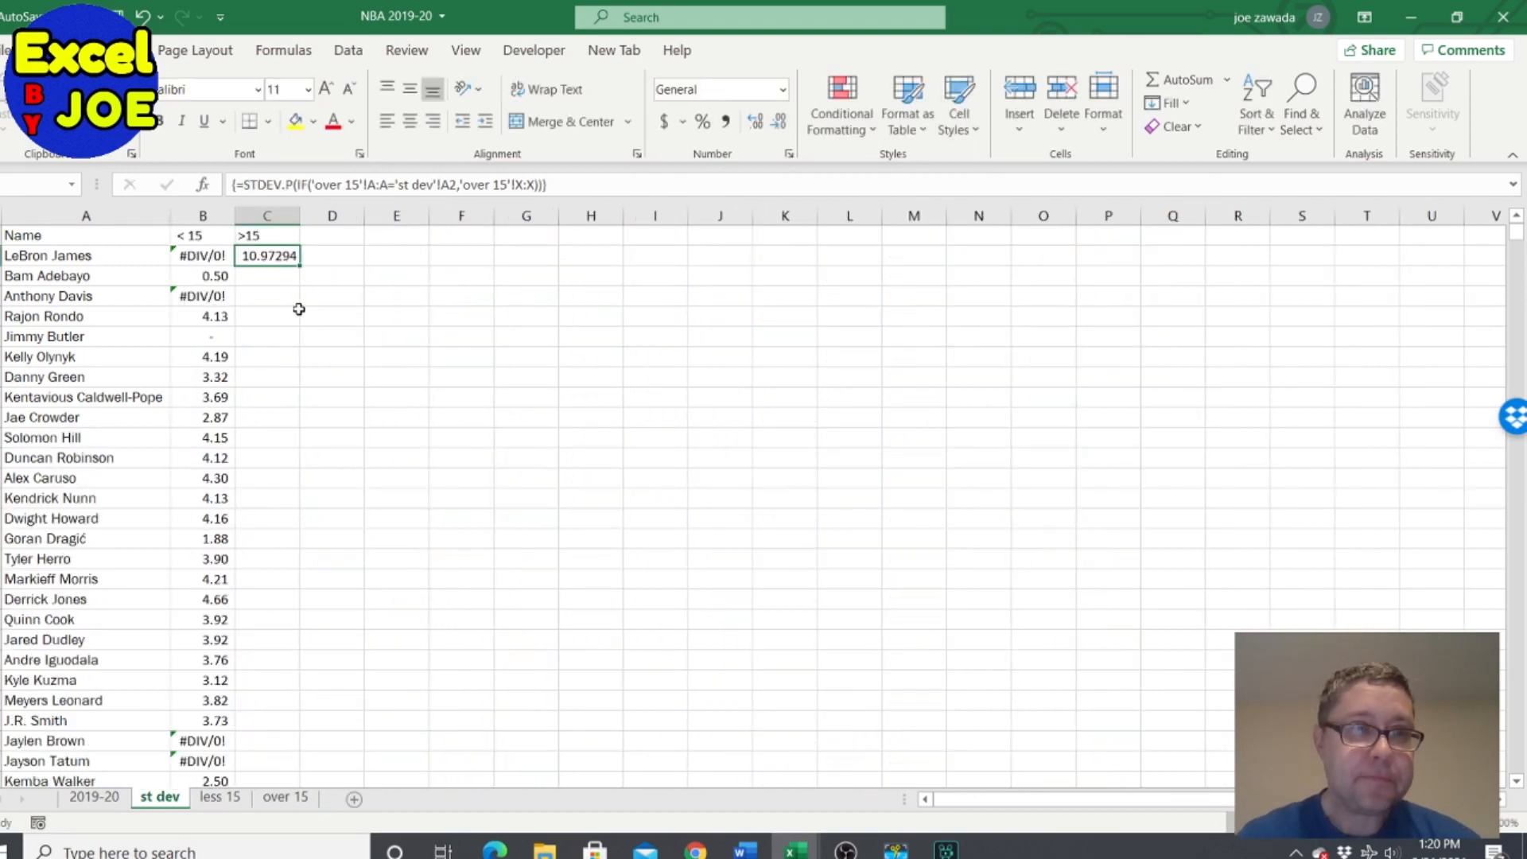
# Step: Fill the over-15 formula down column C to the end of the player list
pyautogui.moveTo(267, 254); pyautogui.dragTo(285, 722)
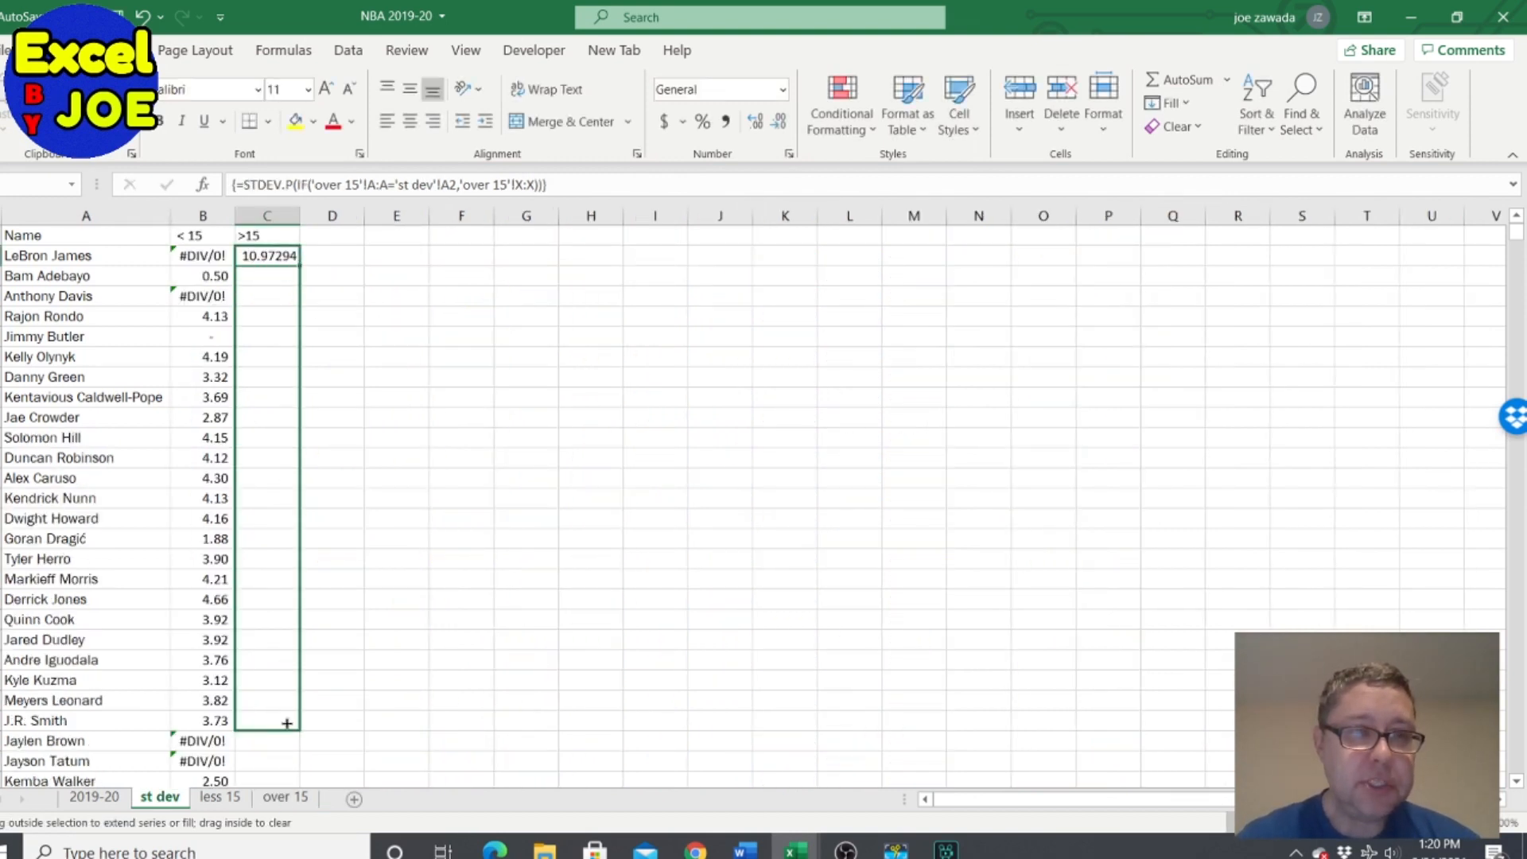
pyautogui.scroll(-3)
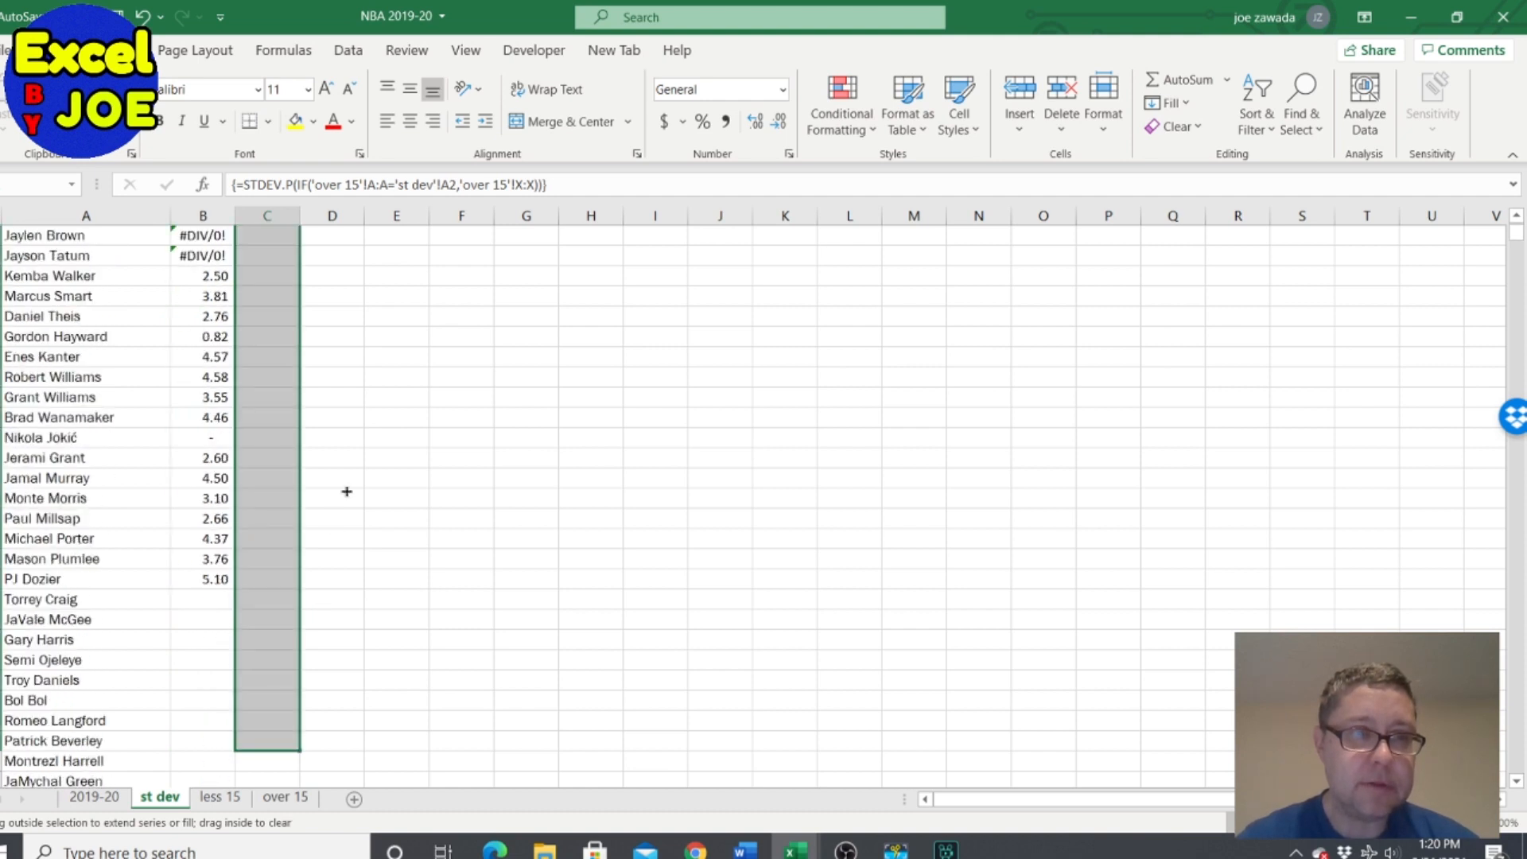
pyautogui.moveTo(331, 313)
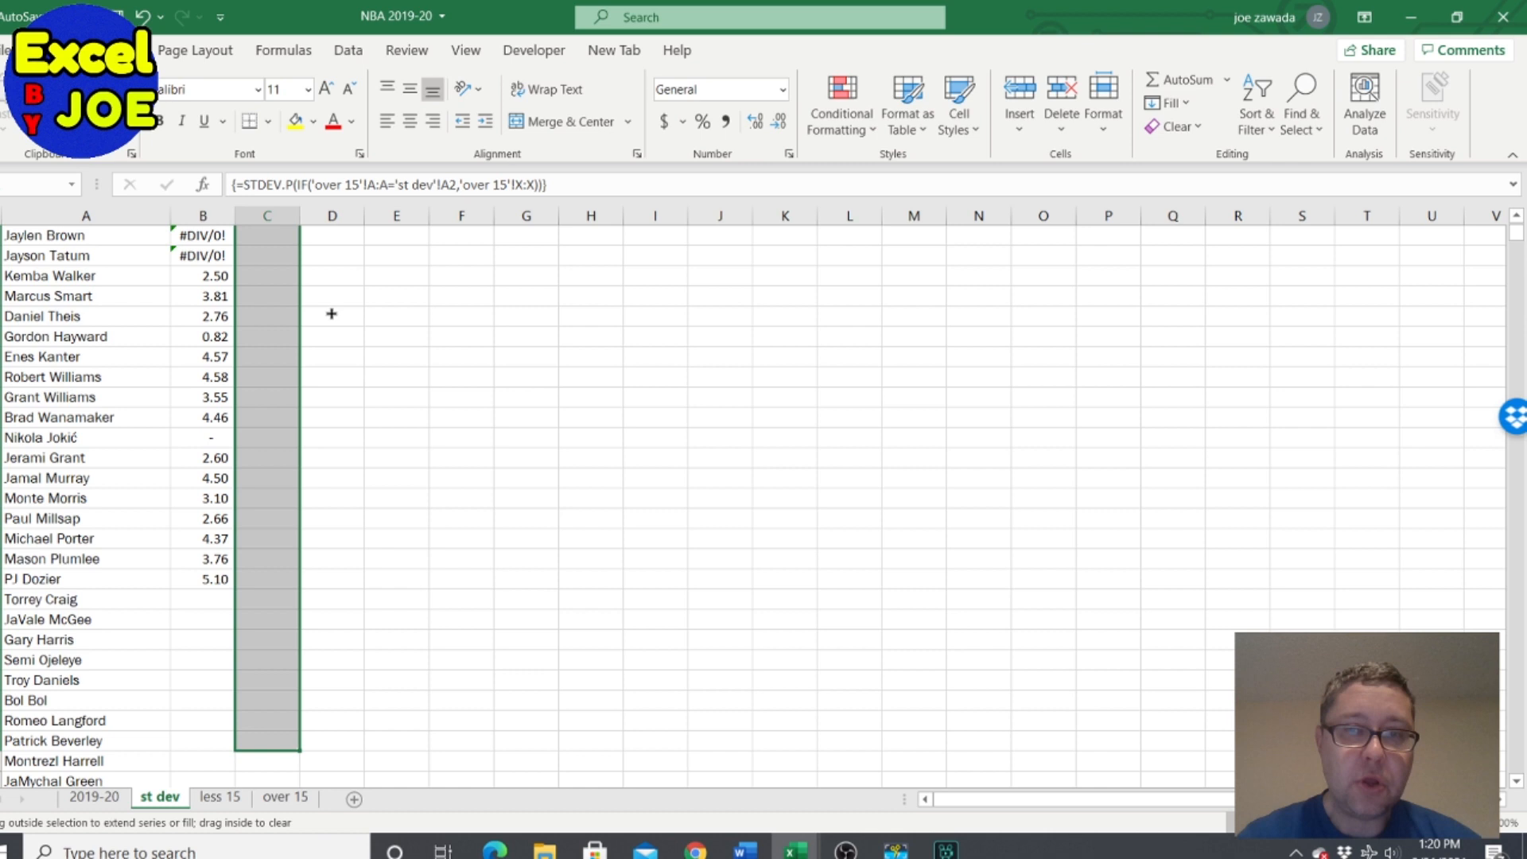
pyautogui.moveTo(266, 234); pyautogui.dragTo(265, 749)
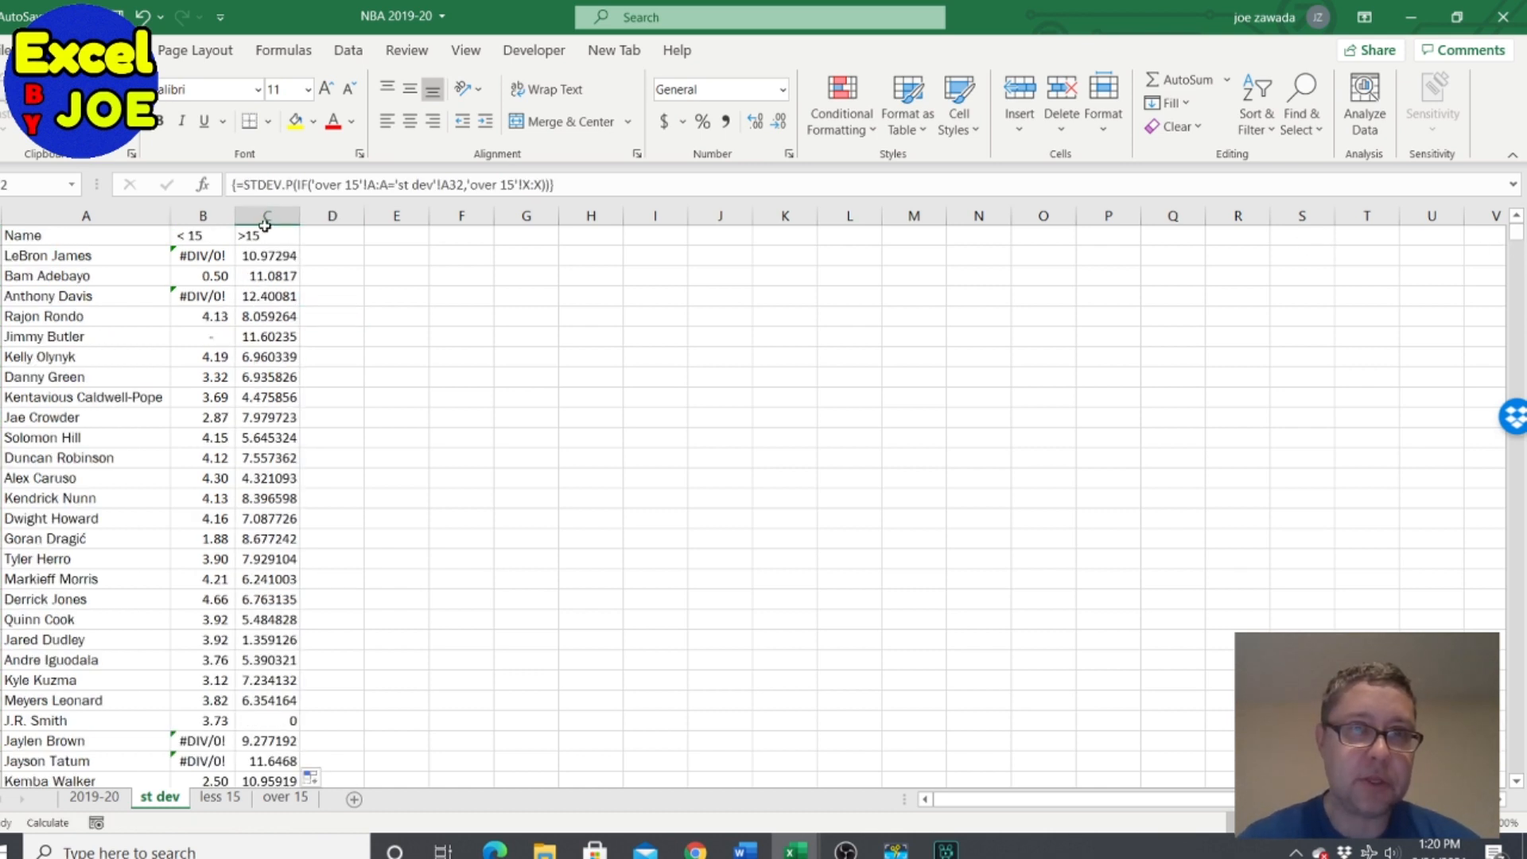
pyautogui.click(267, 214)
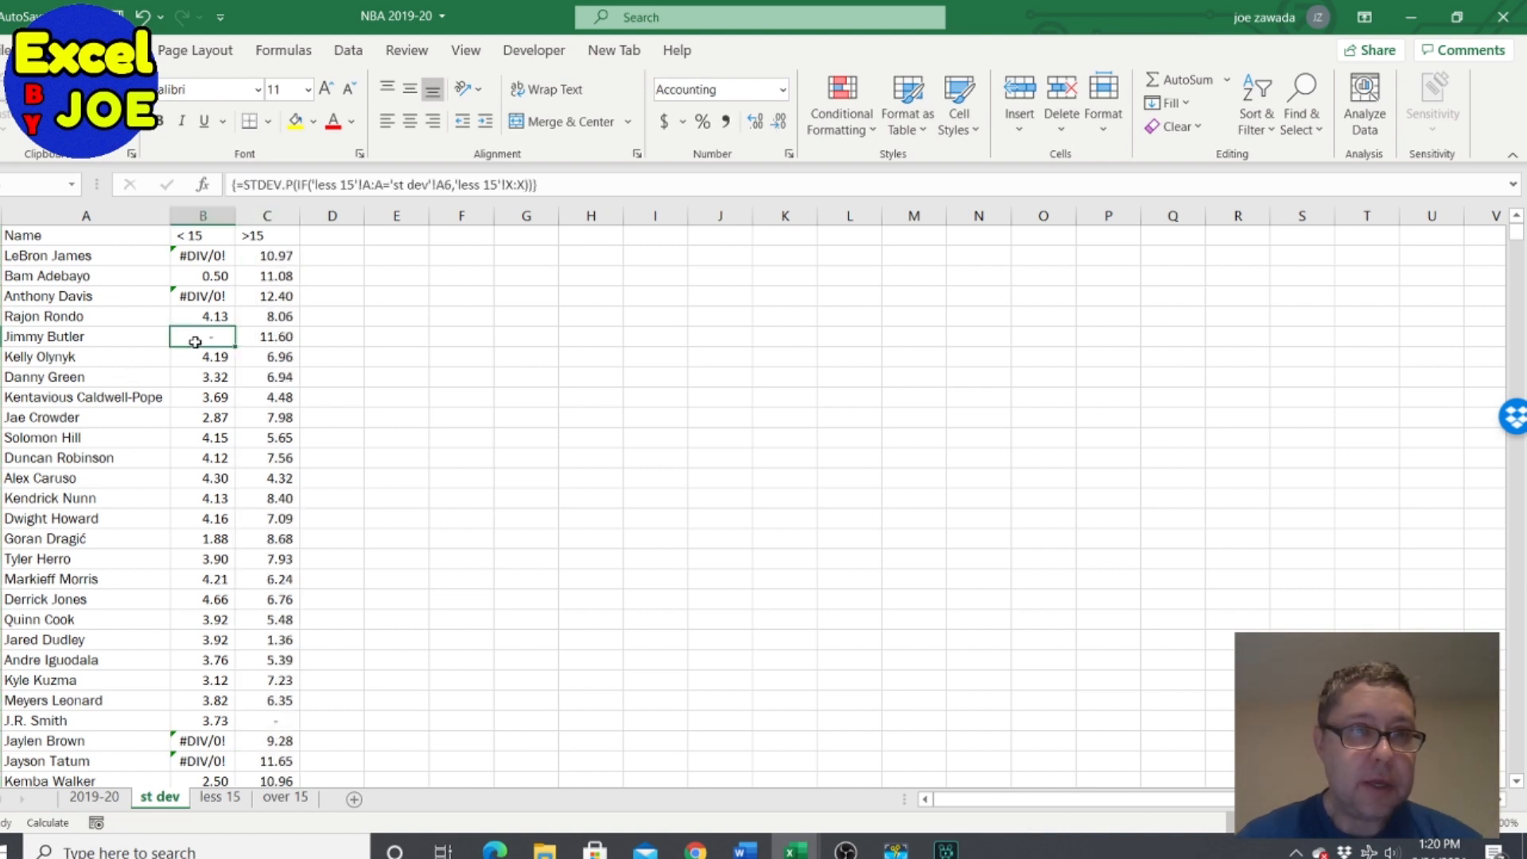
# Step: Inspect under- and over-15 formulas for Olynyk, Nunn, Caldwell-Pope, Crowder and Robinson
pyautogui.click(266, 356)
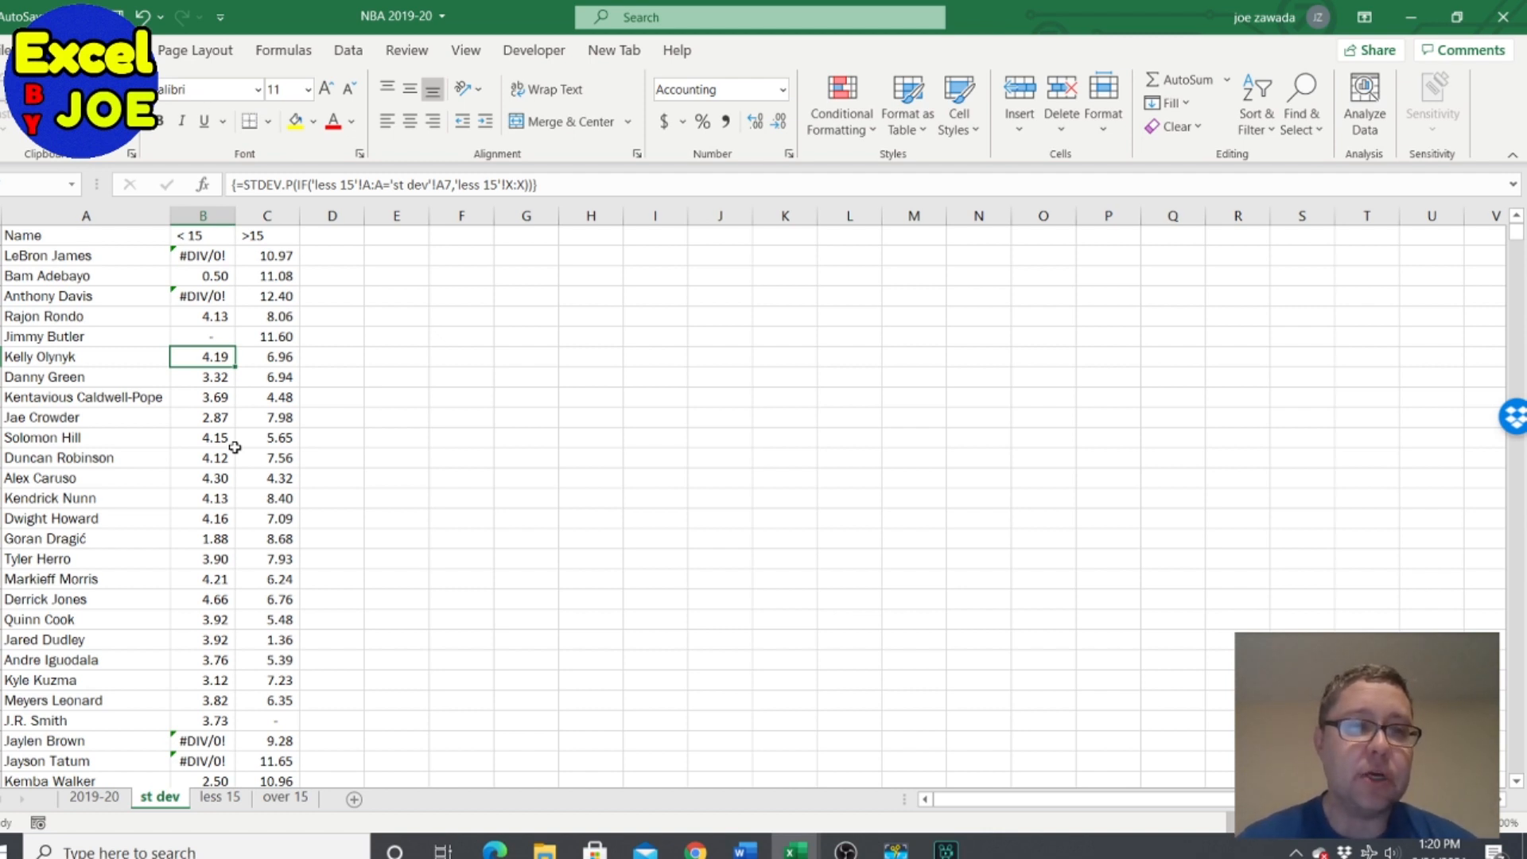
pyautogui.click(202, 497)
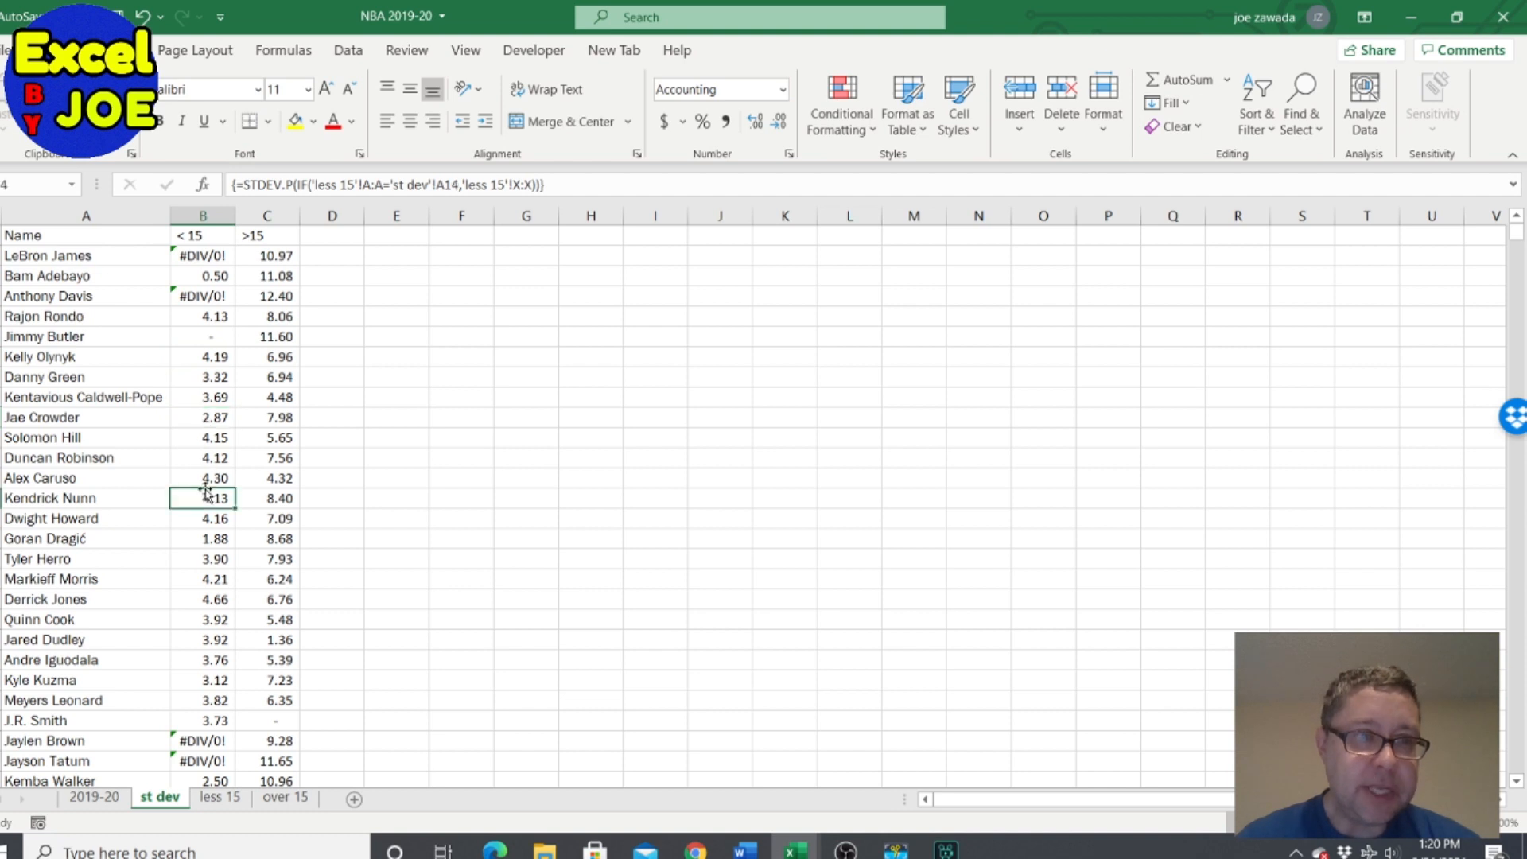
pyautogui.click(202, 396)
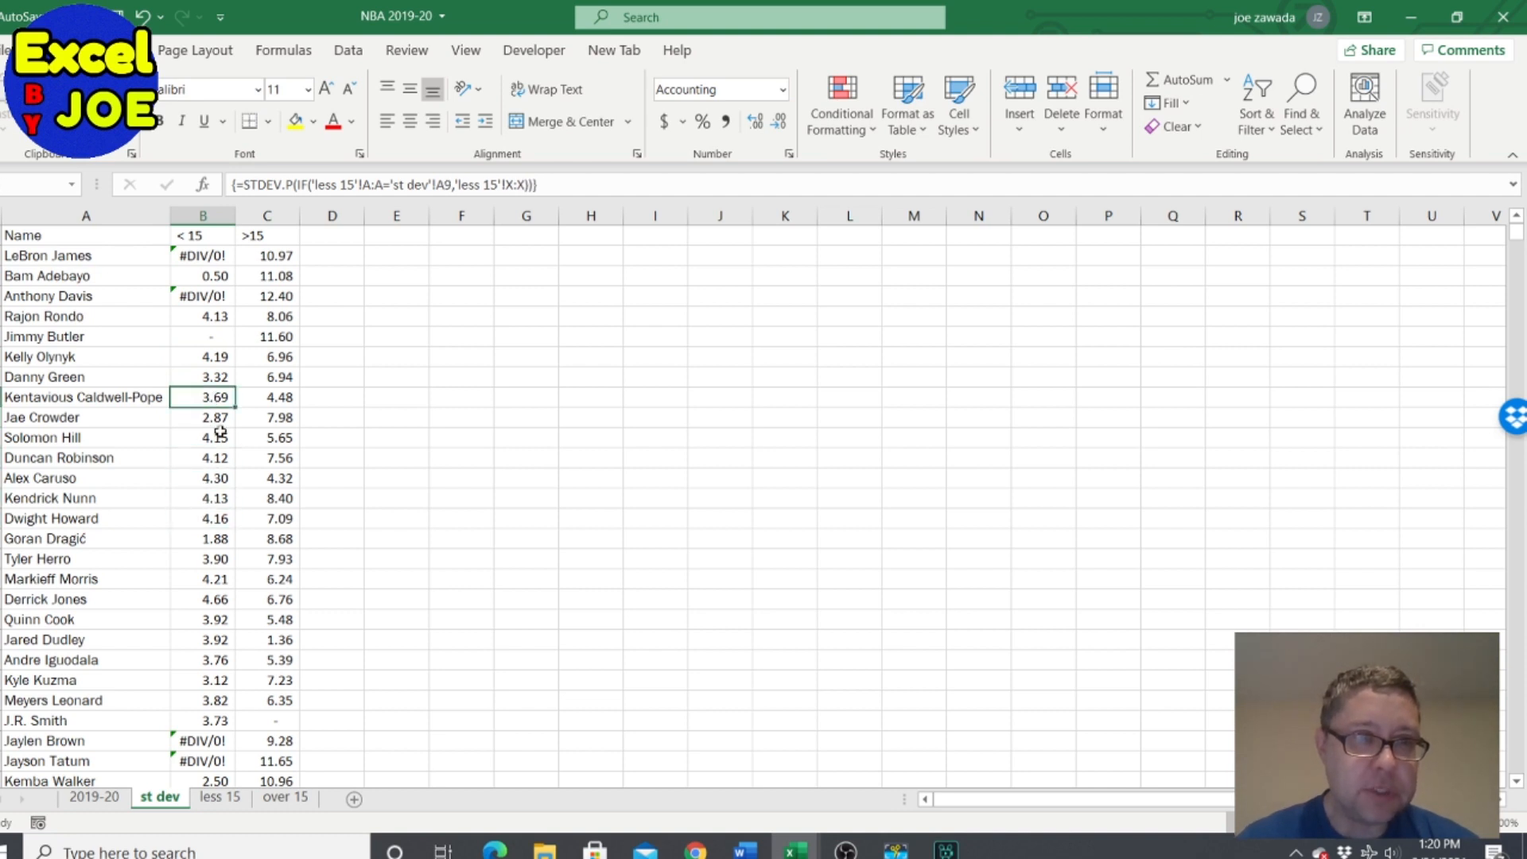
pyautogui.click(267, 416)
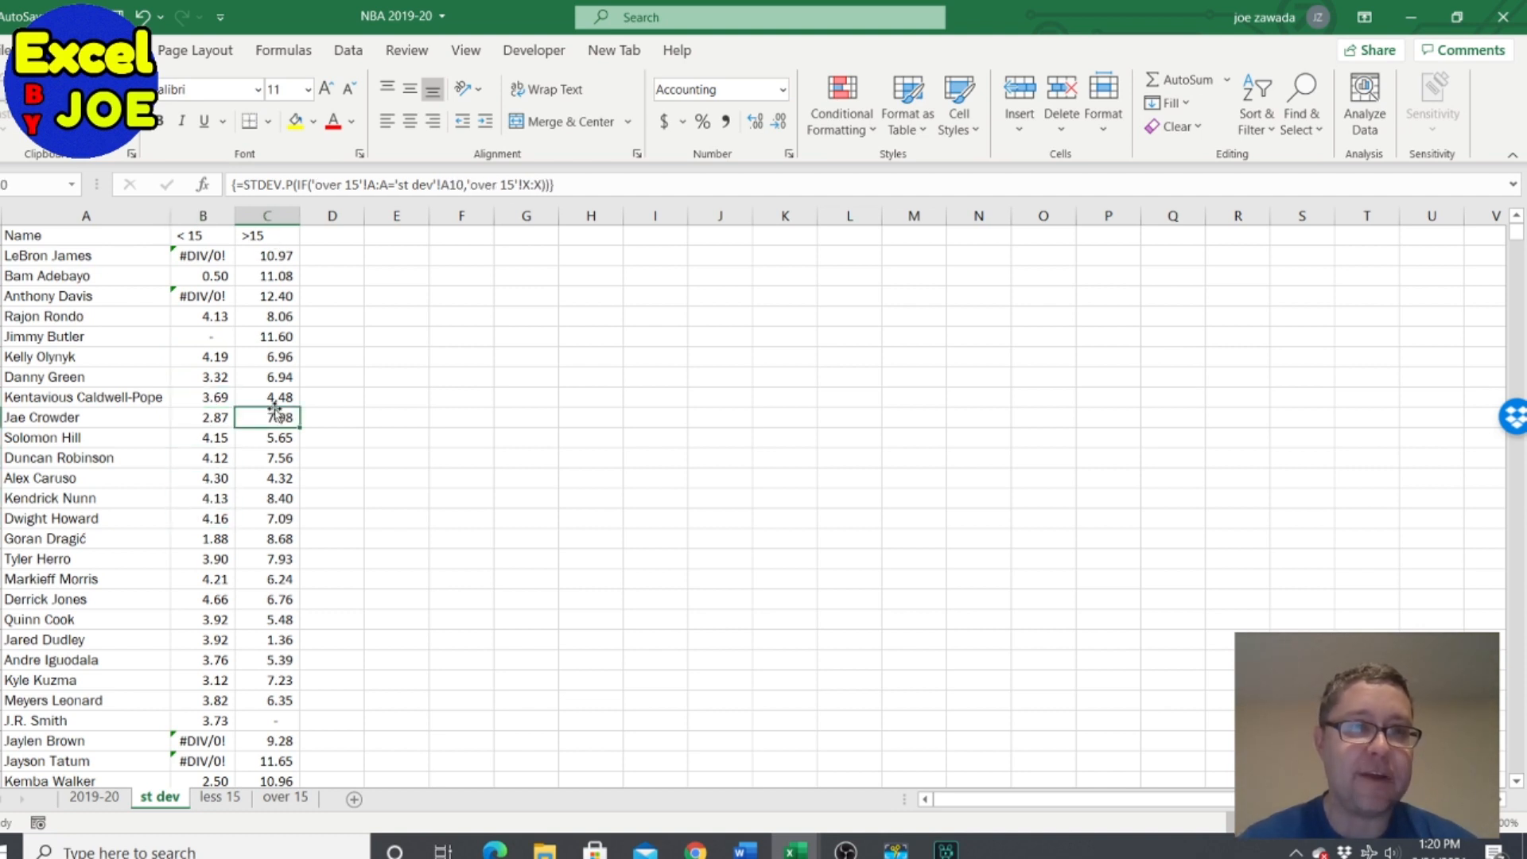
pyautogui.click(267, 459)
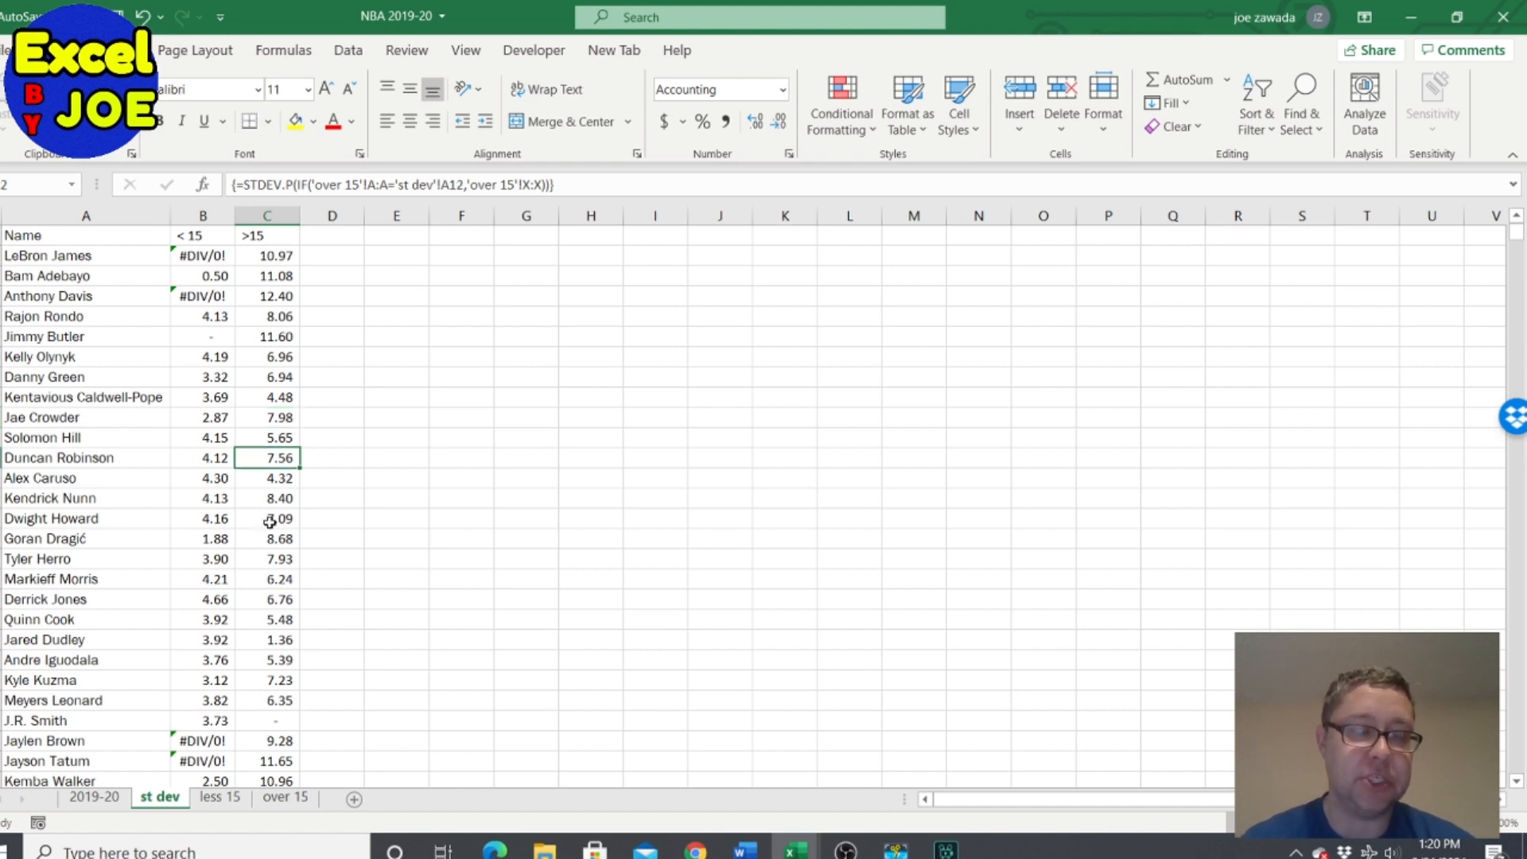
# Step: Inspect Dragić's, Leonard's and Kuzma's values, then return to the 2019-20 game log
pyautogui.click(267, 539)
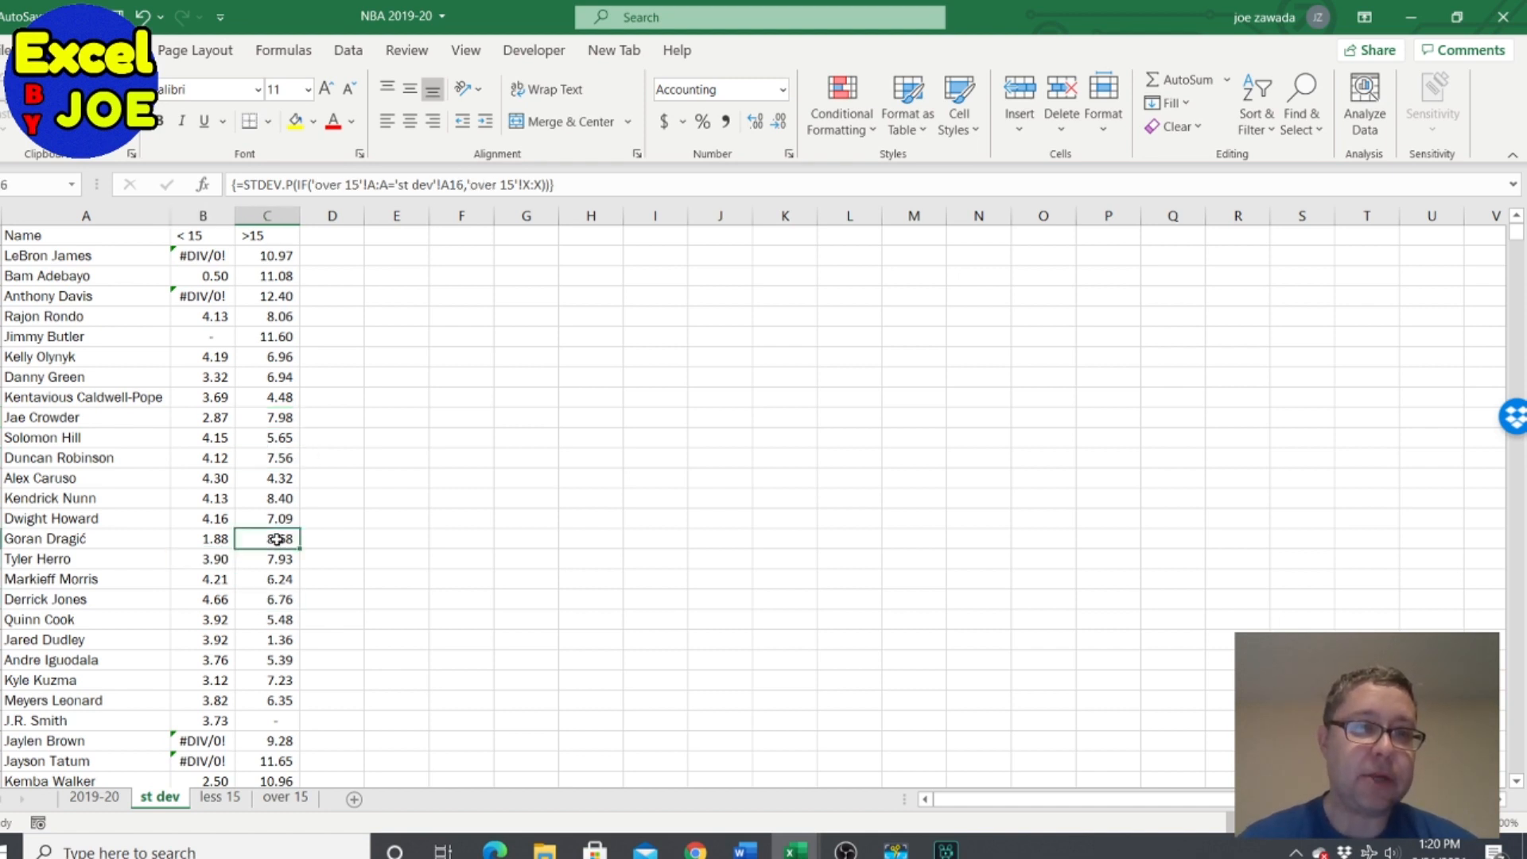
pyautogui.click(202, 539)
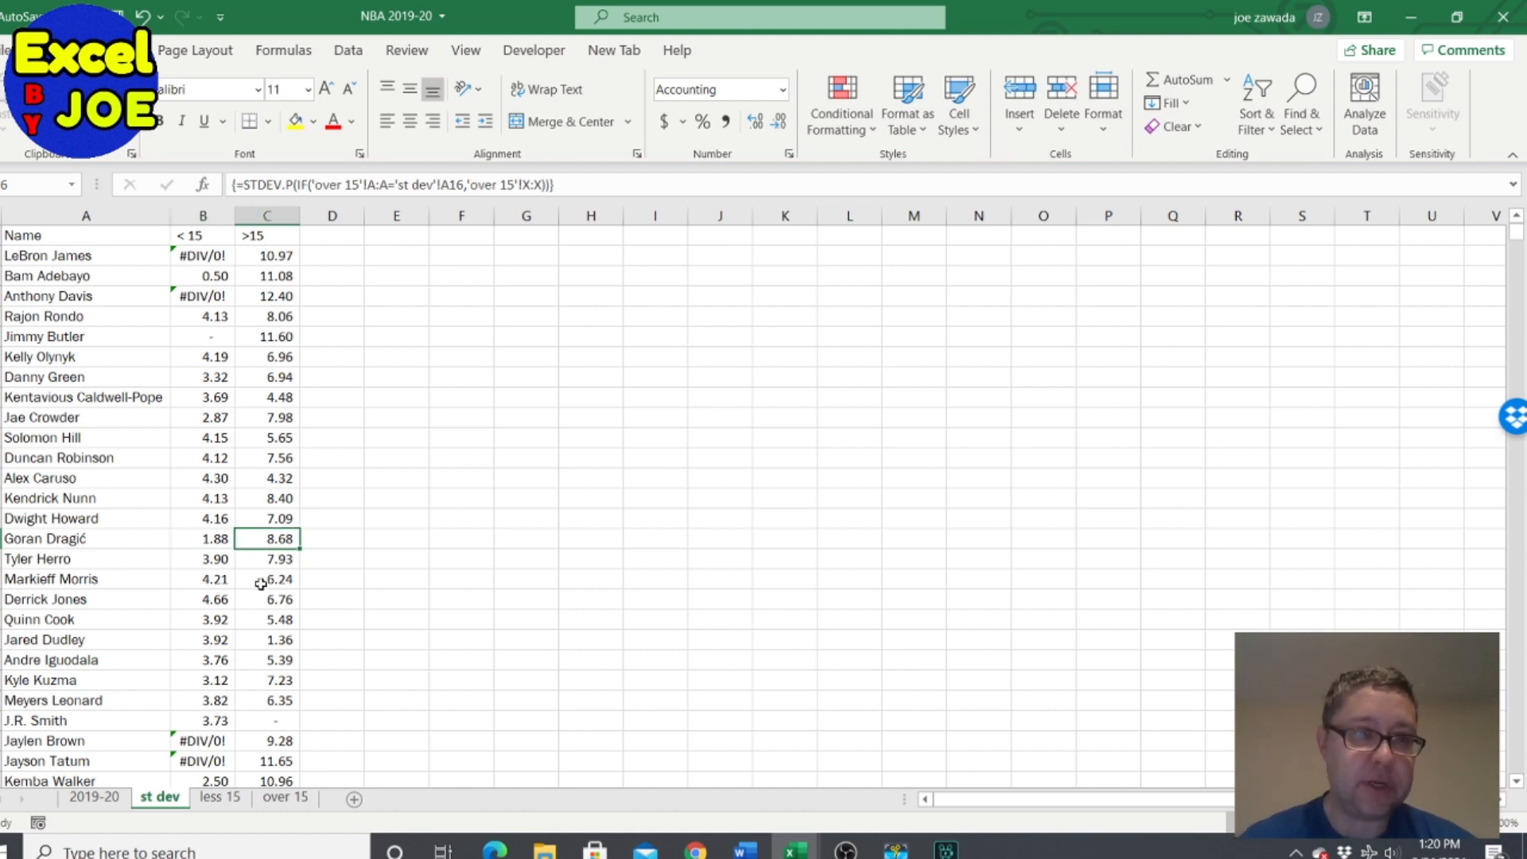
pyautogui.click(268, 700)
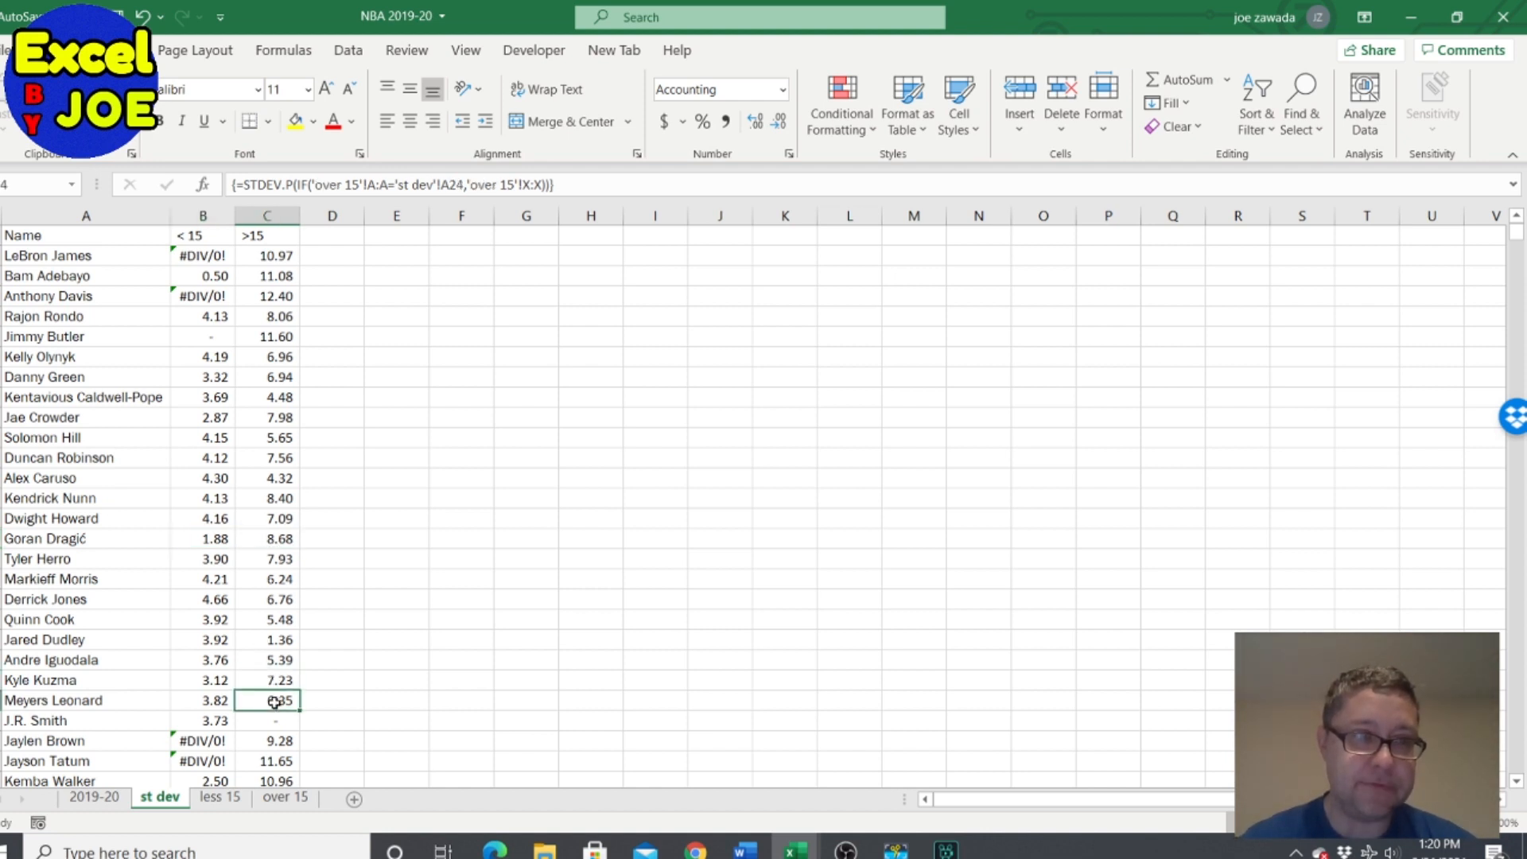
pyautogui.click(202, 679)
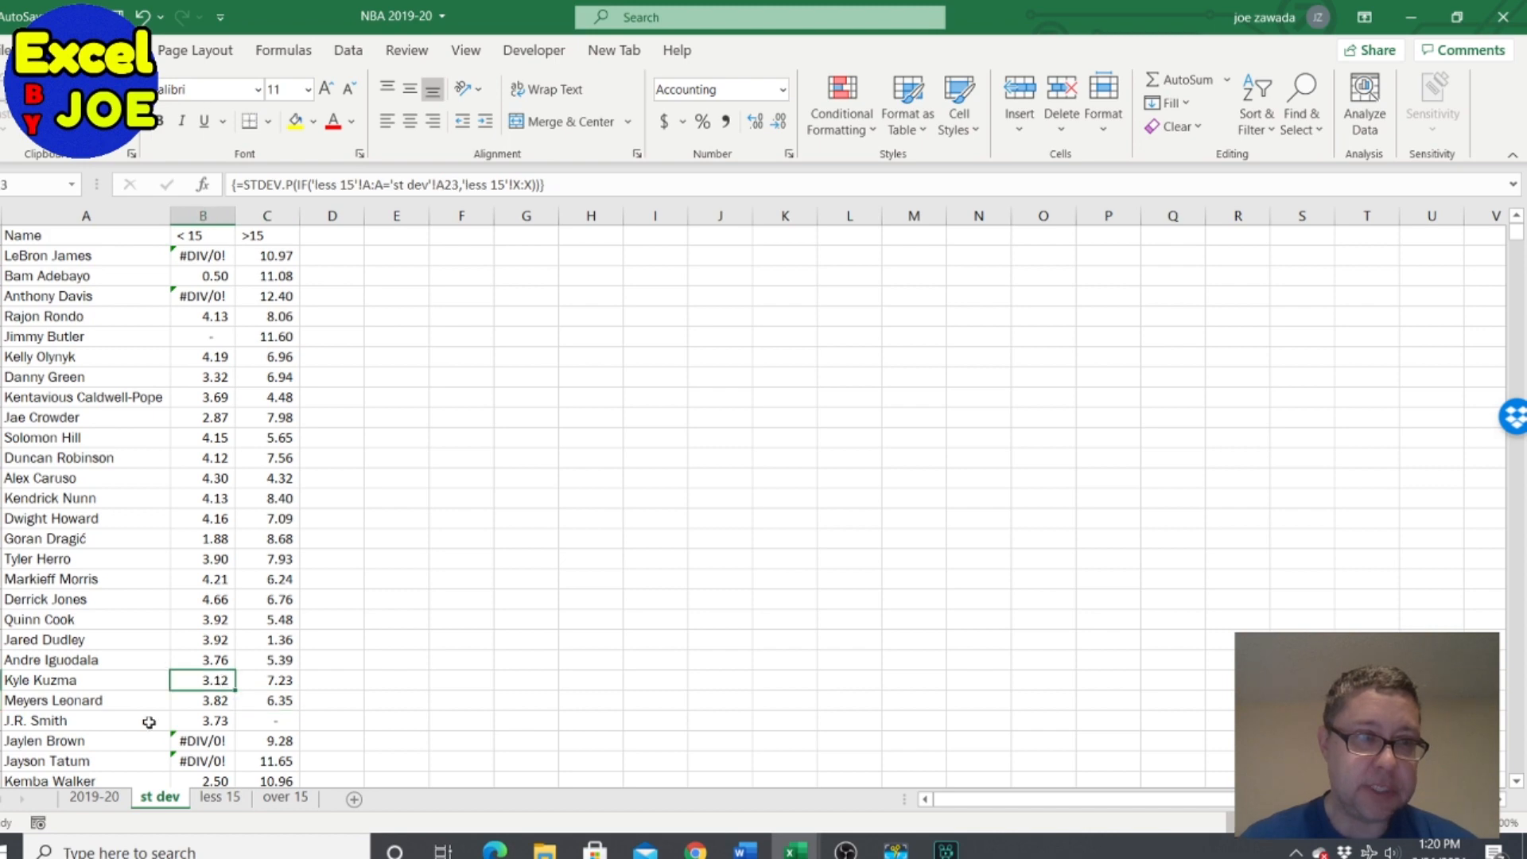
pyautogui.click(93, 797)
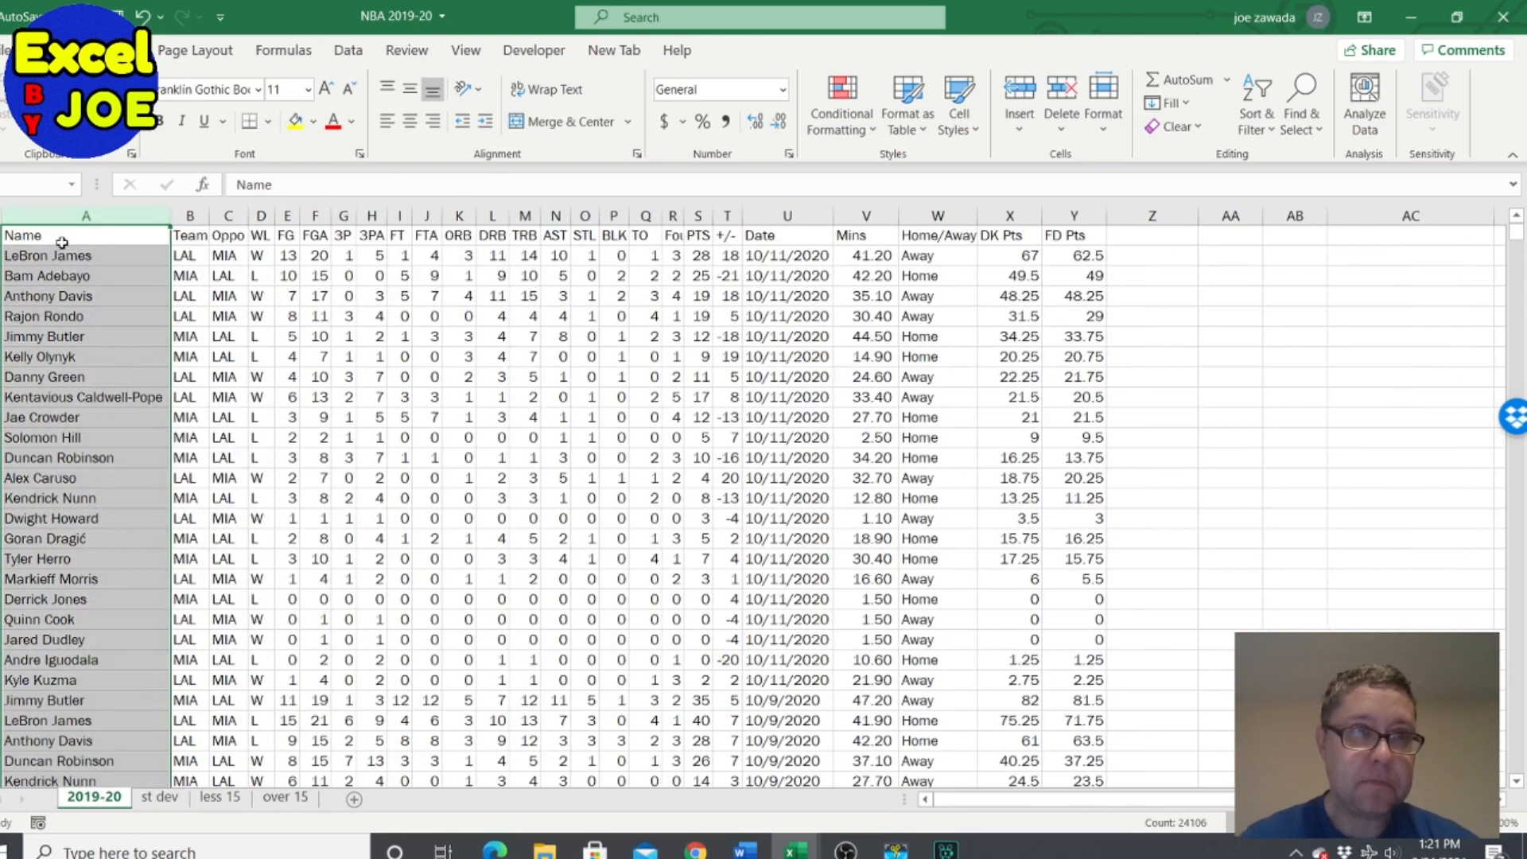
# Step: Filter the 2019-20 game log's Name column to Rajon Rondo, showing 64 of 24105 records
pyautogui.click(346, 49)
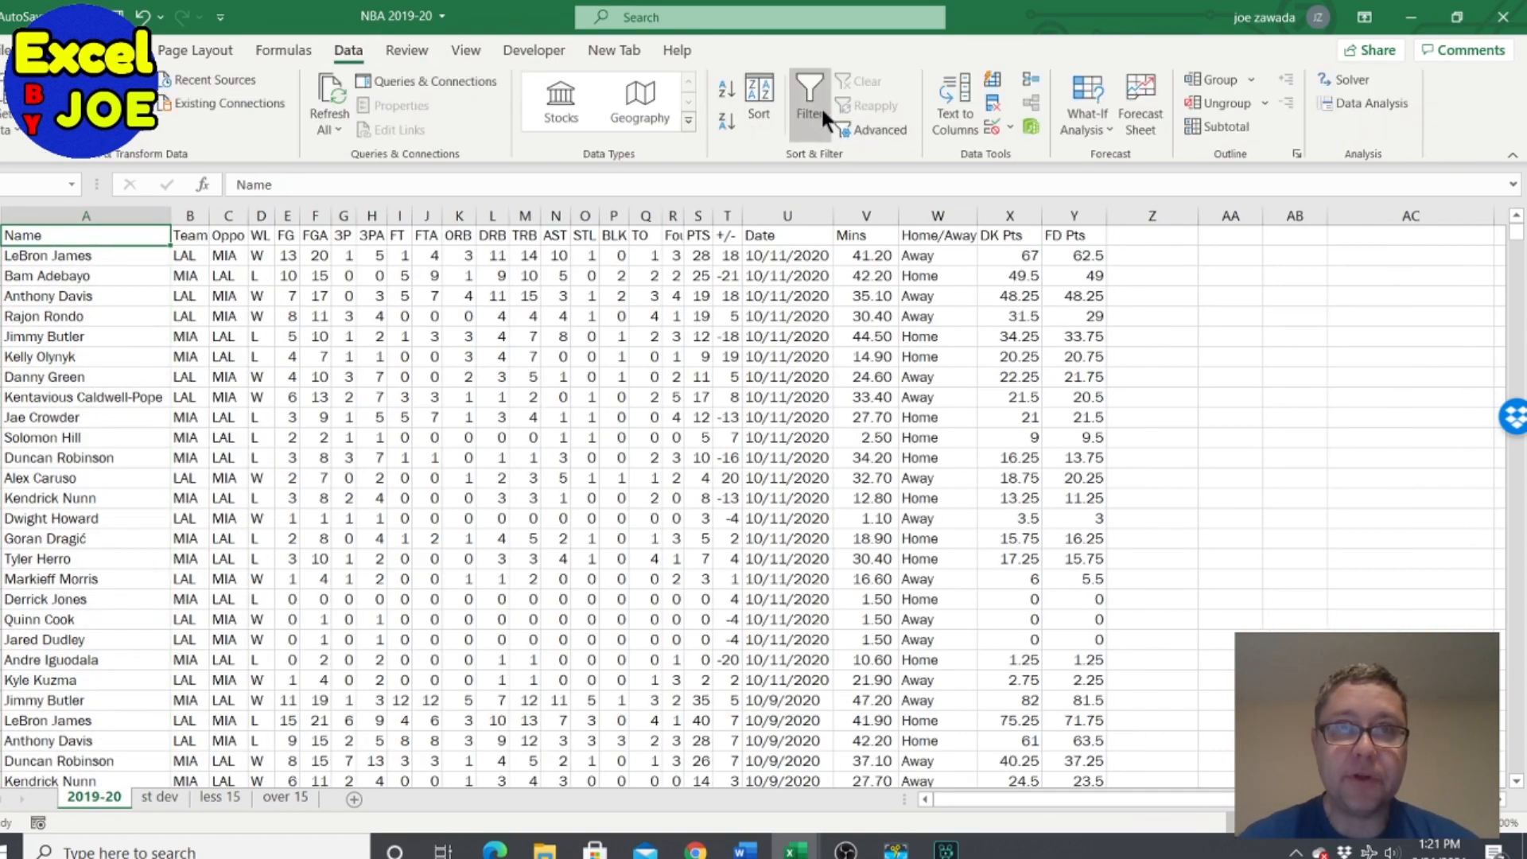
pyautogui.click(159, 797)
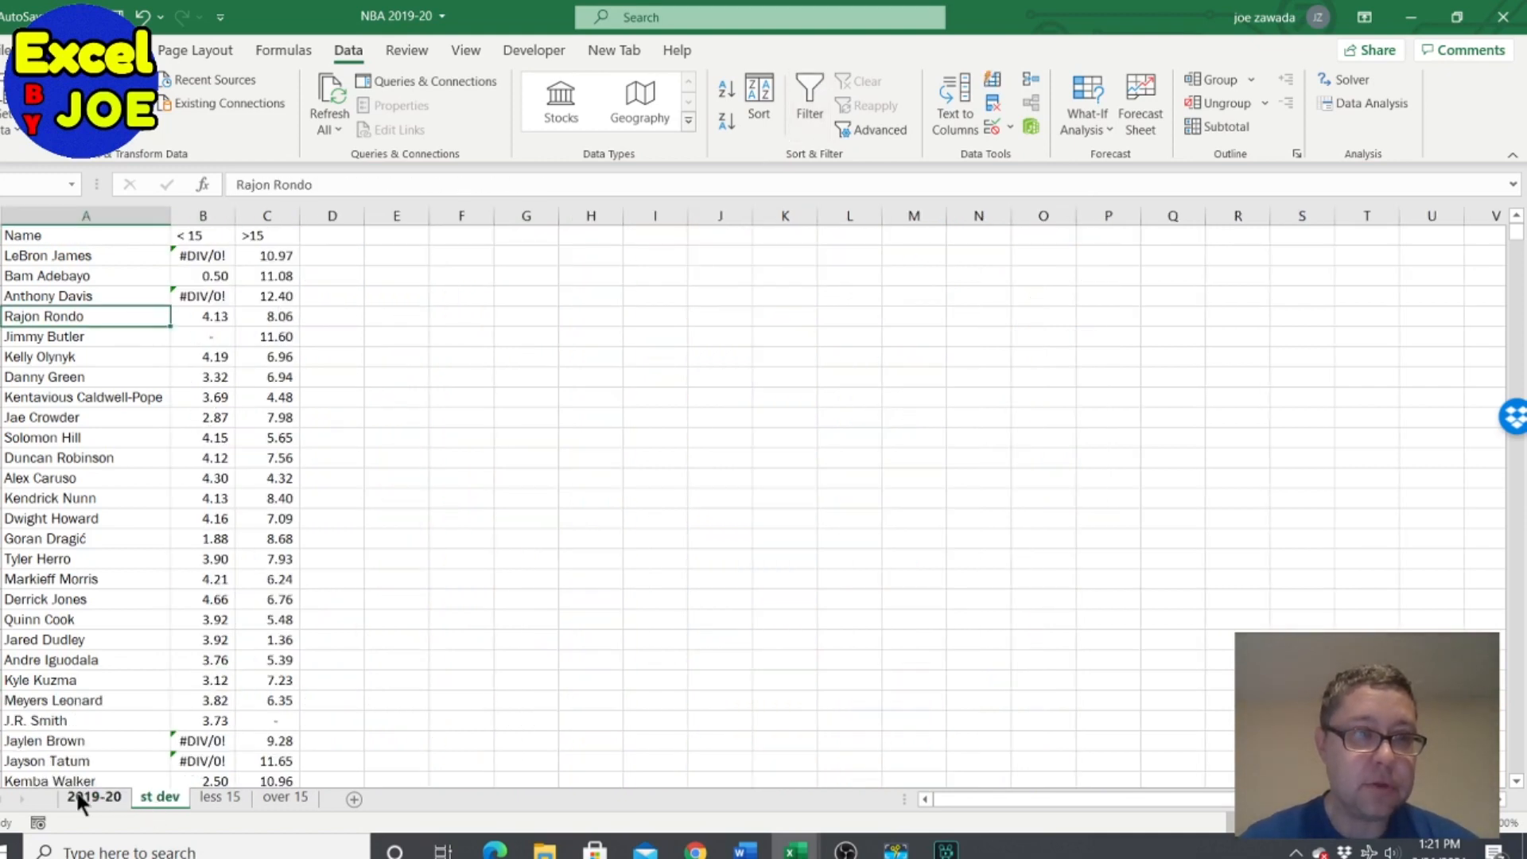
pyautogui.click(159, 235)
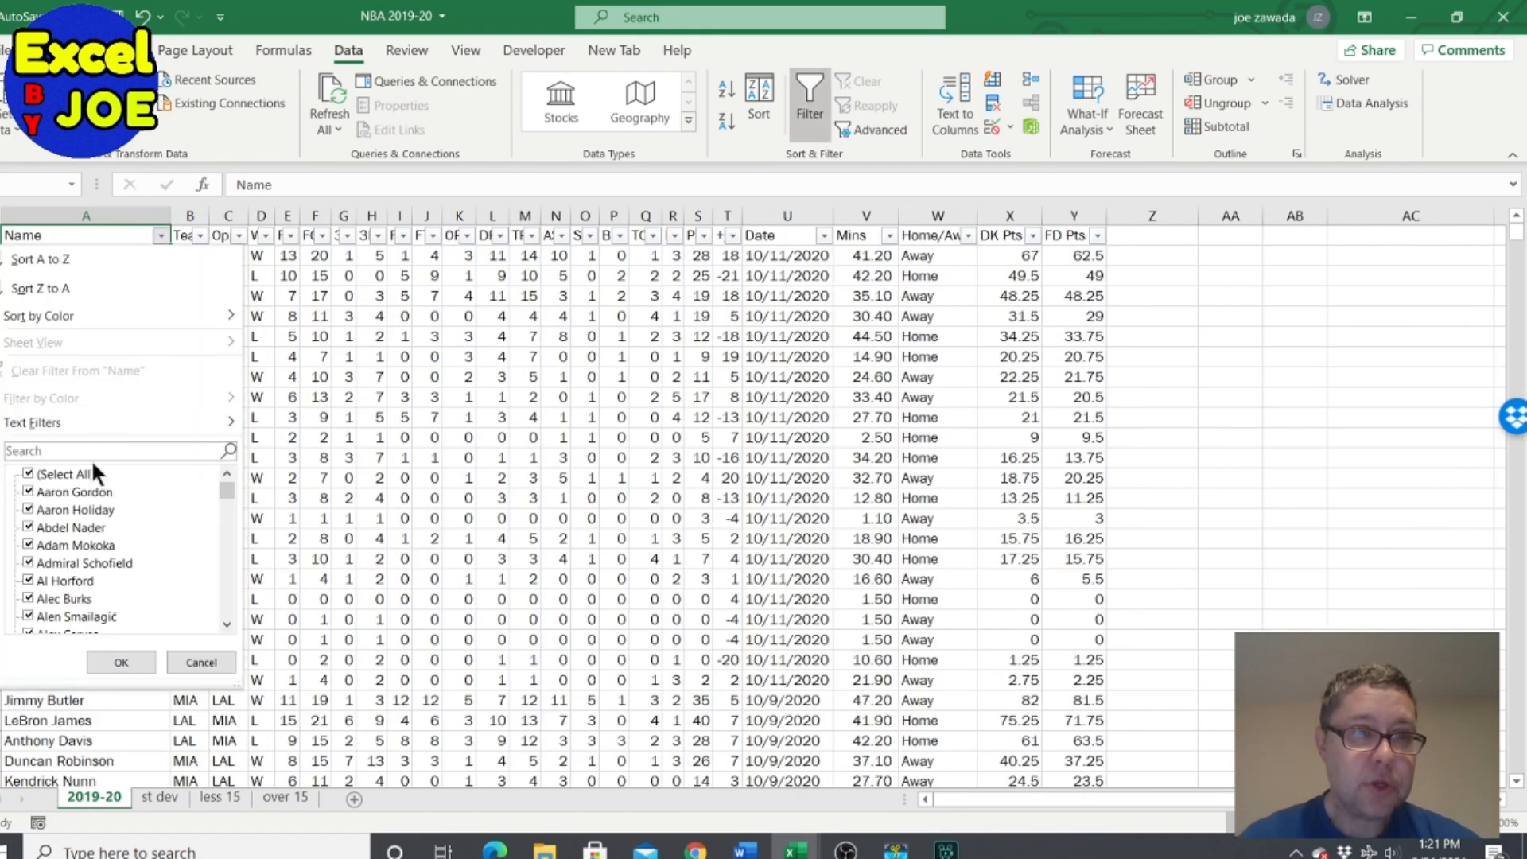
pyautogui.write('ron')
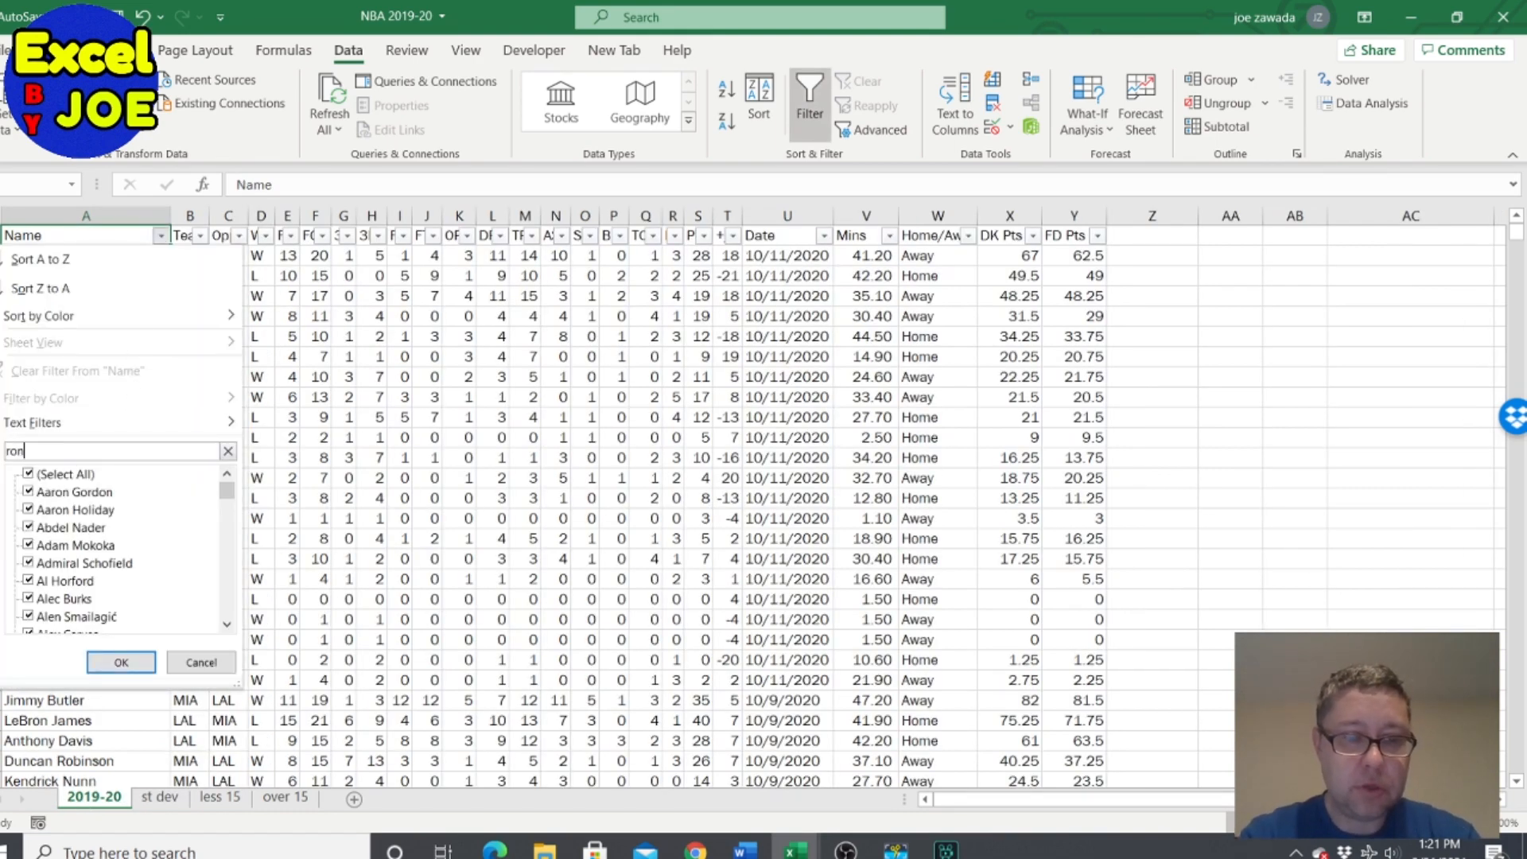
pyautogui.click(121, 662)
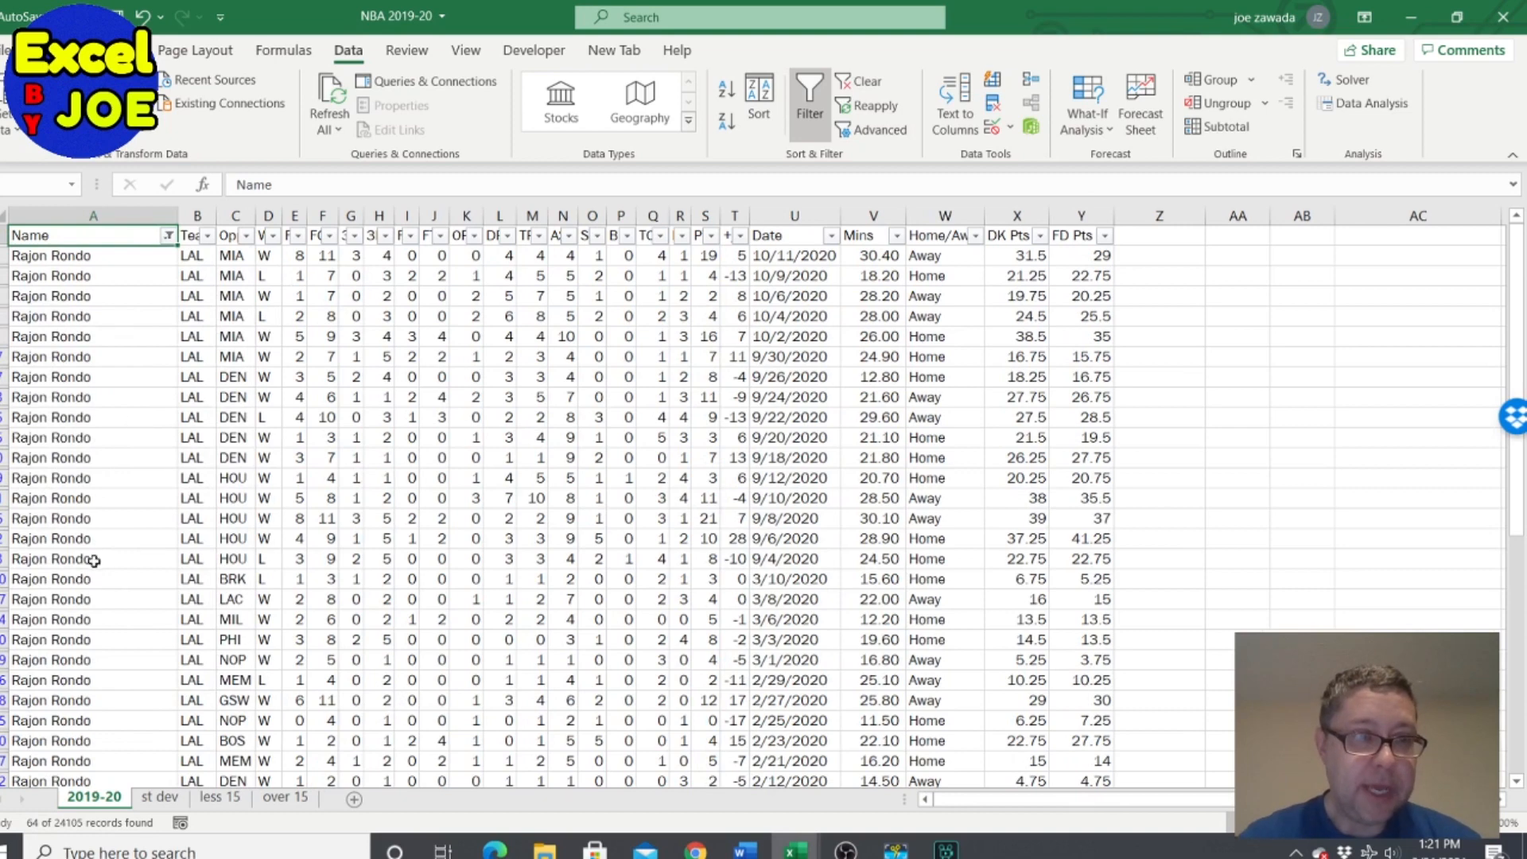
pyautogui.click(873, 356)
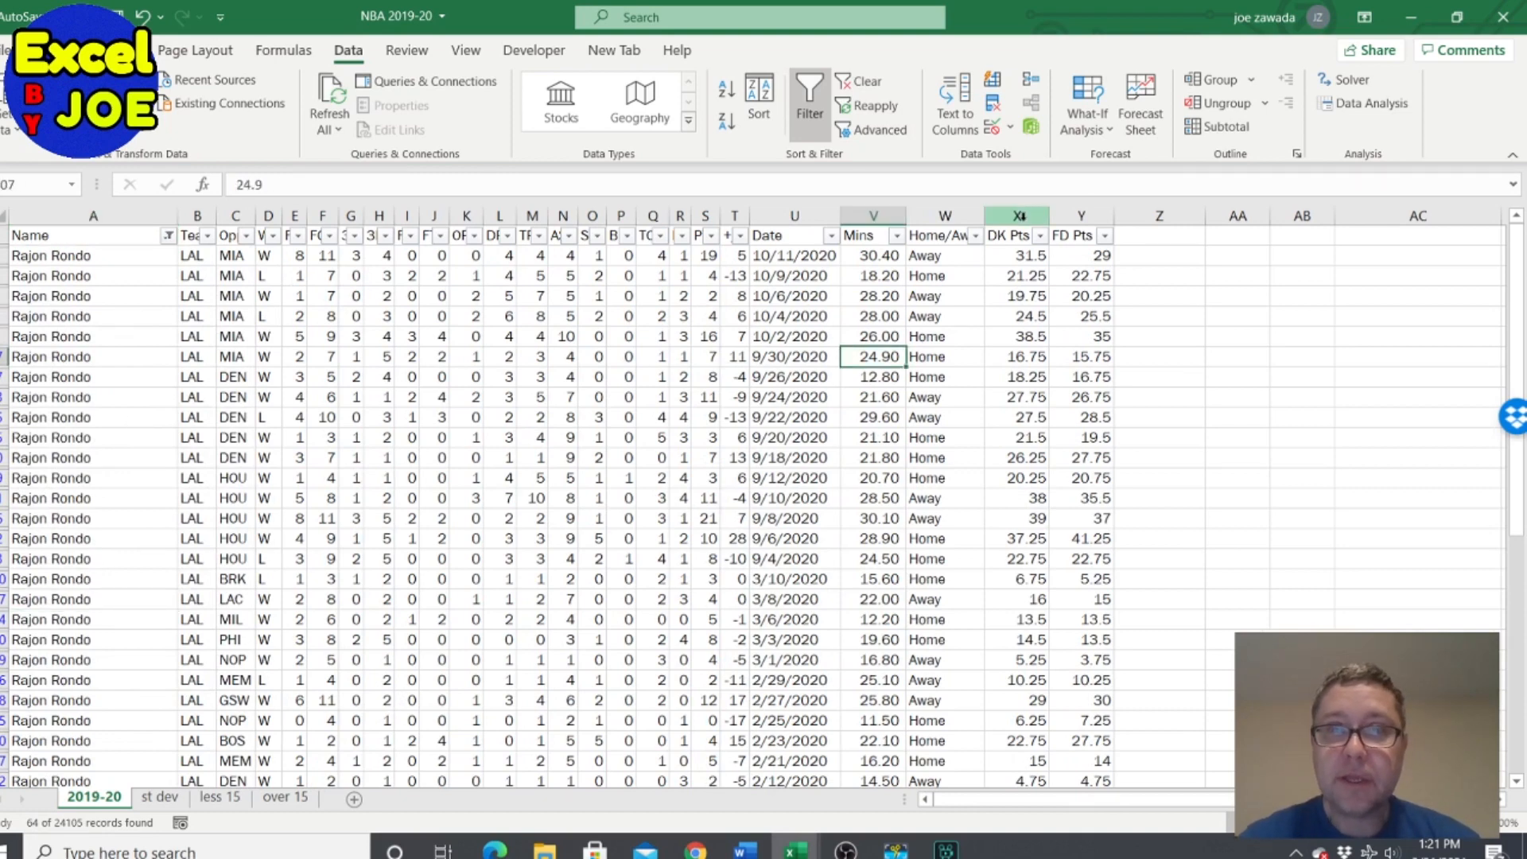
# Step: Narrow Rondo's games to DK Pts greater than 15
pyautogui.click(1046, 235)
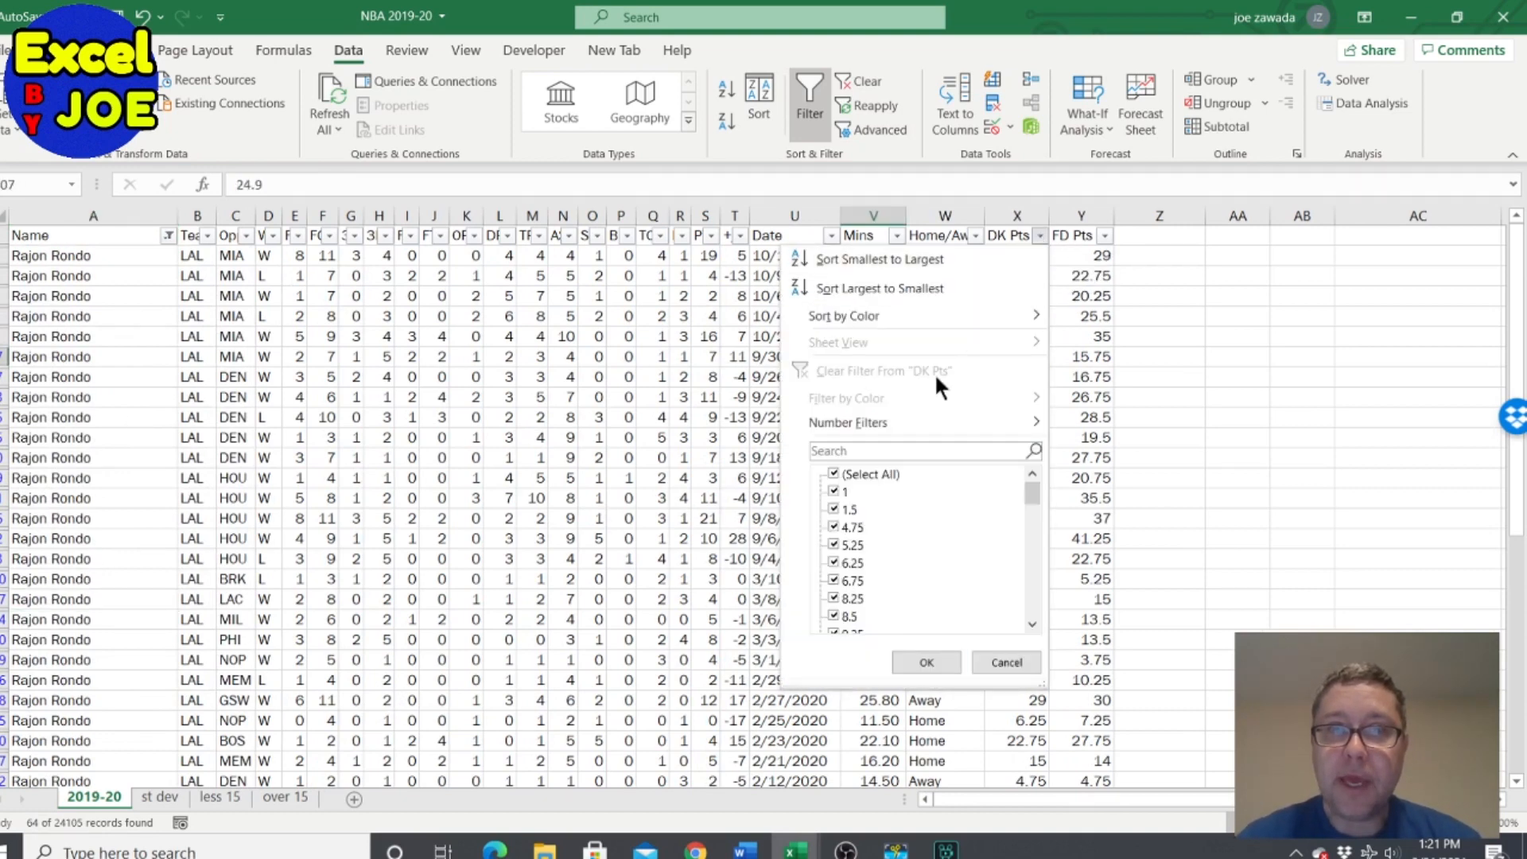
pyautogui.scroll(-3)
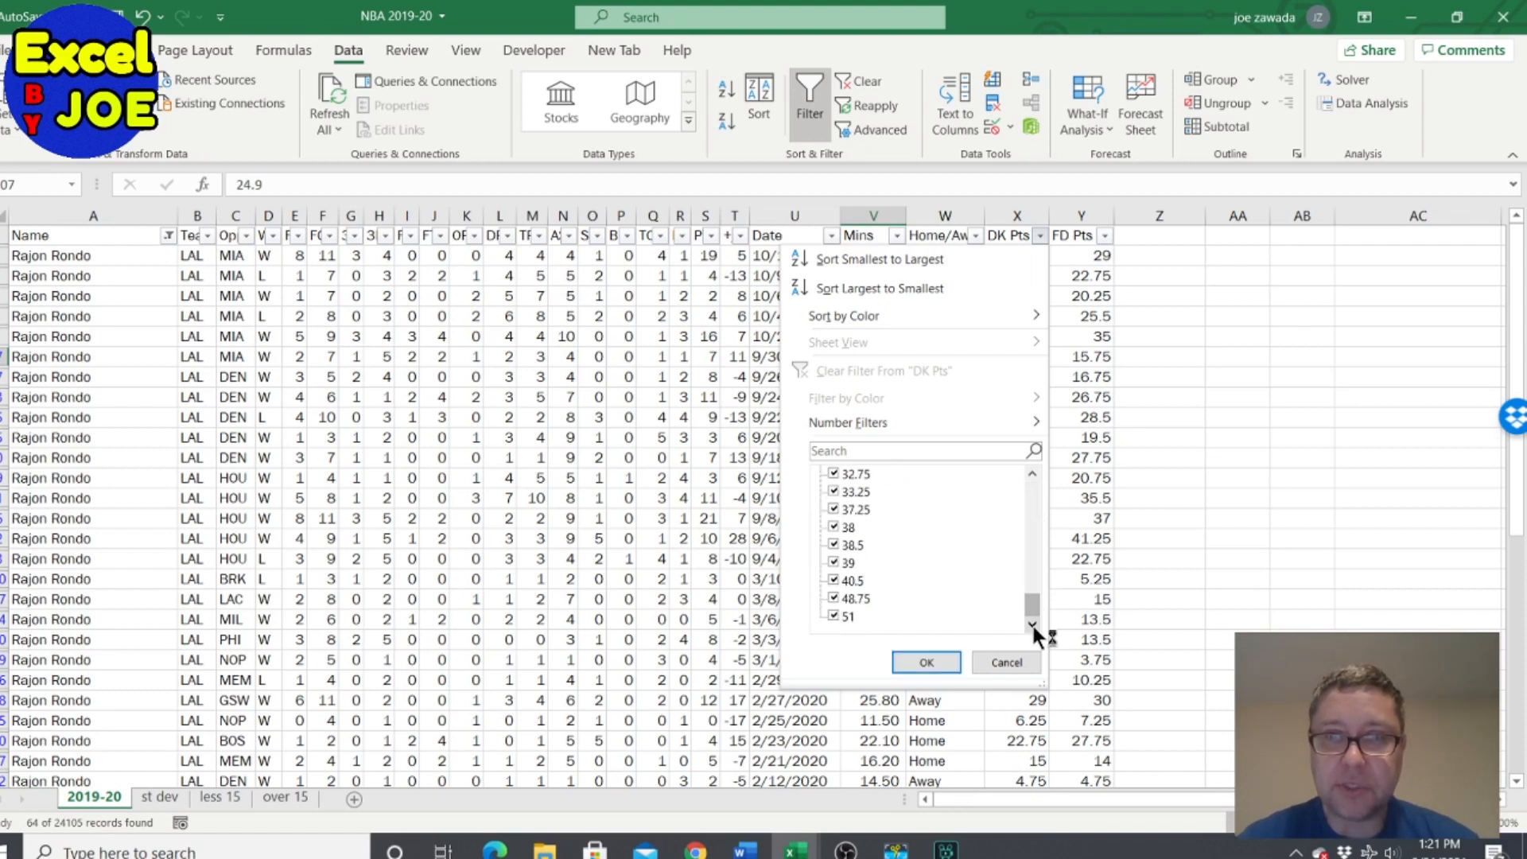
pyautogui.moveTo(909, 428)
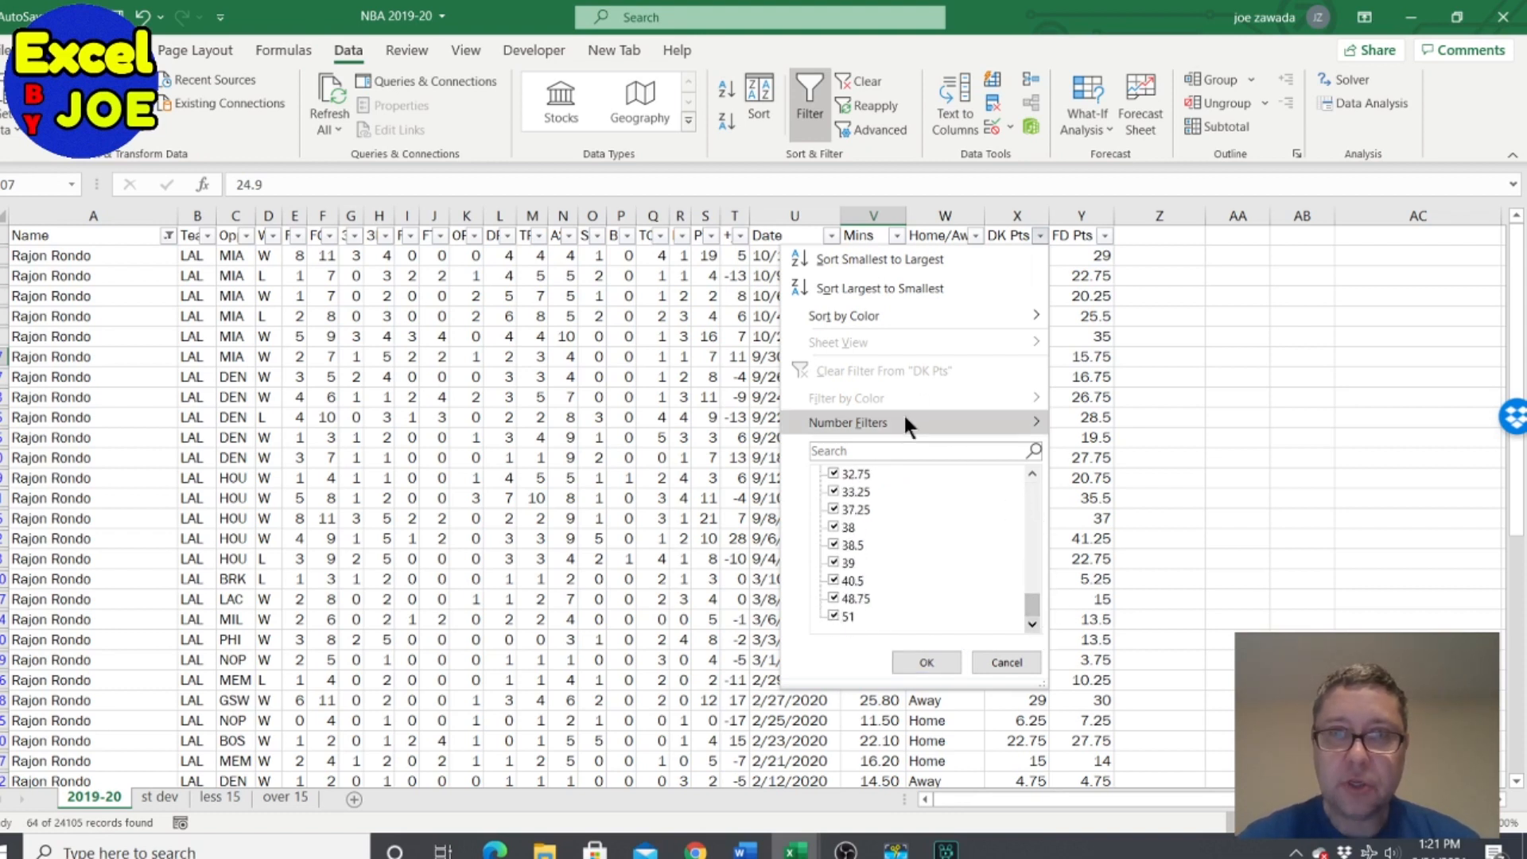
pyautogui.click(848, 422)
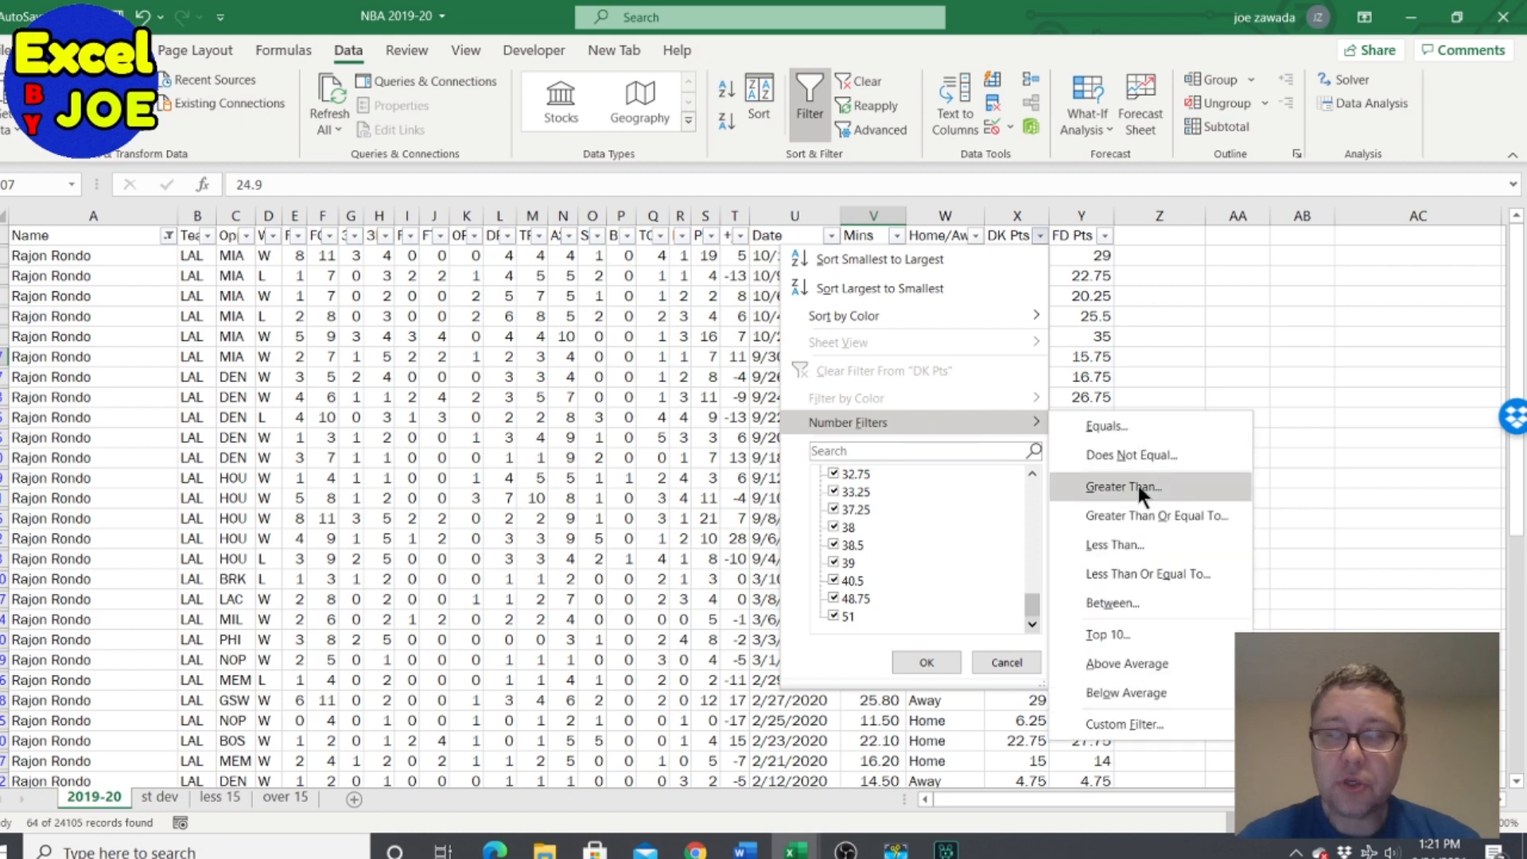
pyautogui.click(1122, 487)
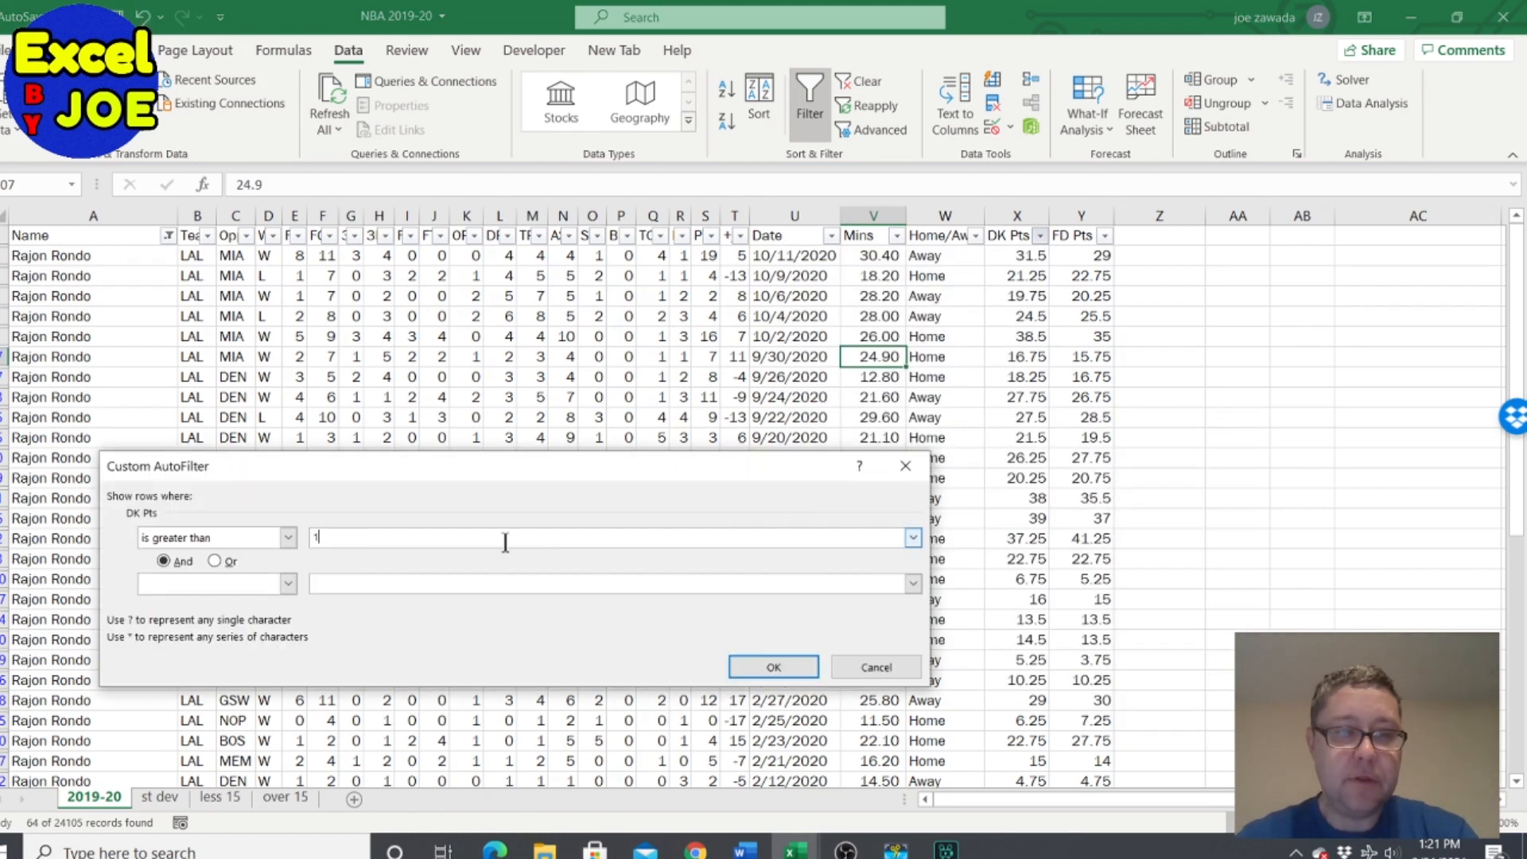
pyautogui.click(773, 666)
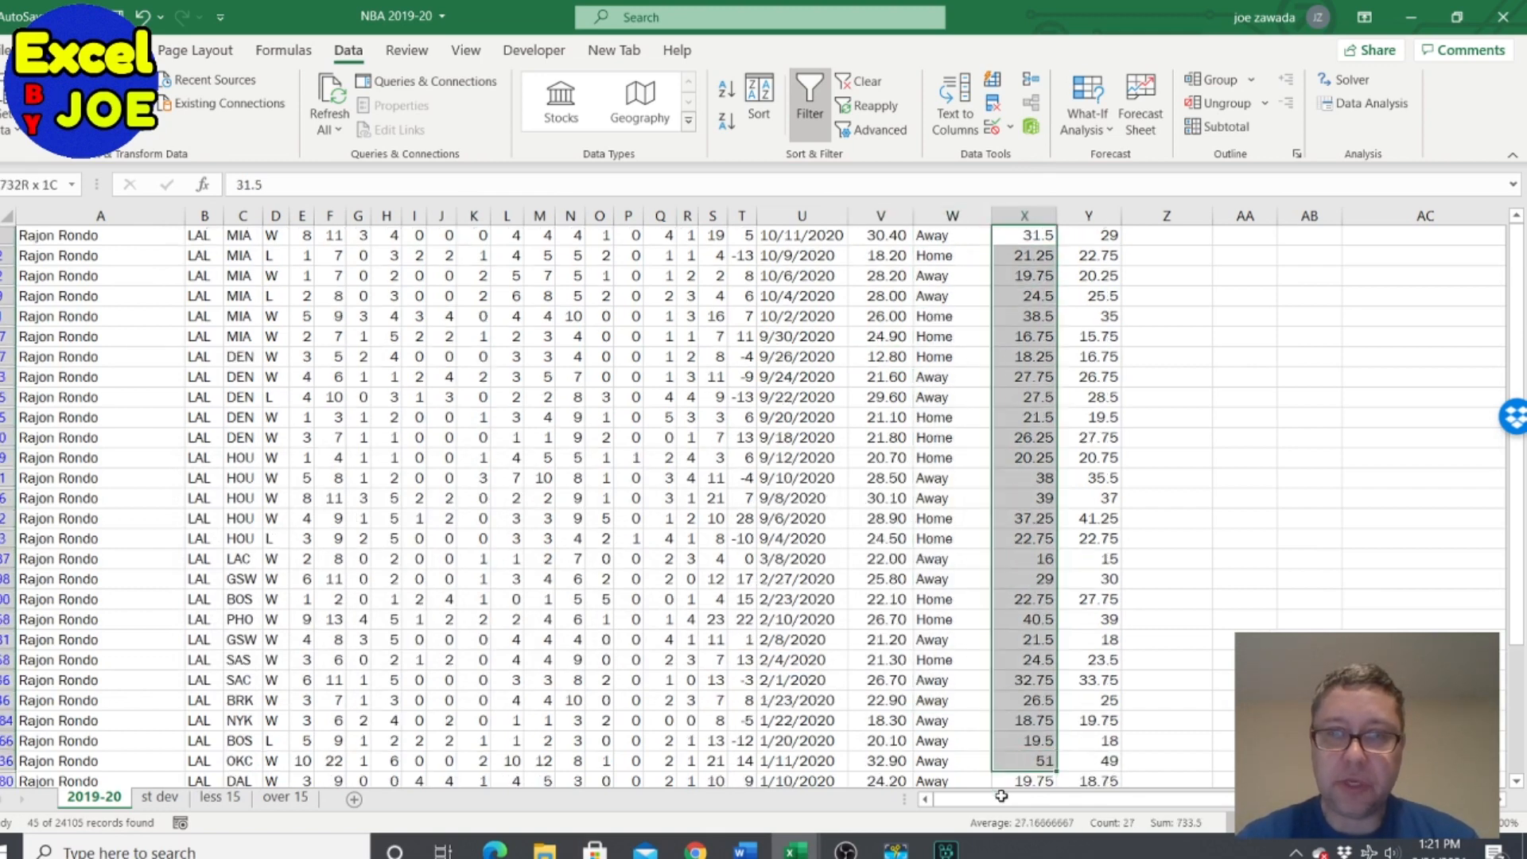
# Step: Refilter to DK Pts below 15 (18 records) and check Rondo's 4.13 under-15 value on st dev
pyautogui.scroll(-3)
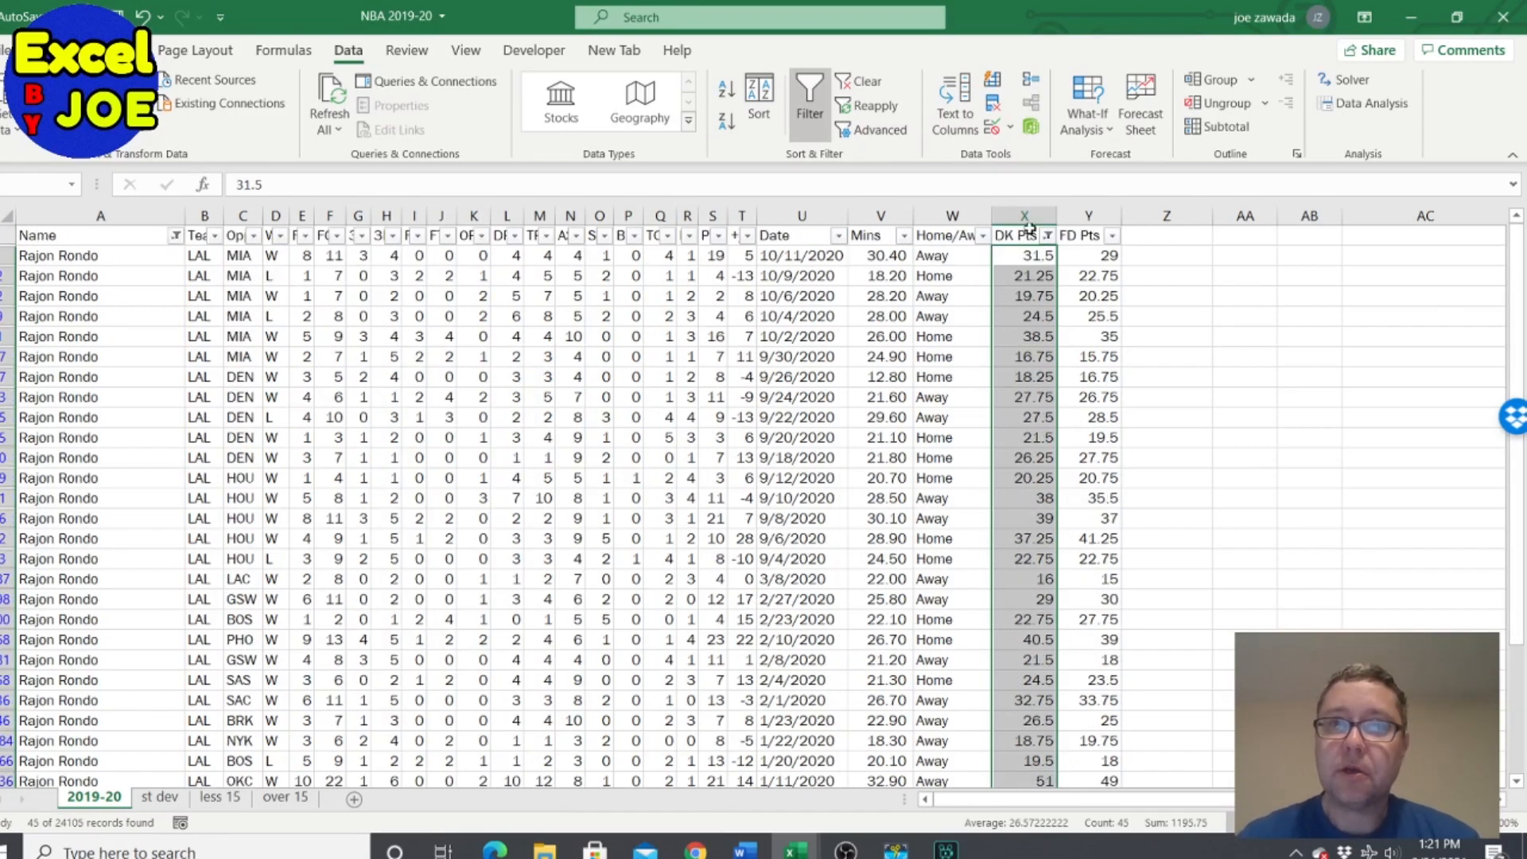
pyautogui.click(1047, 235)
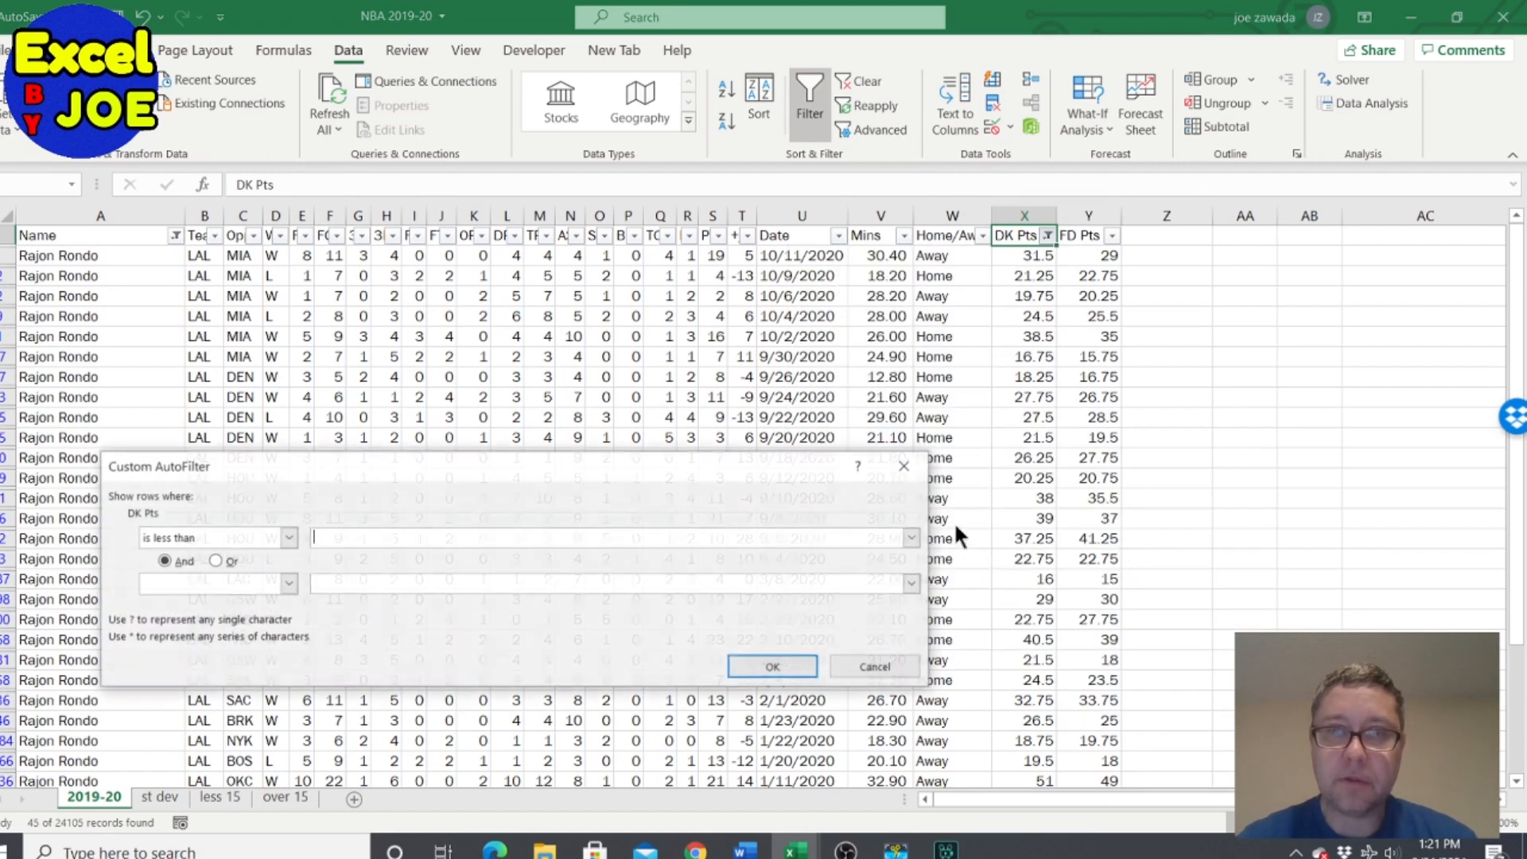
pyautogui.click(771, 666)
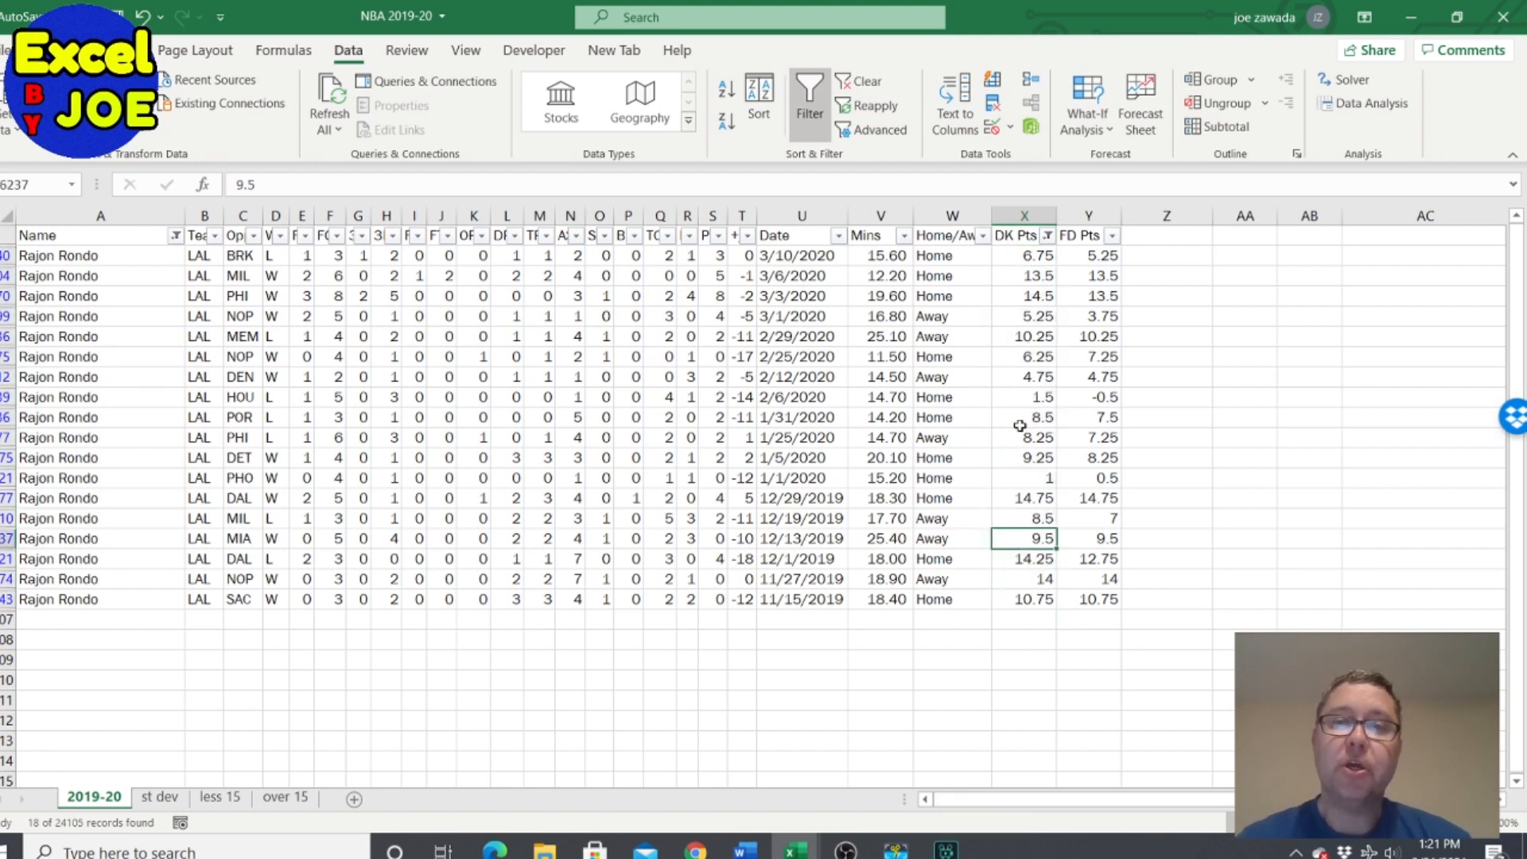
pyautogui.click(1023, 315)
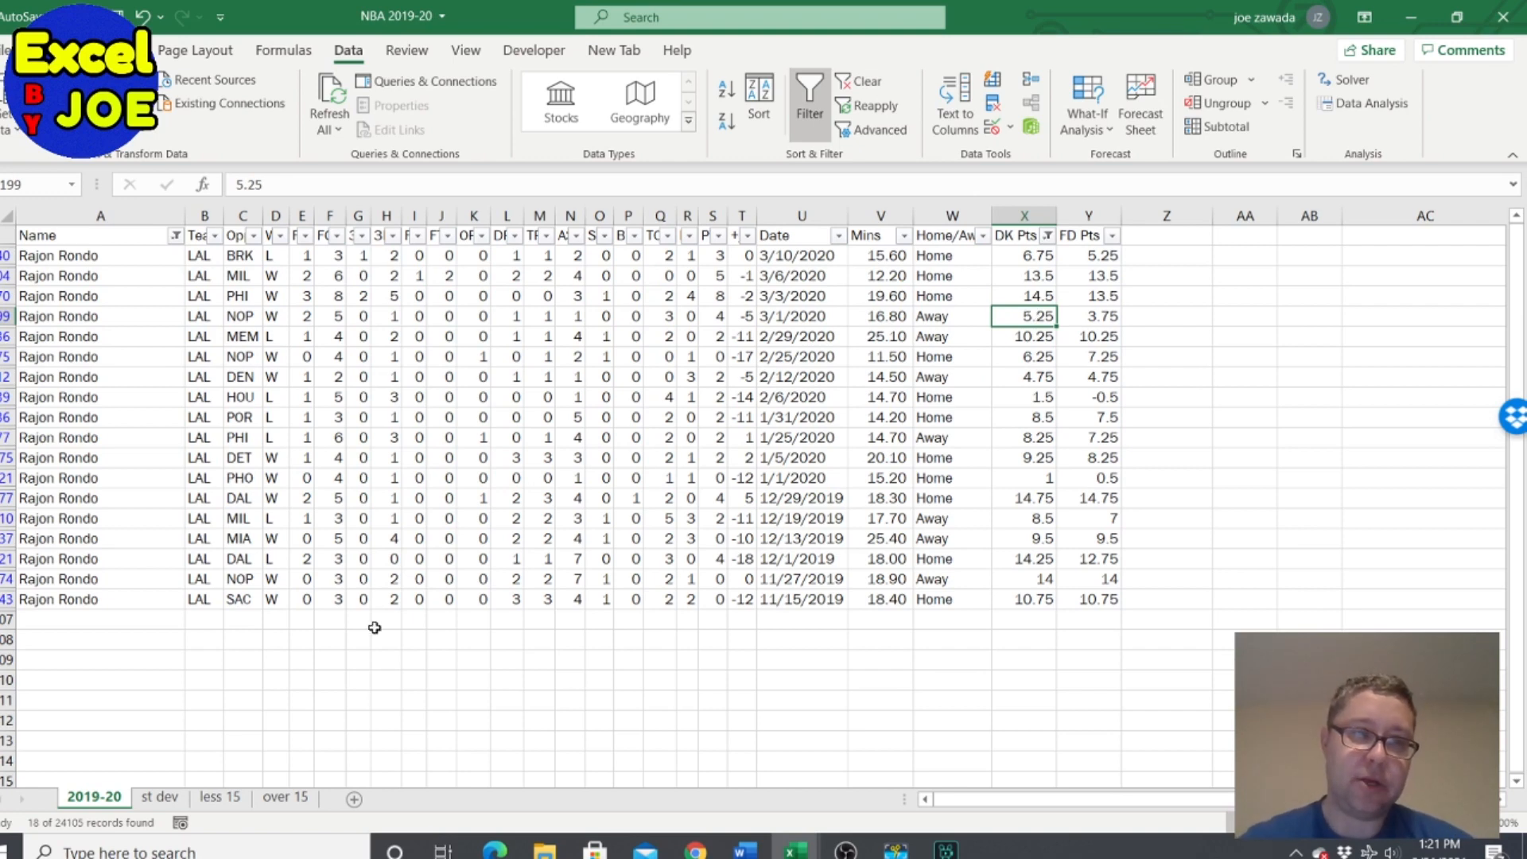
pyautogui.click(159, 796)
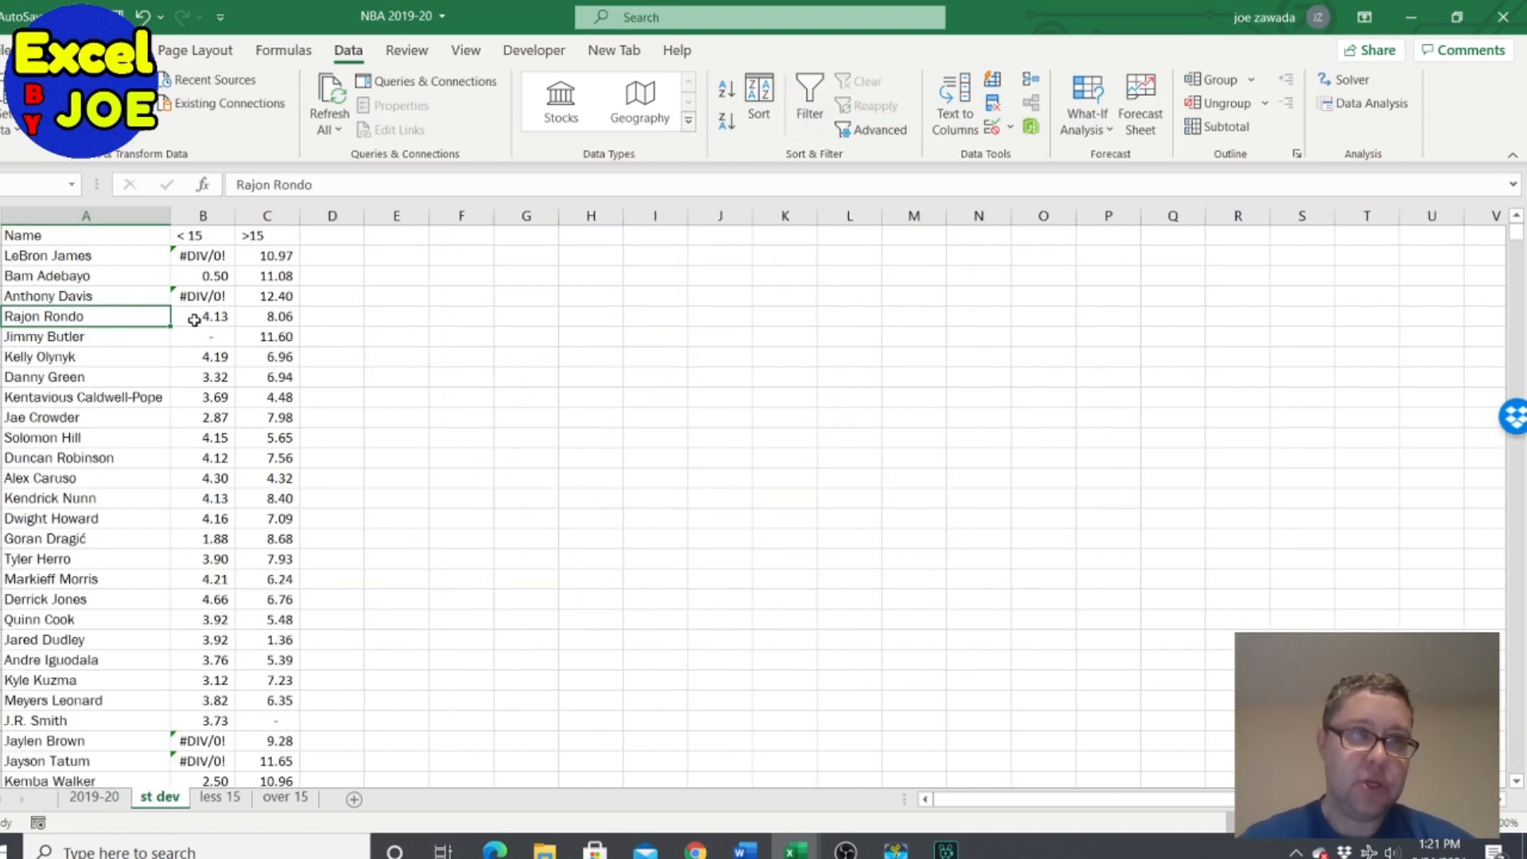
pyautogui.click(202, 316)
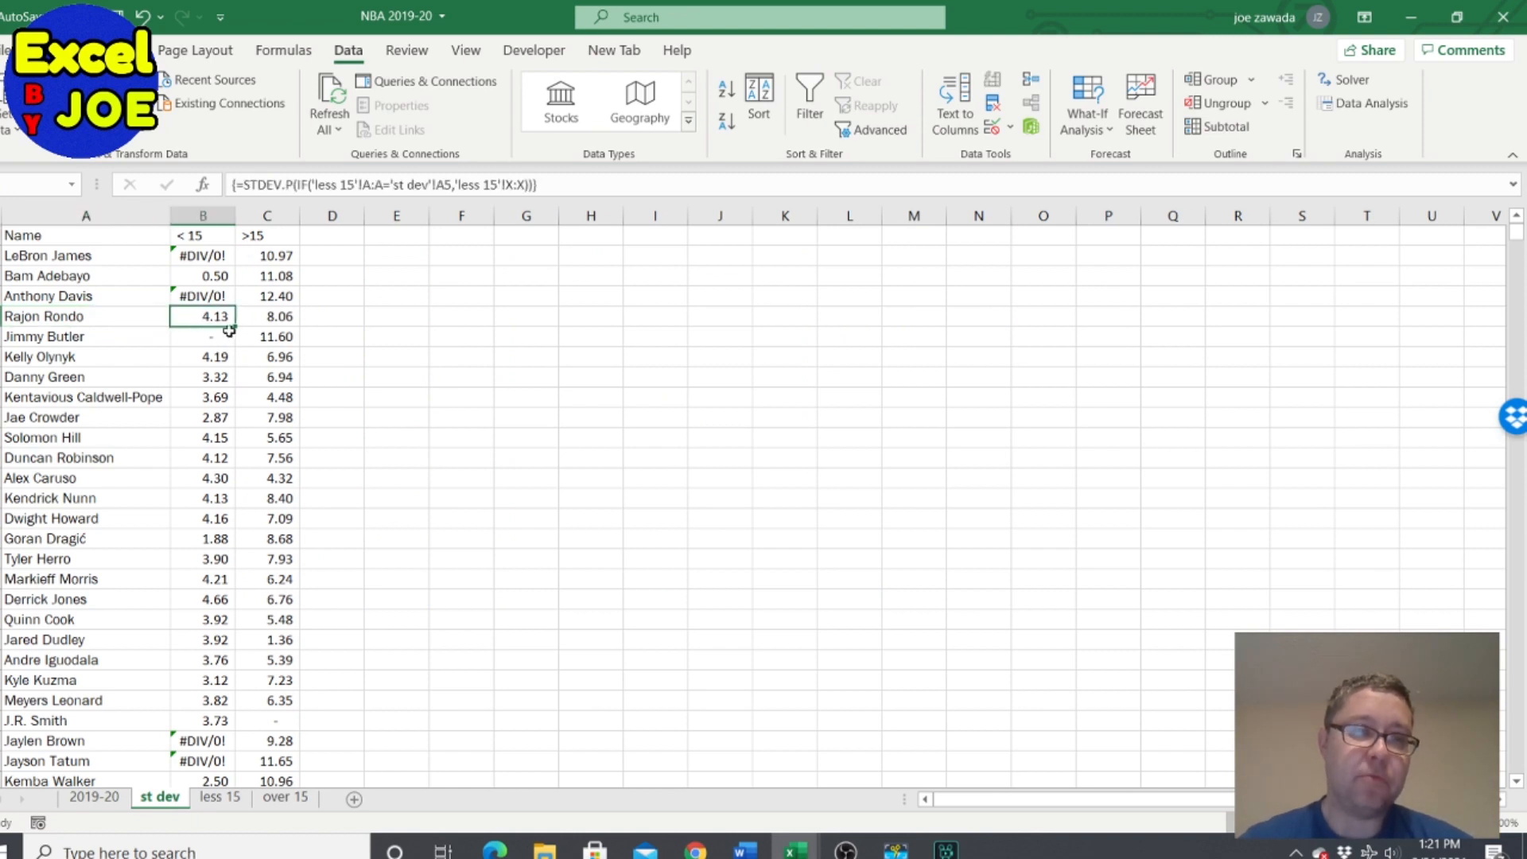